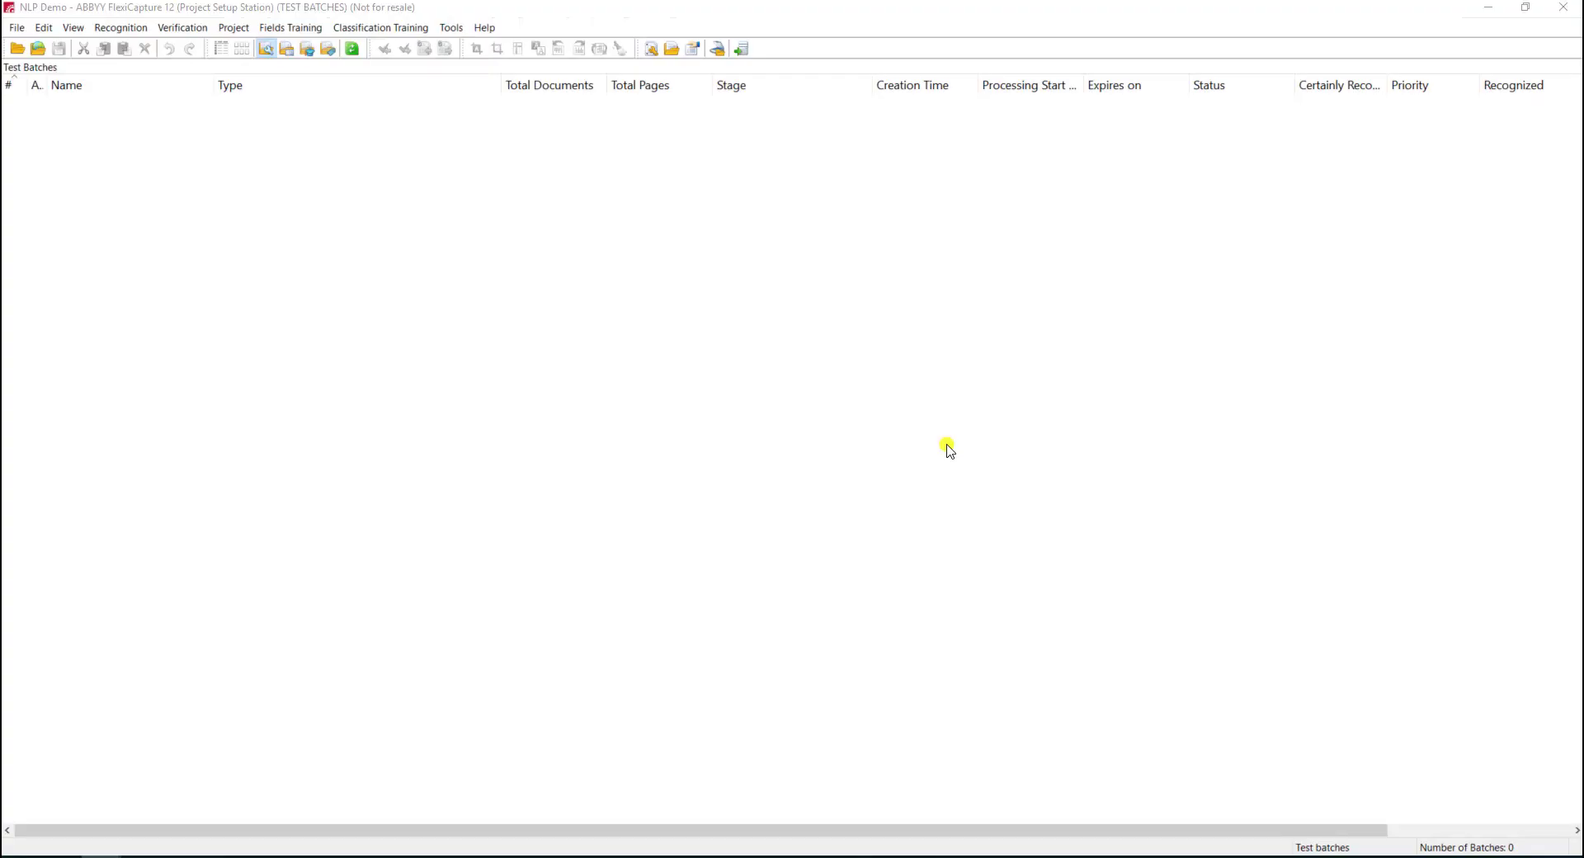
# Step: Start a new semi-structured document definition from Project > Document Definitions
pyautogui.click(232, 28)
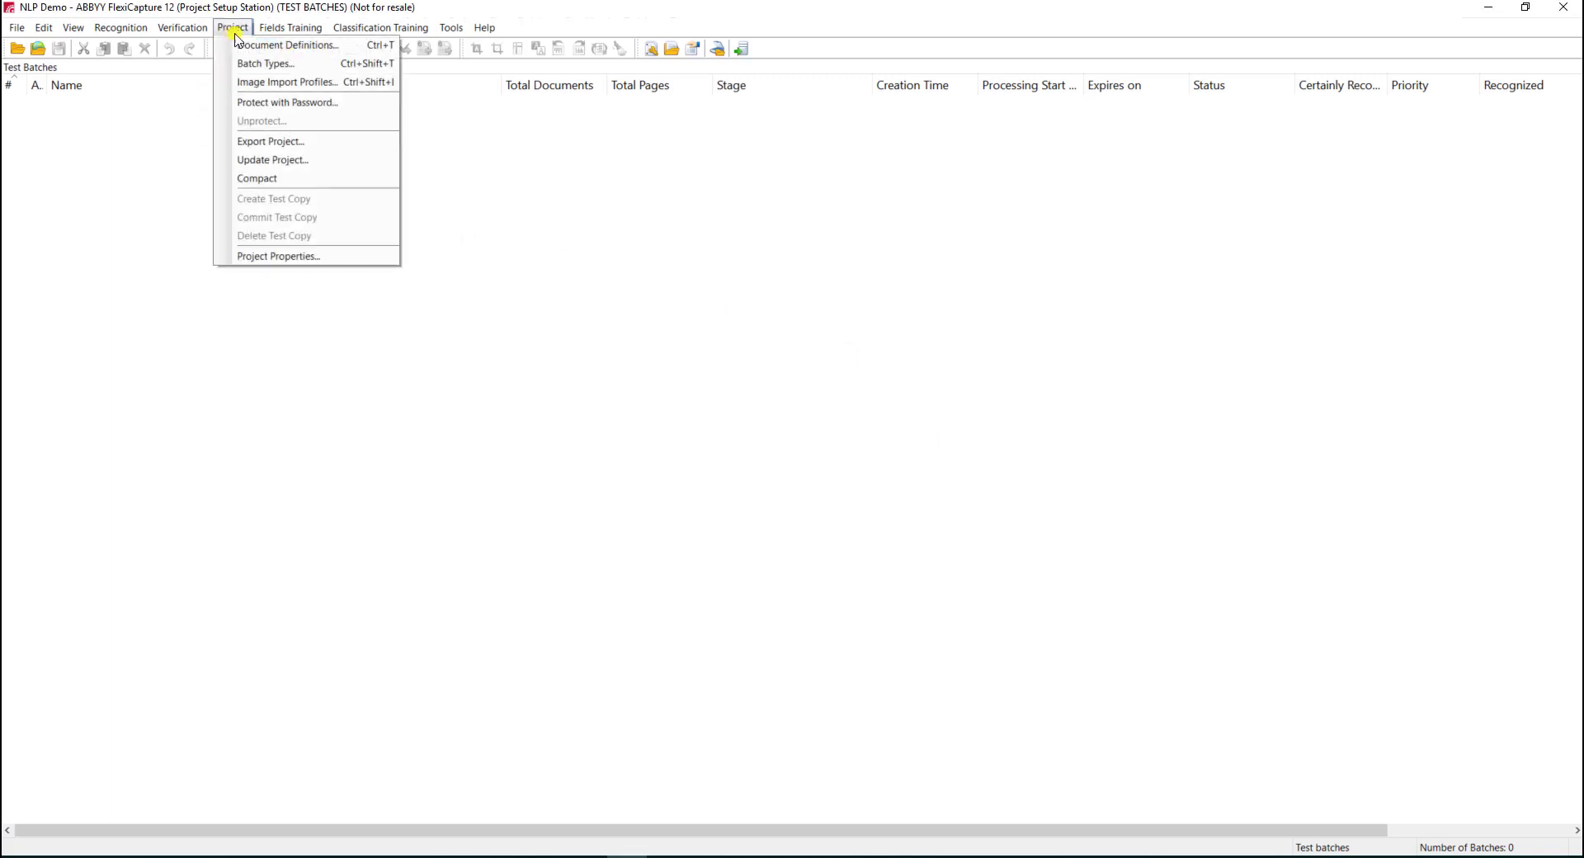
pyautogui.click(287, 45)
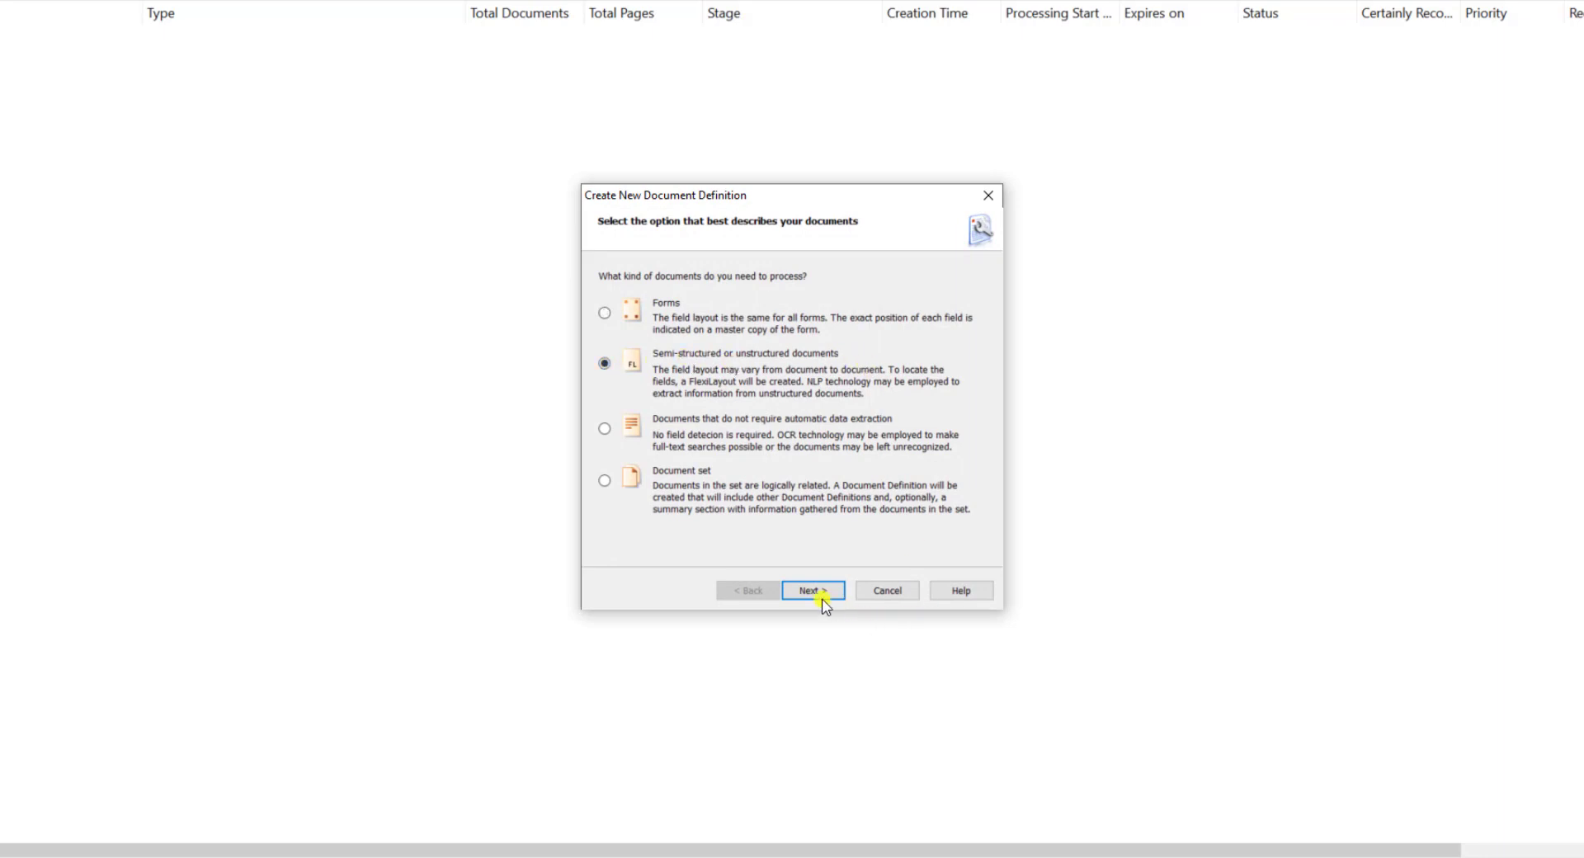
pyautogui.click(811, 590)
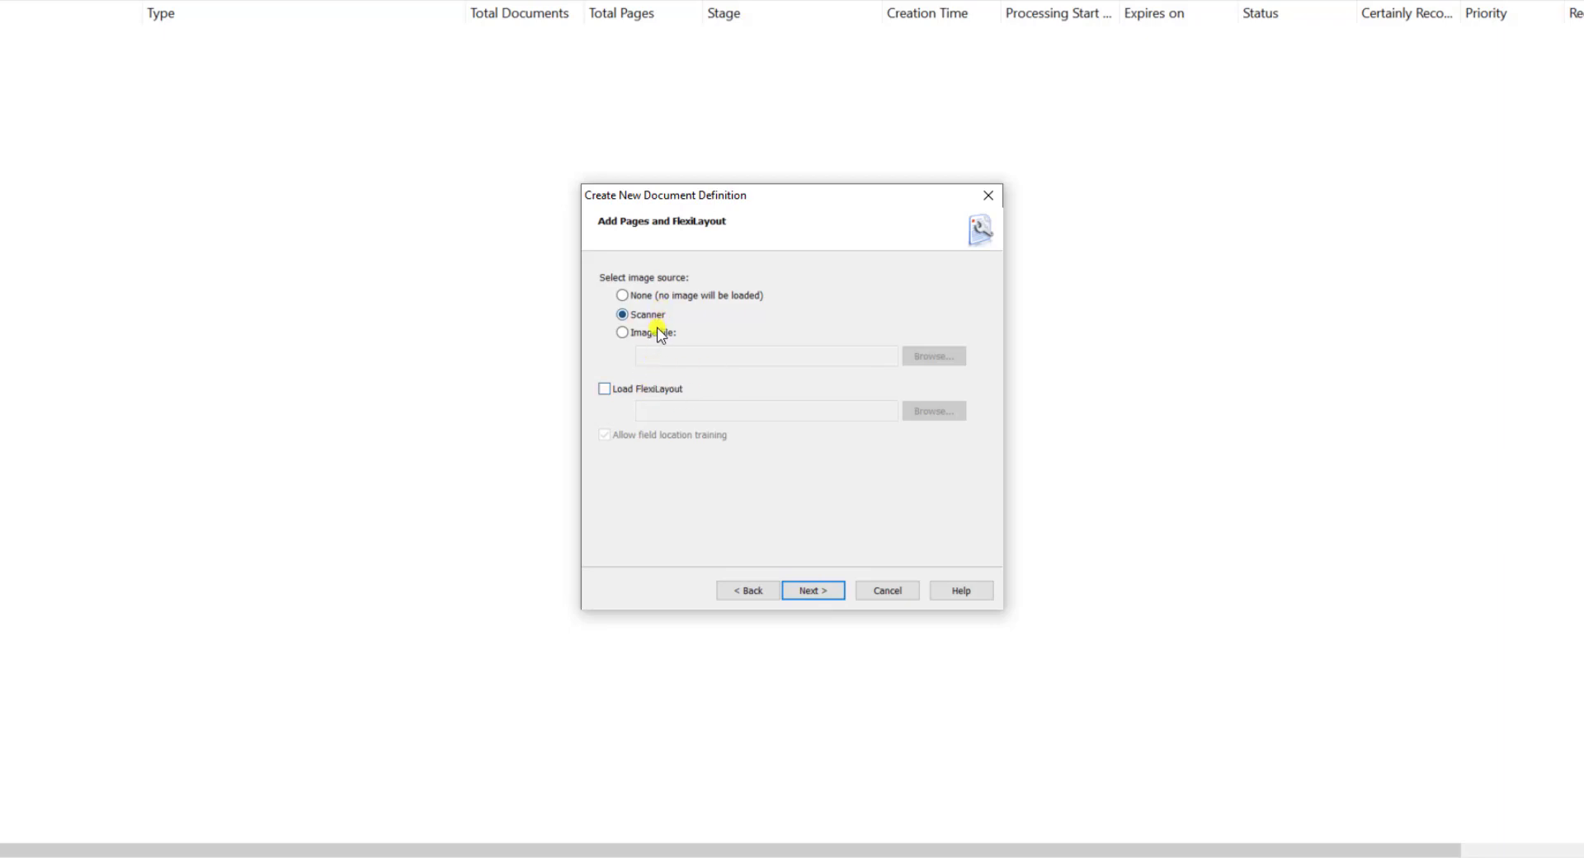
# Step: Load sample pages from the image file Samples_Redacted.pdf
pyautogui.click(622, 334)
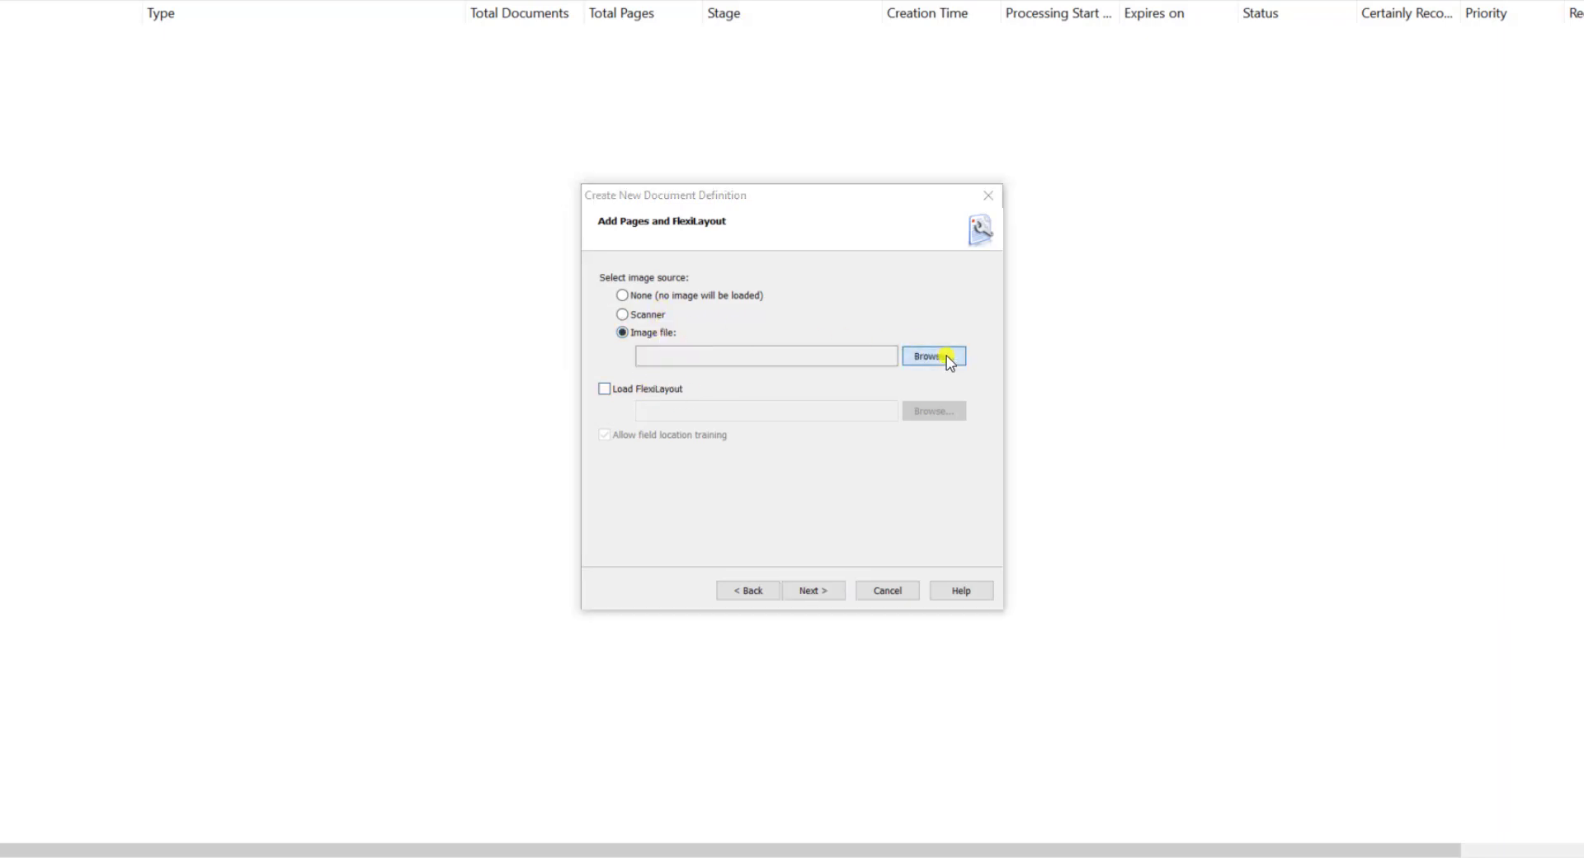
pyautogui.click(932, 356)
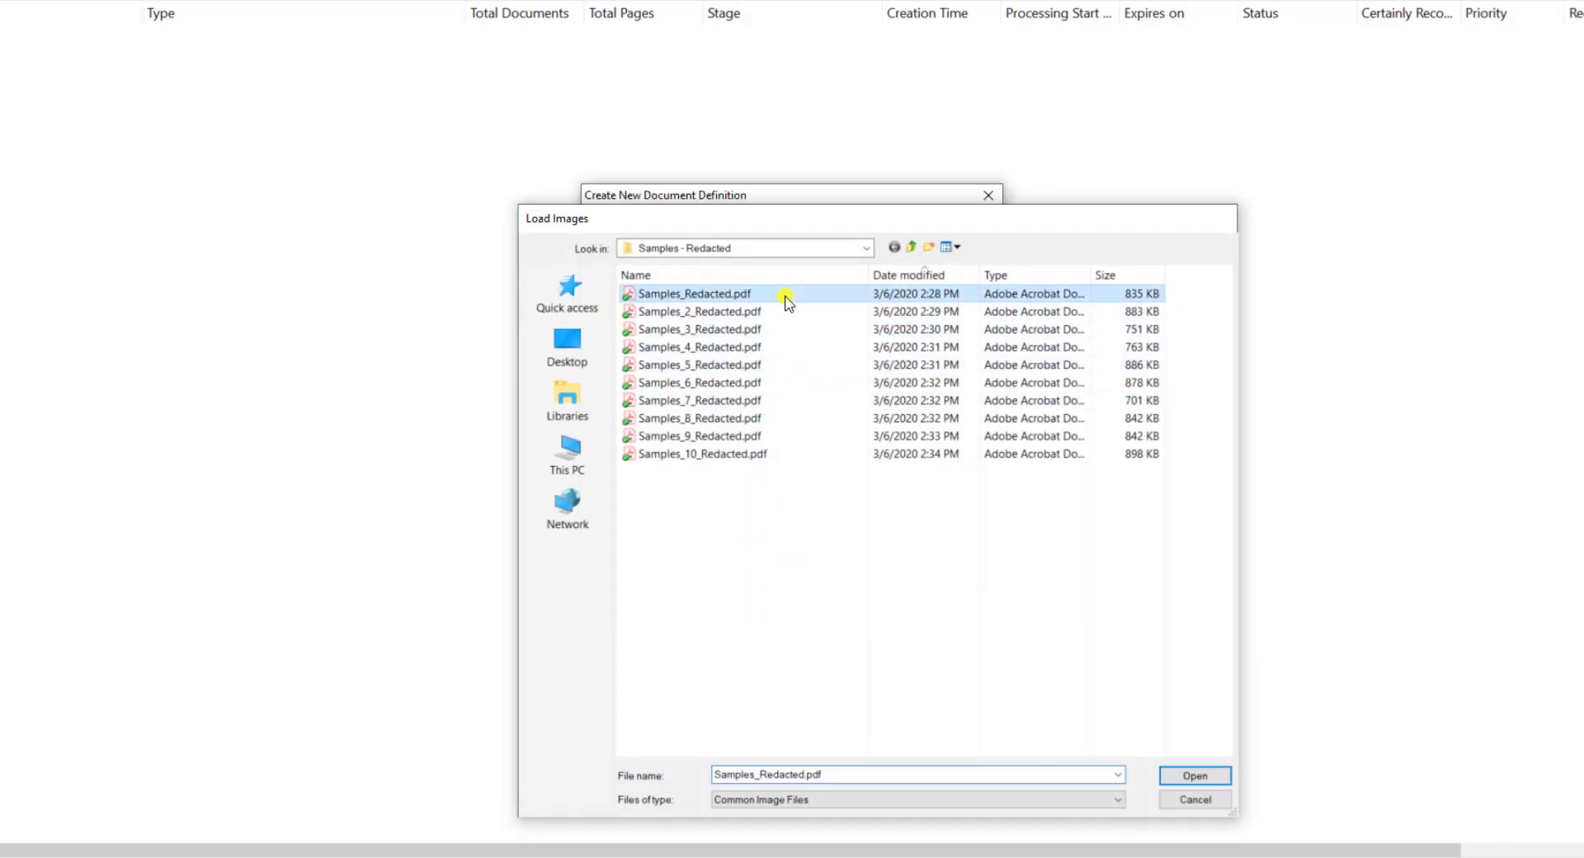
pyautogui.click(1193, 775)
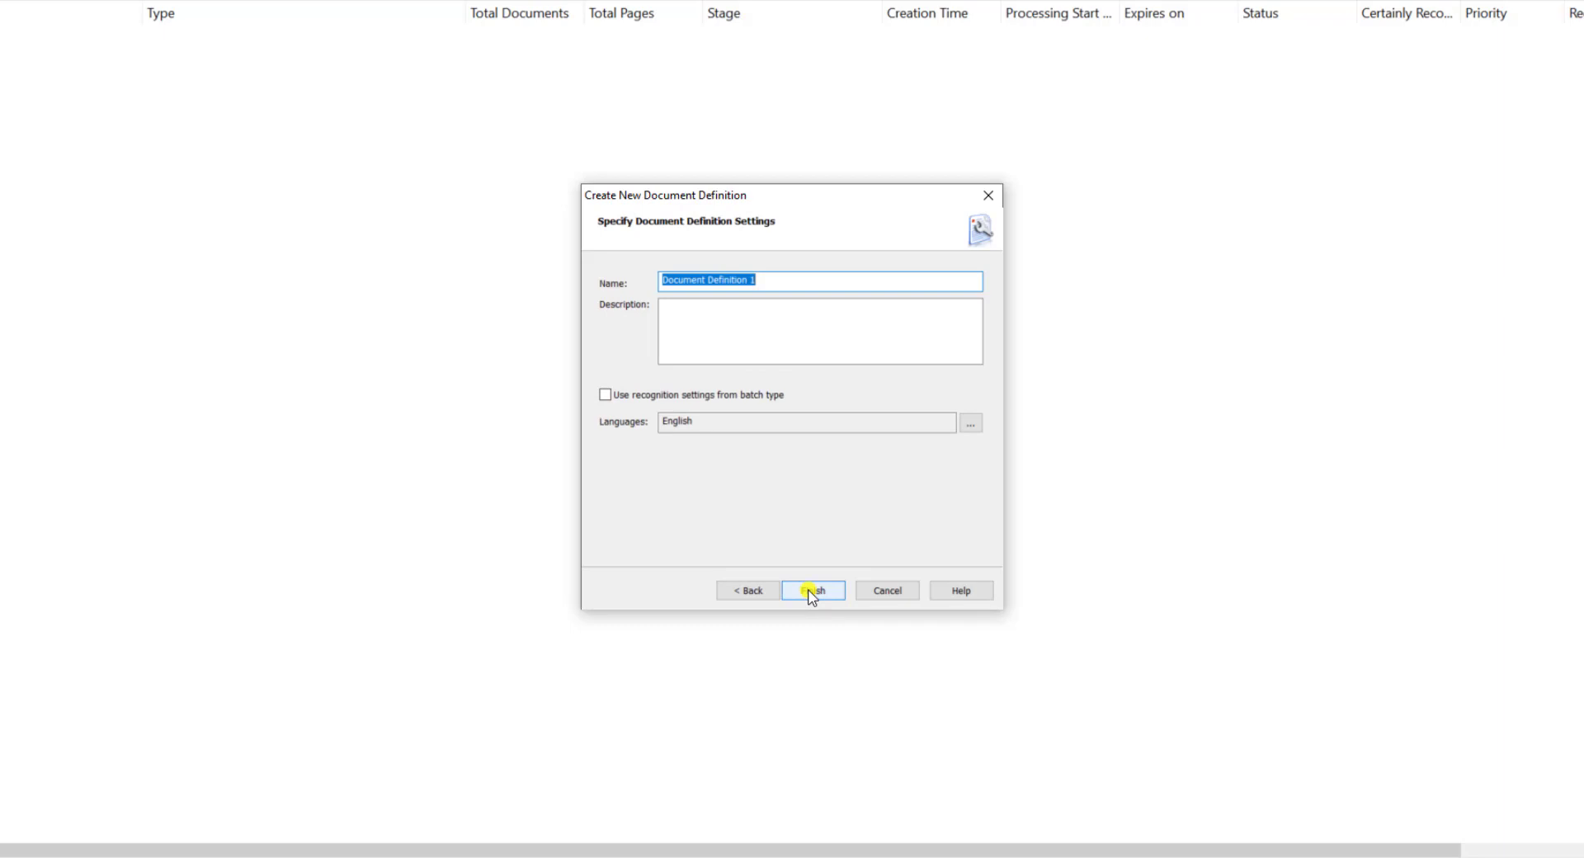
# Step: Name the definition LeaseAgreement and finish the wizard
pyautogui.write('LeaseAgree')
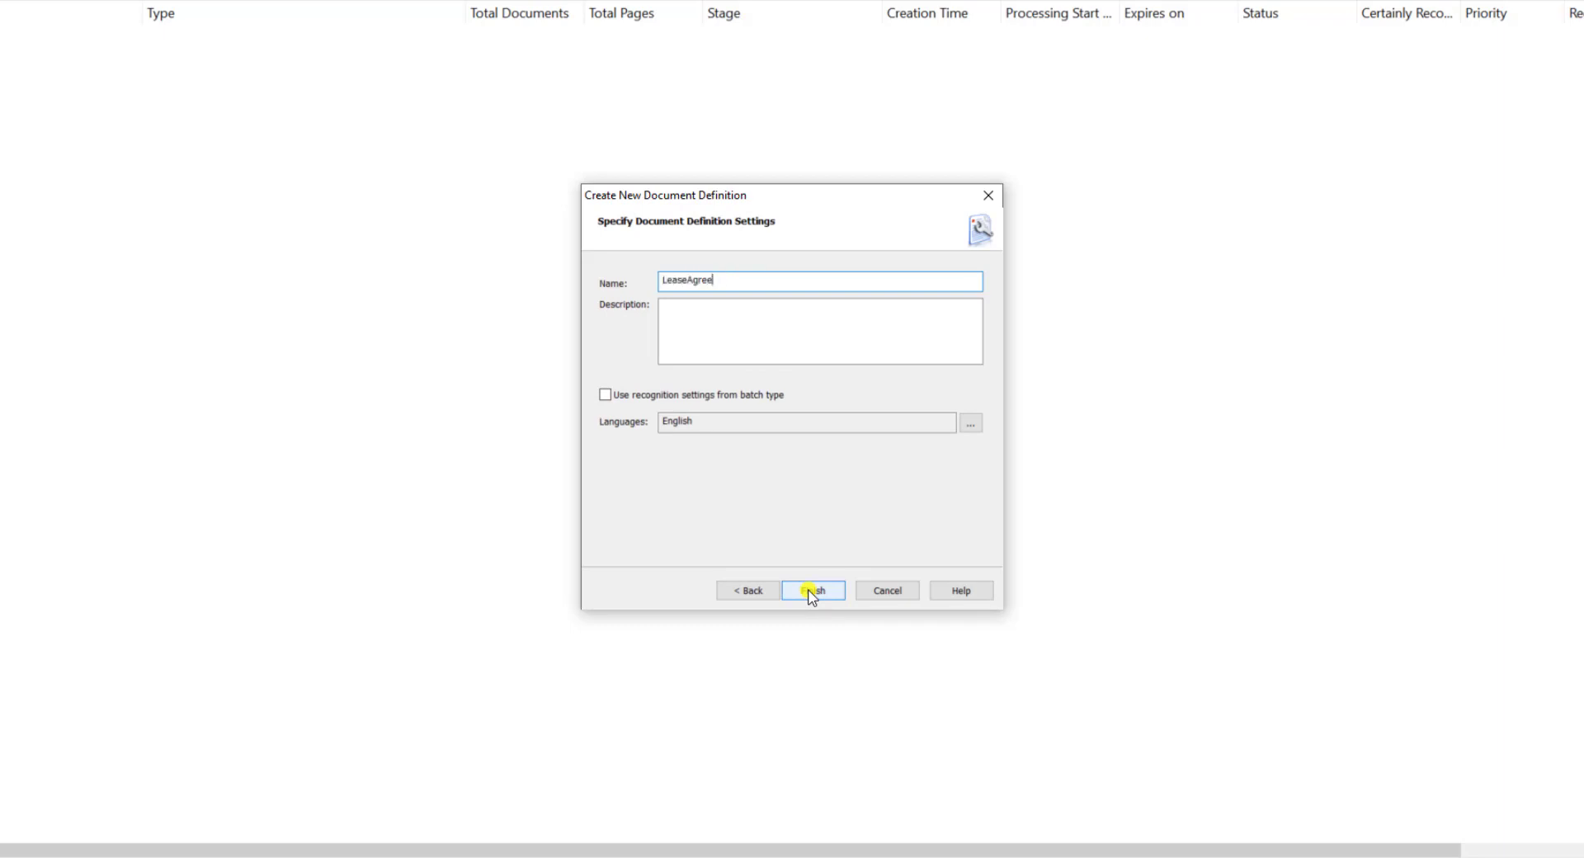
pyautogui.write('ment')
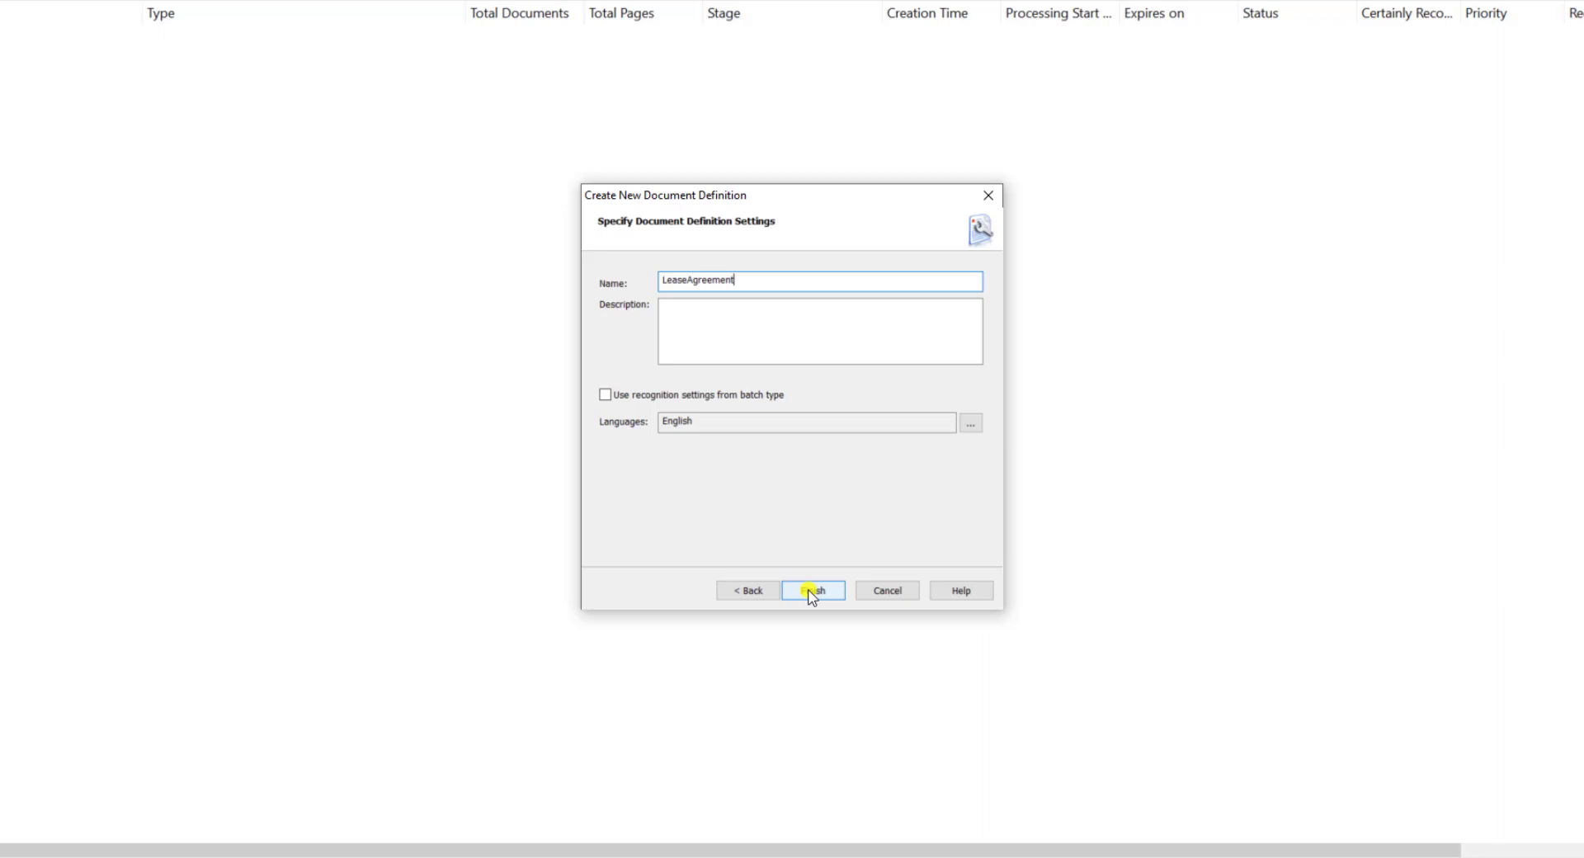
pyautogui.click(812, 591)
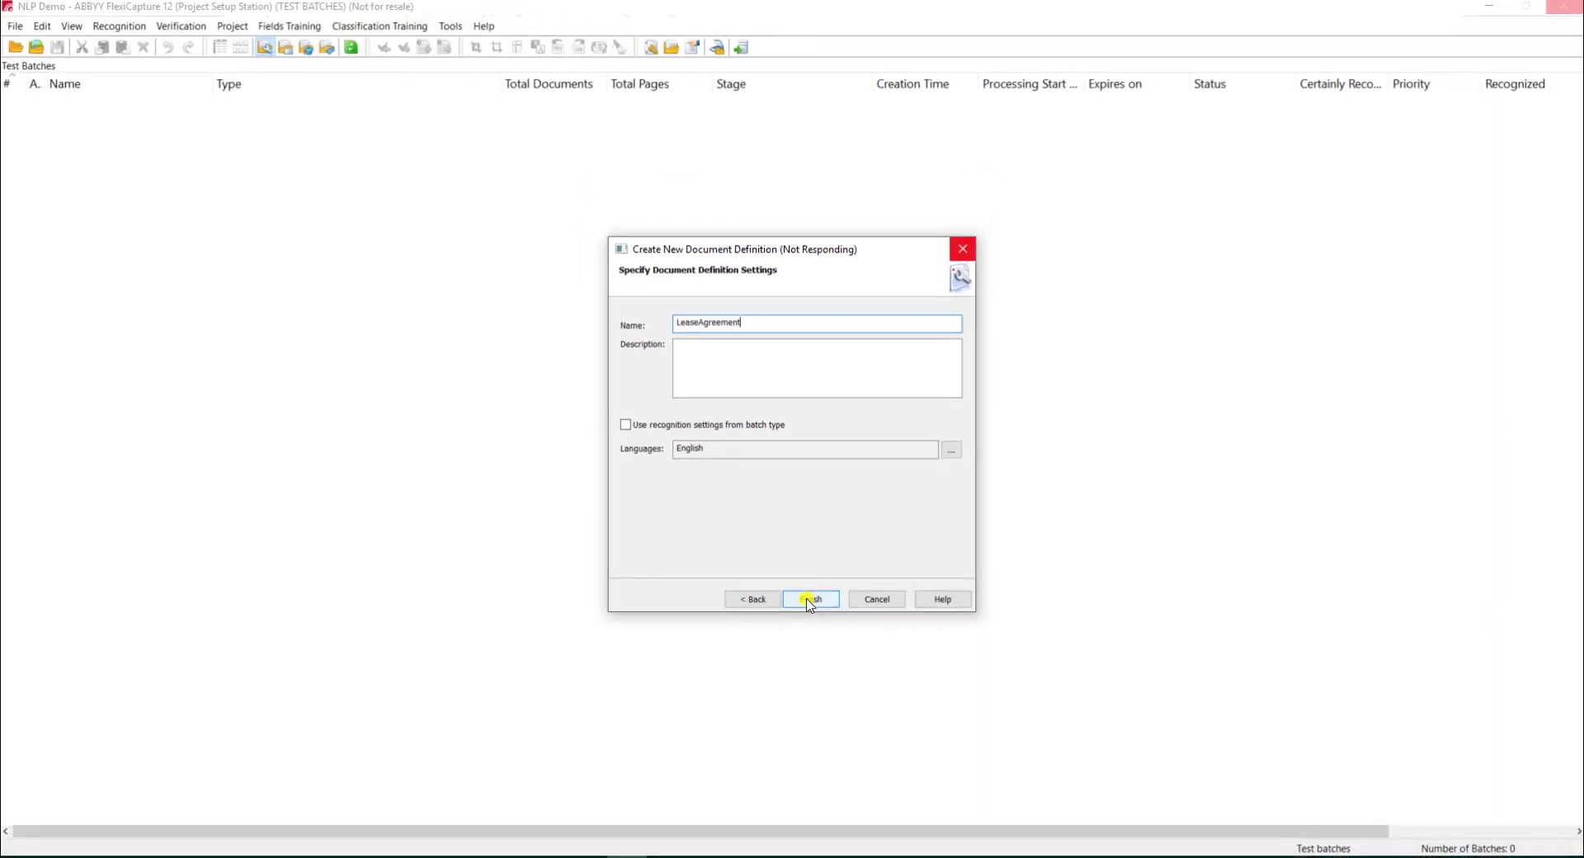
pyautogui.click(809, 599)
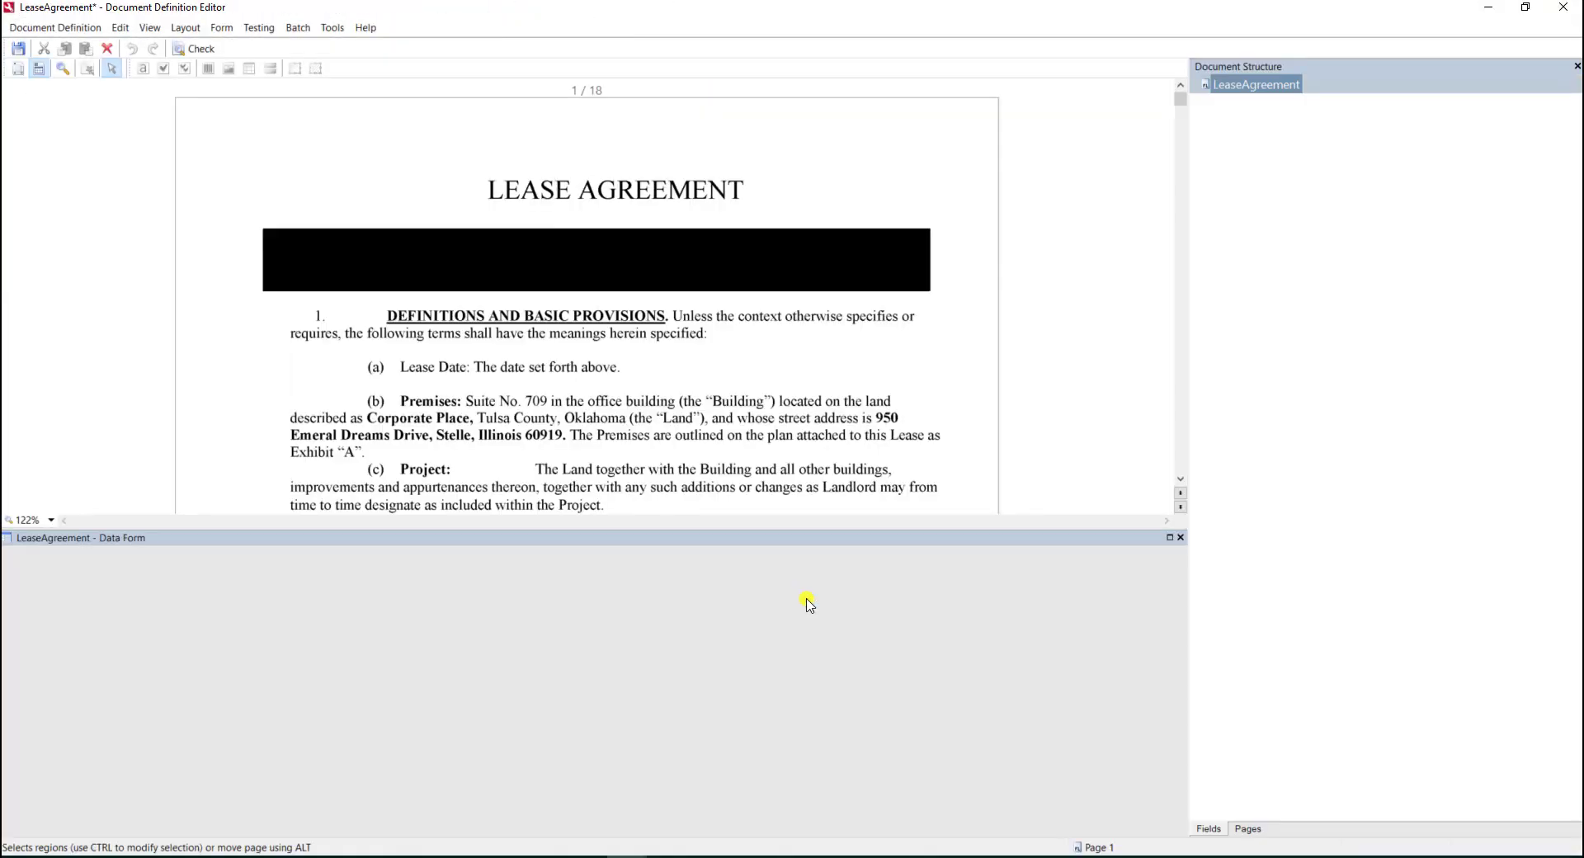
pyautogui.moveTo(1148, 536)
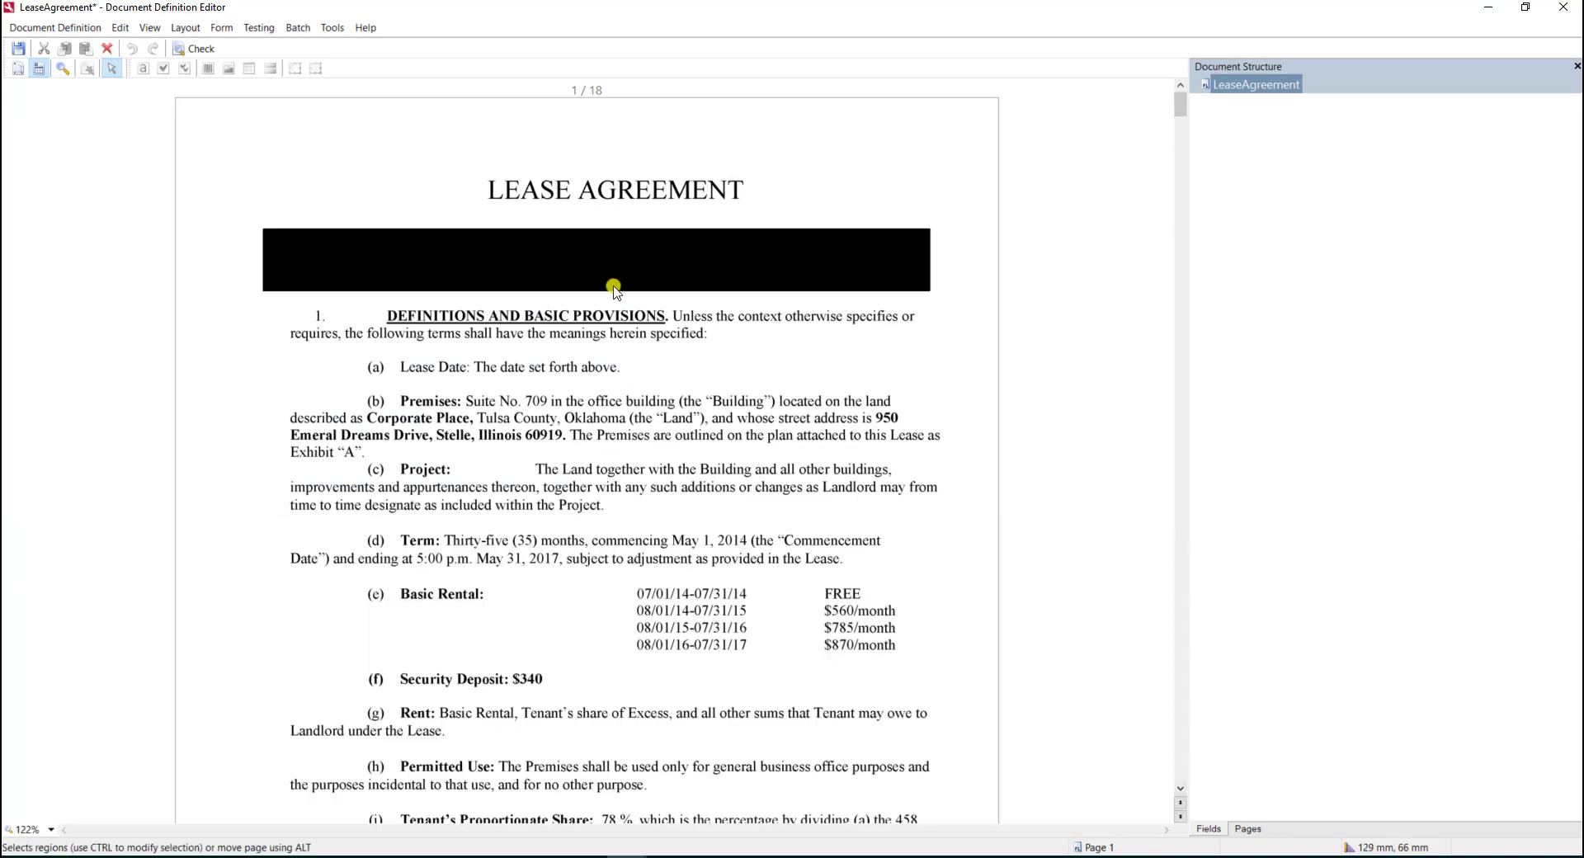
pyautogui.moveTo(480, 362)
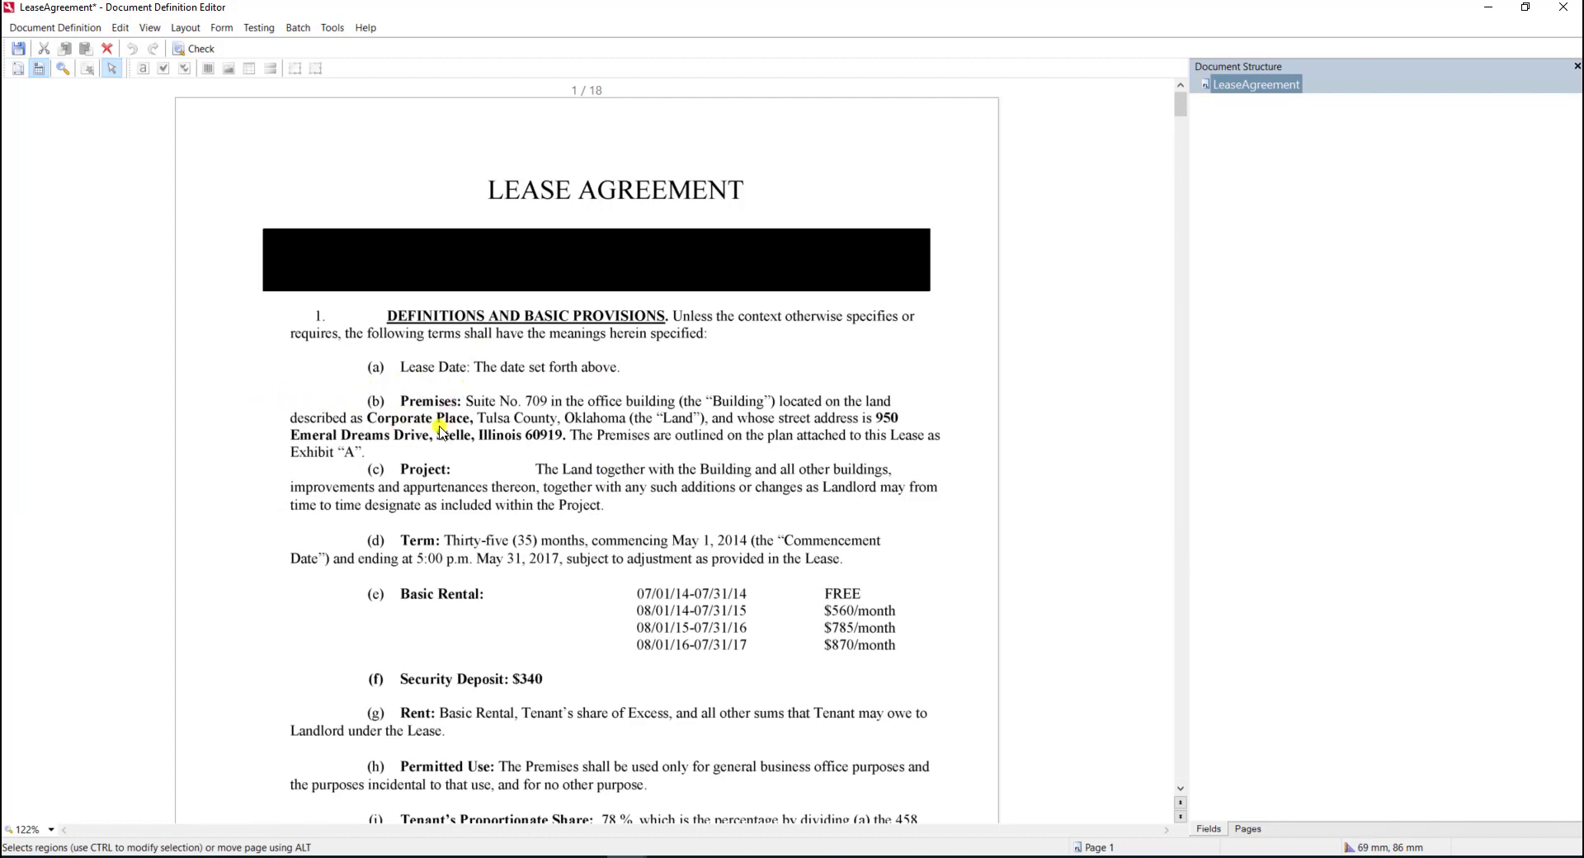
pyautogui.moveTo(763, 409)
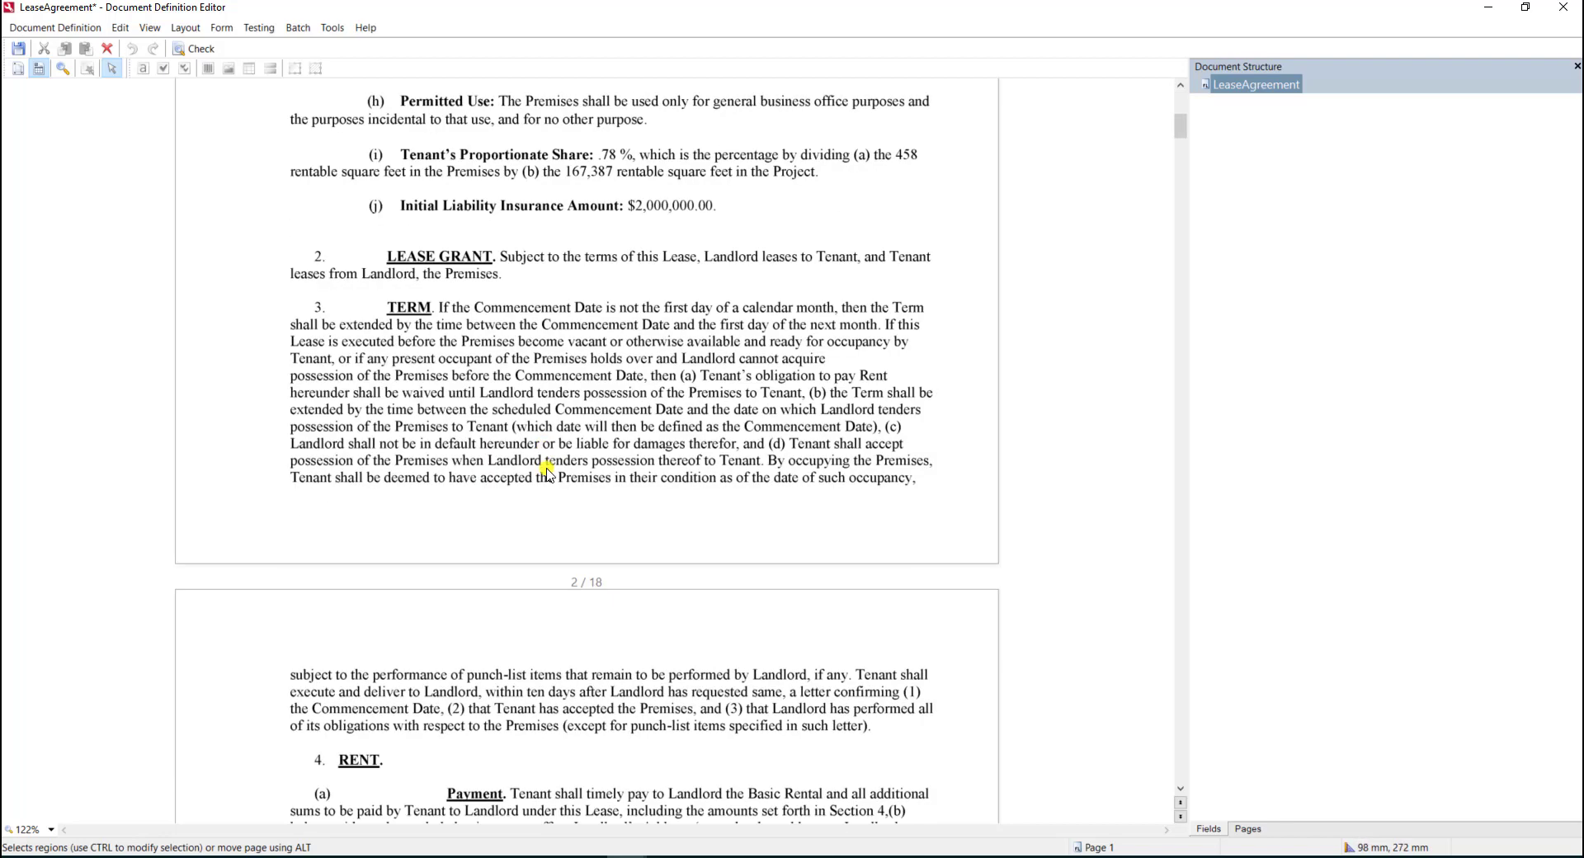
pyautogui.moveTo(348, 382)
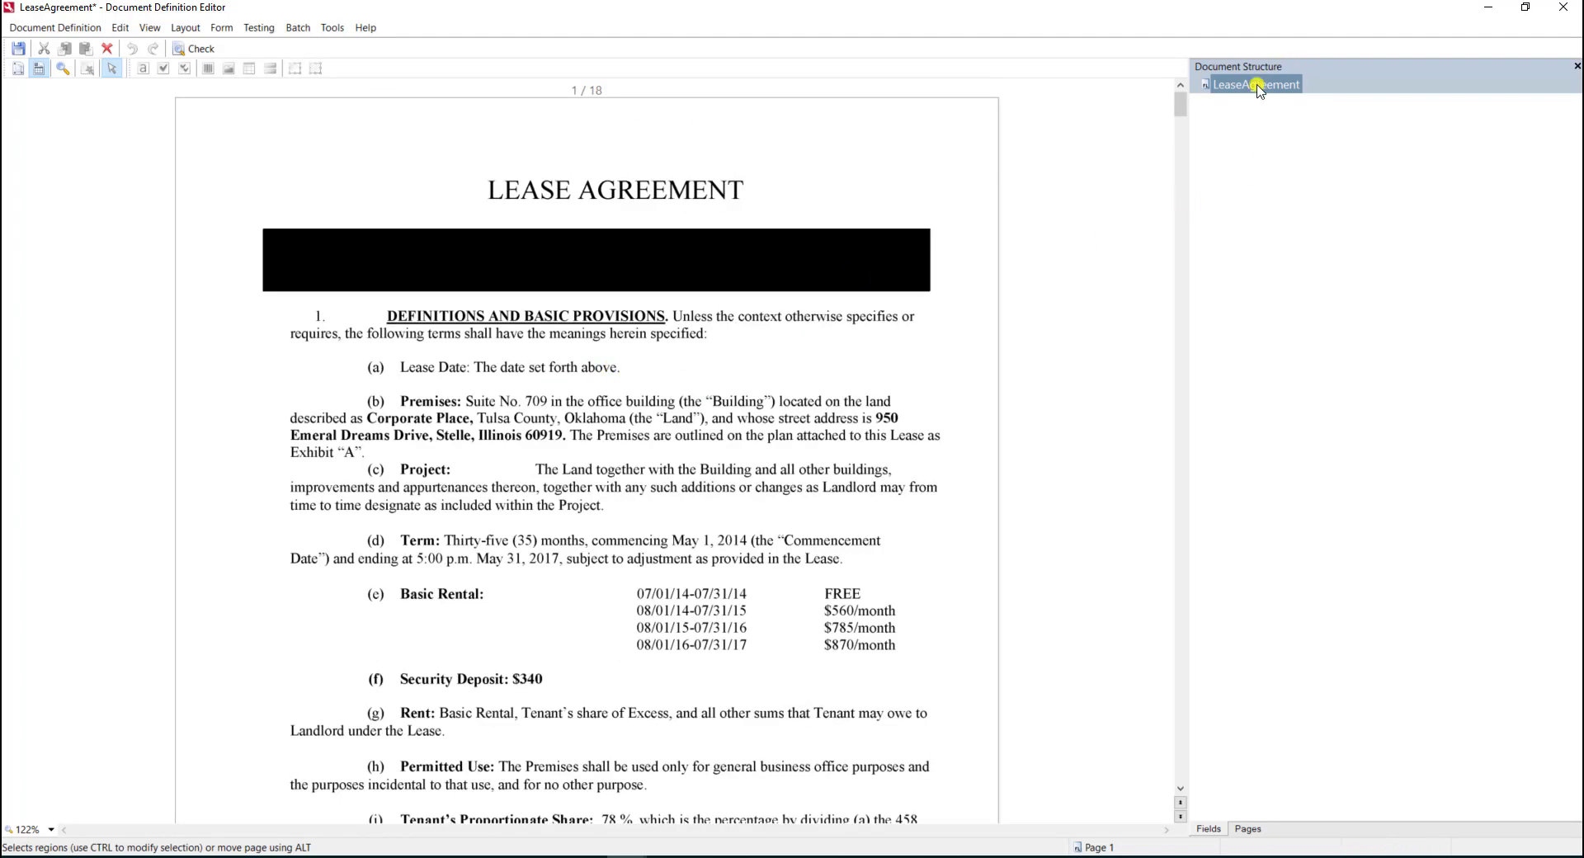
# Step: Add a new field to LeaseAgreement and move its Properties dialog clear of the lease text
pyautogui.rightClick(1254, 84)
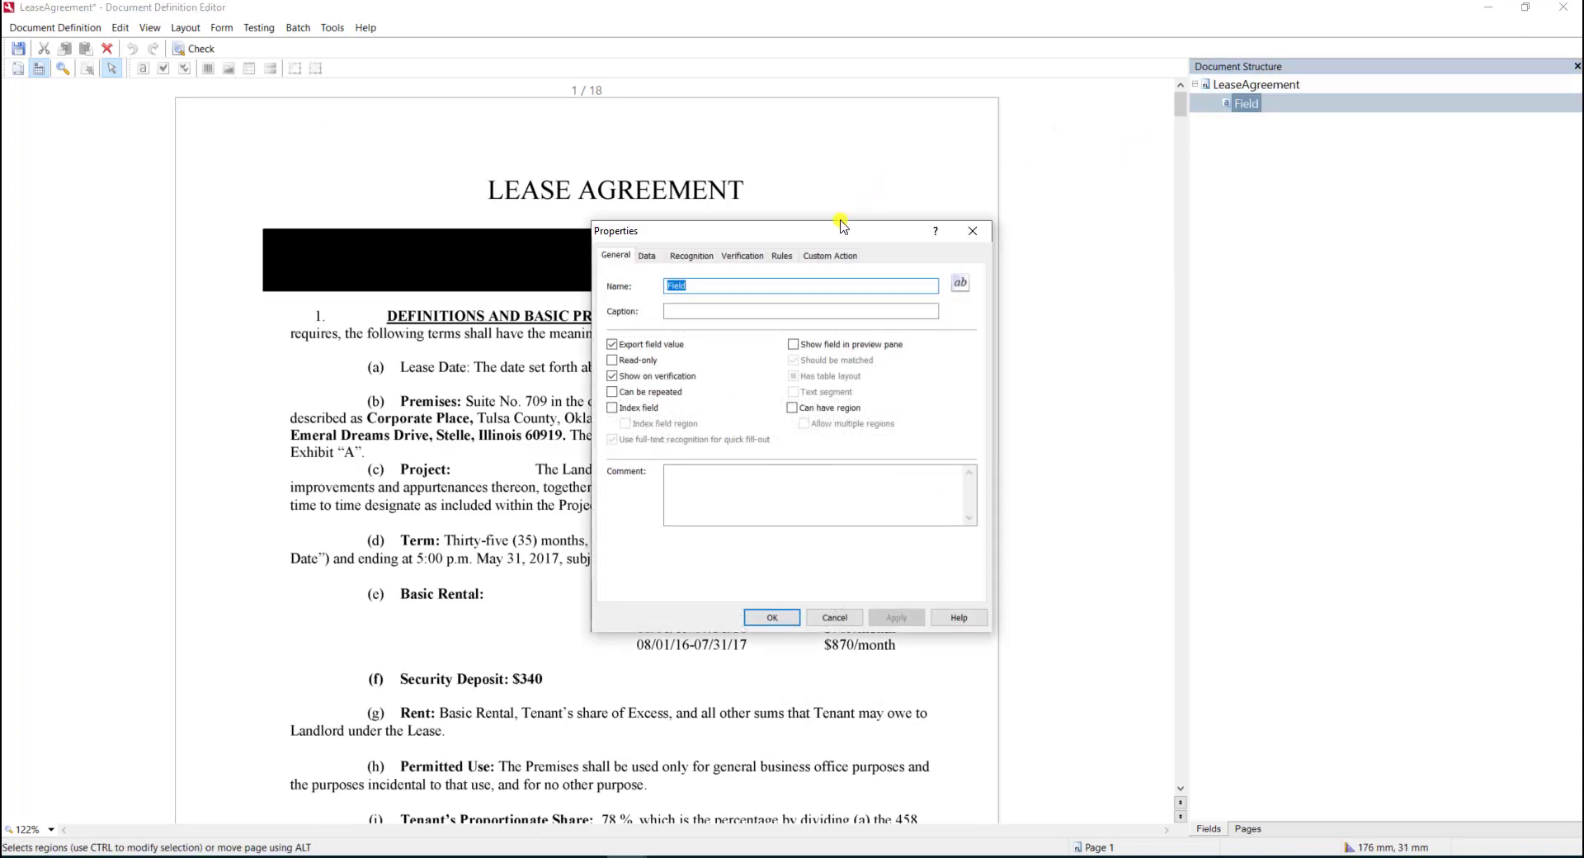
pyautogui.moveTo(839, 230); pyautogui.dragTo(1161, 188)
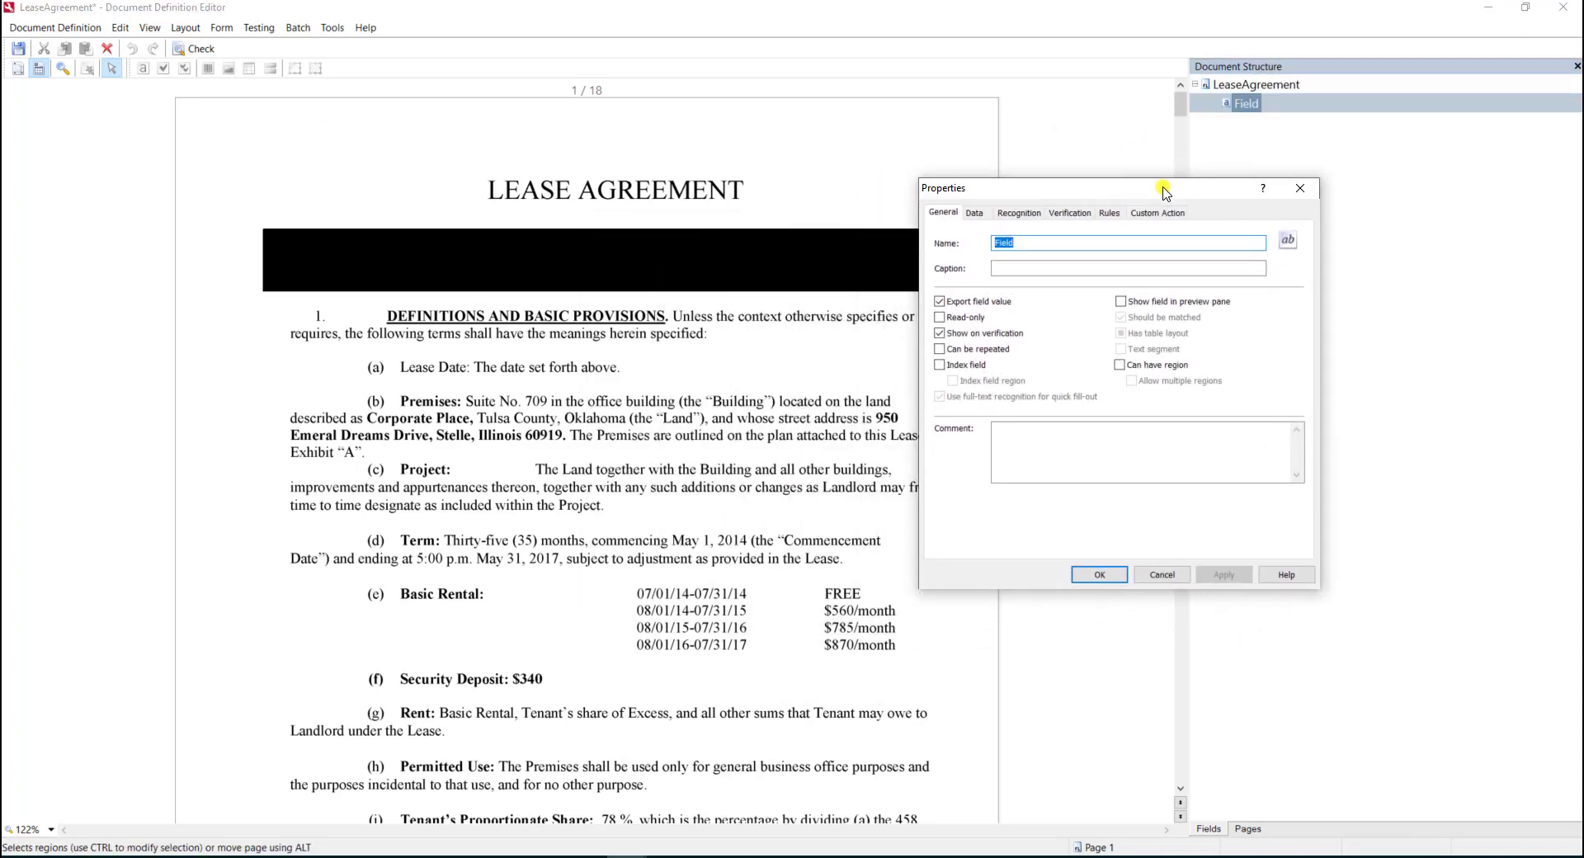
pyautogui.moveTo(1163, 188); pyautogui.dragTo(1232, 172)
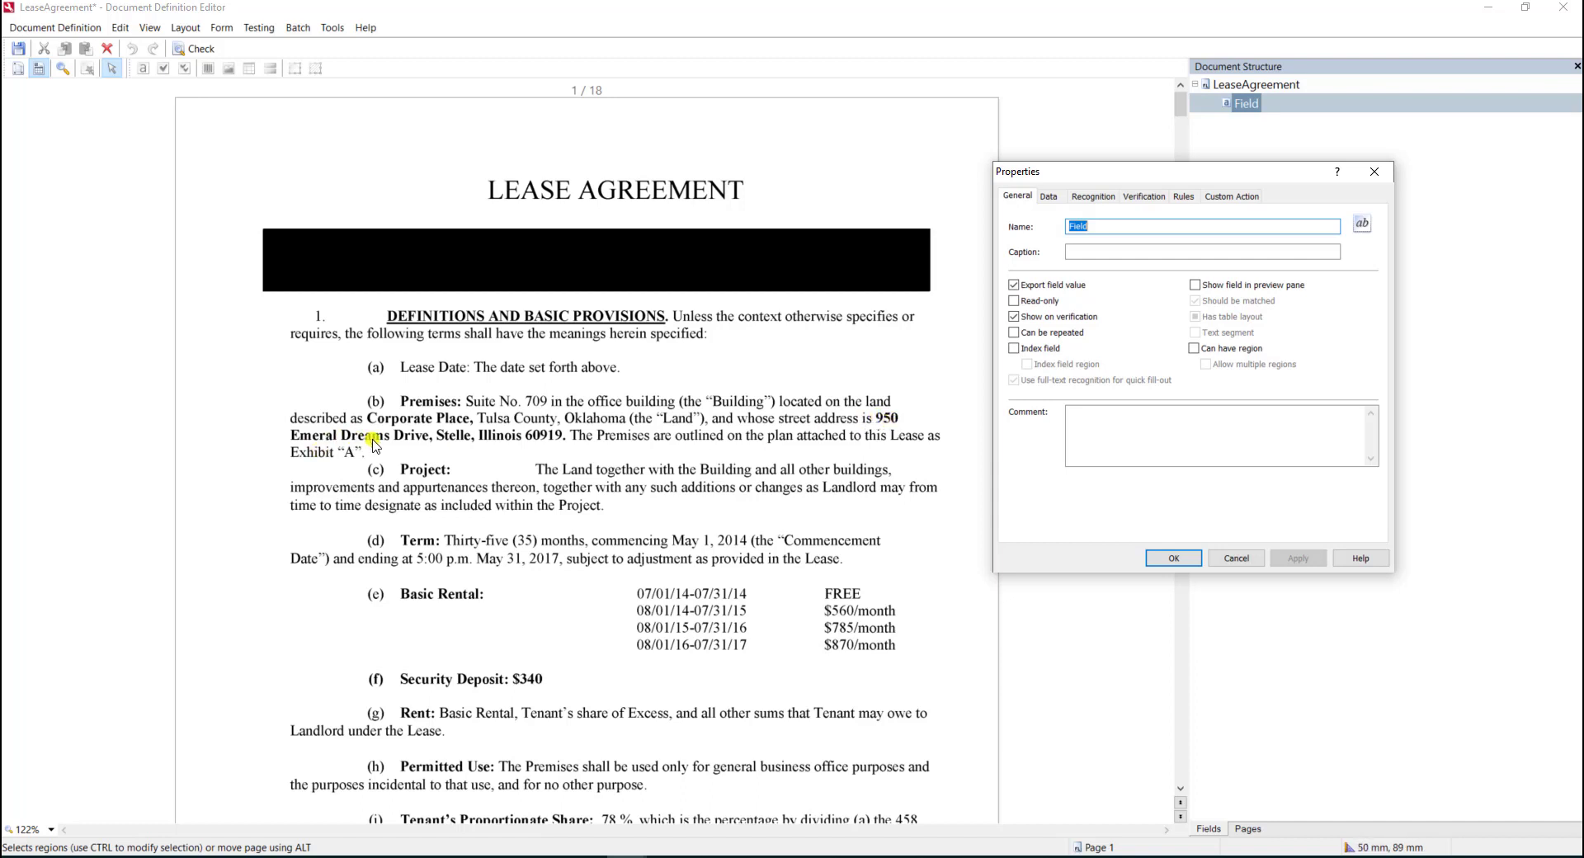
pyautogui.moveTo(416, 444)
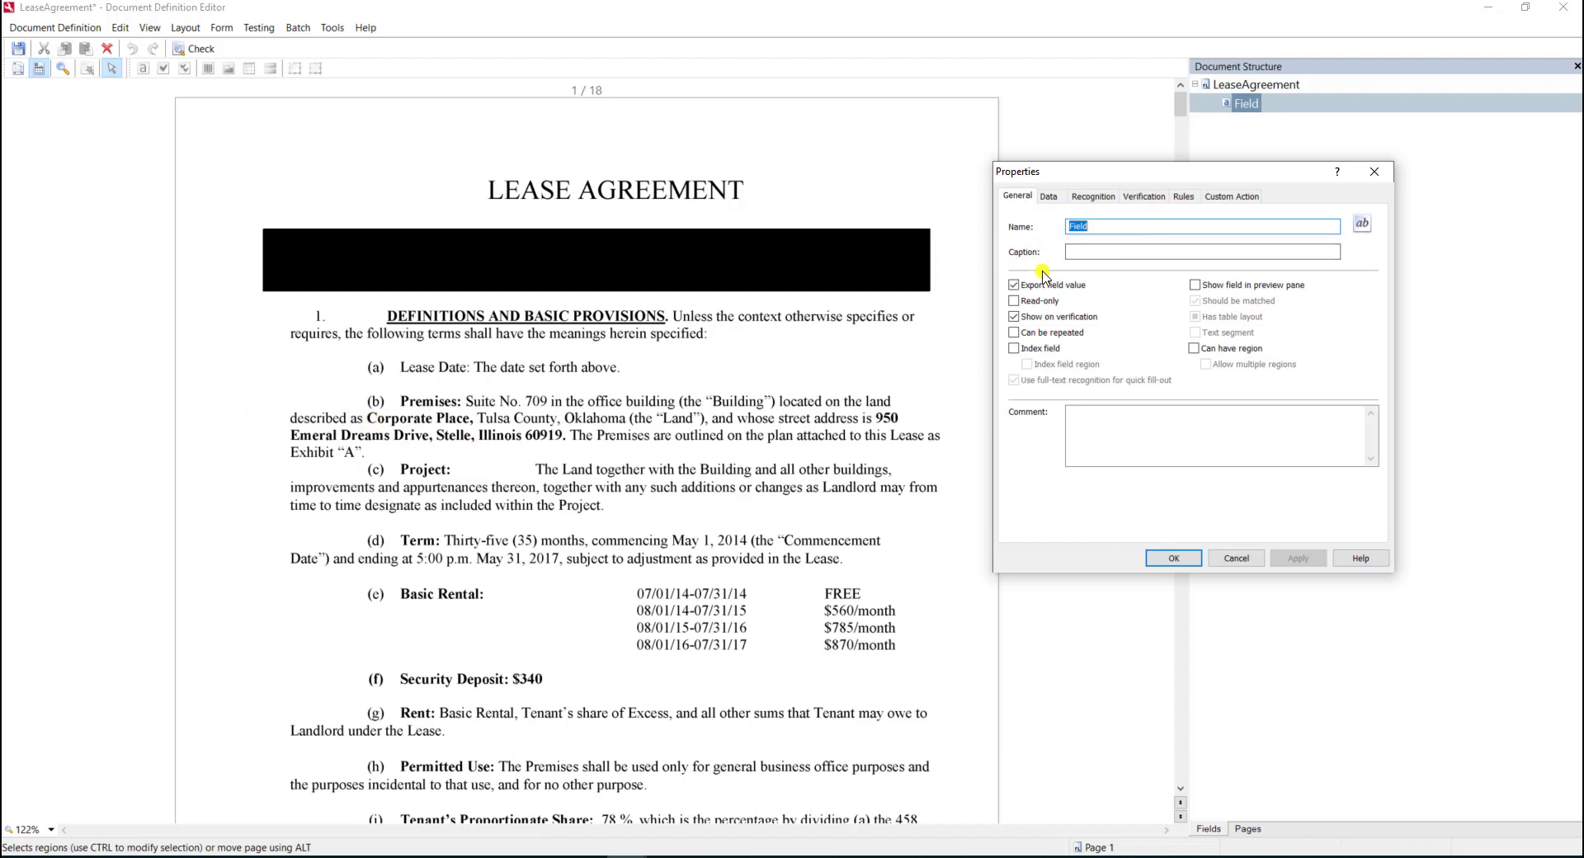
# Step: Name the field PremisesSeg, allow it a page region and mark it as a text segment
pyautogui.write('PremisesSeg')
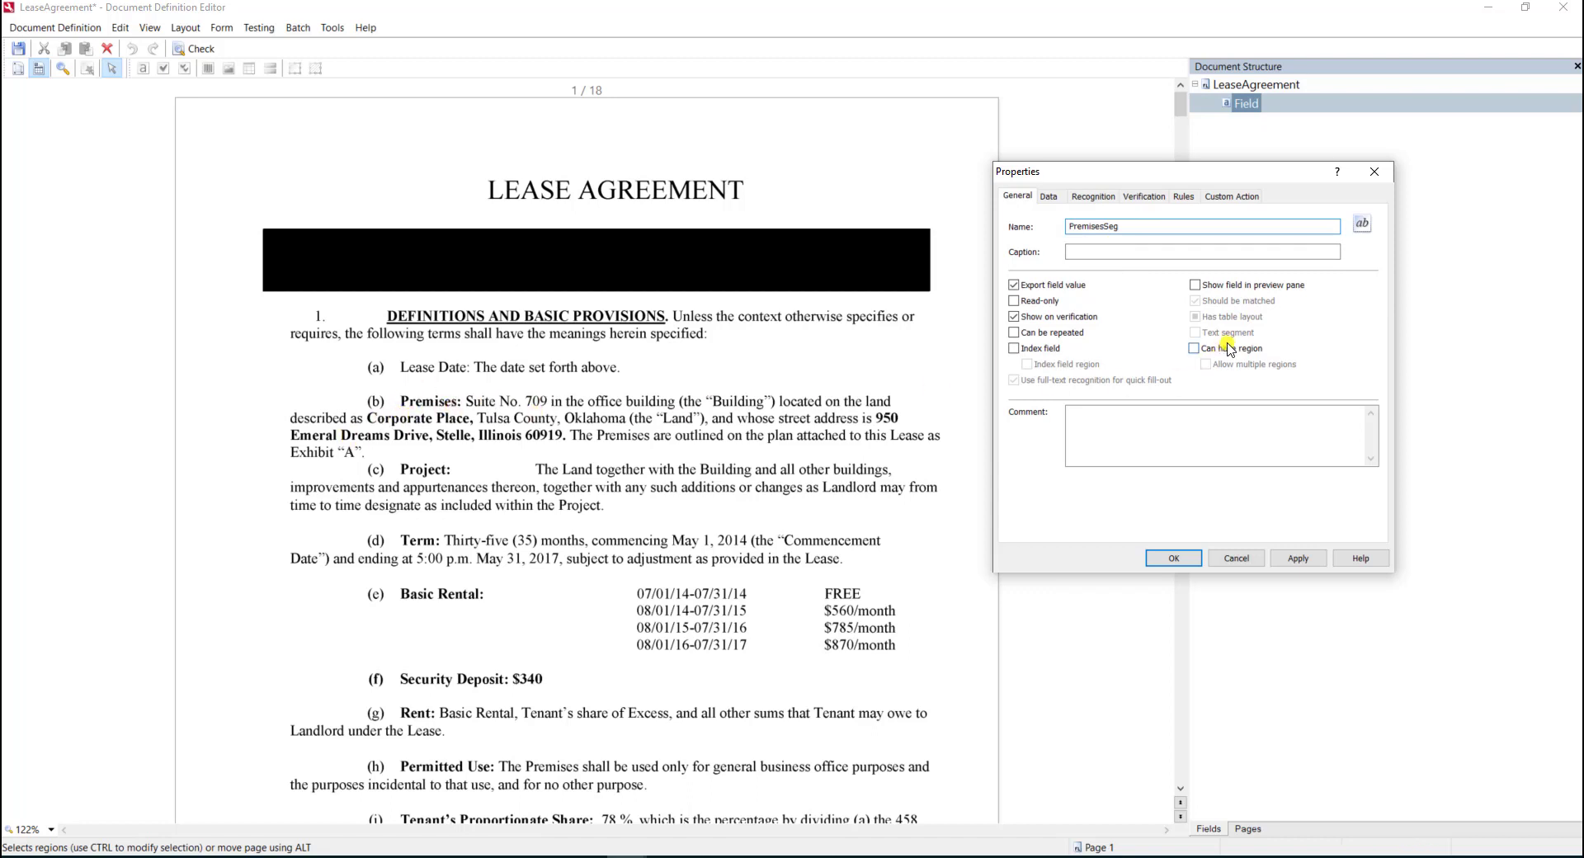
pyautogui.click(1194, 348)
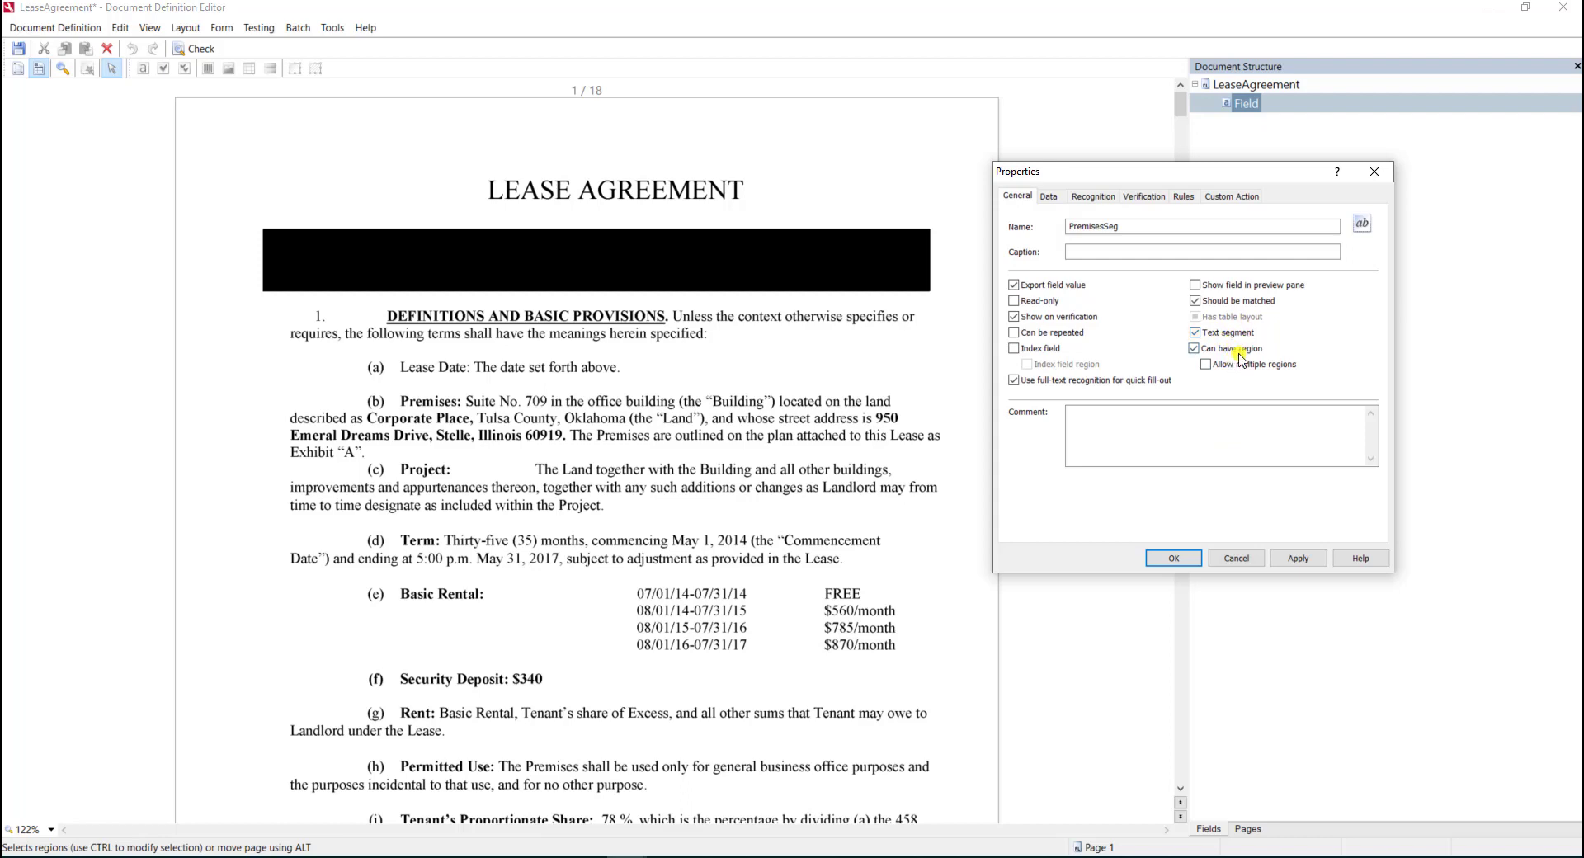
pyautogui.click(1173, 556)
pyautogui.write('Premises')
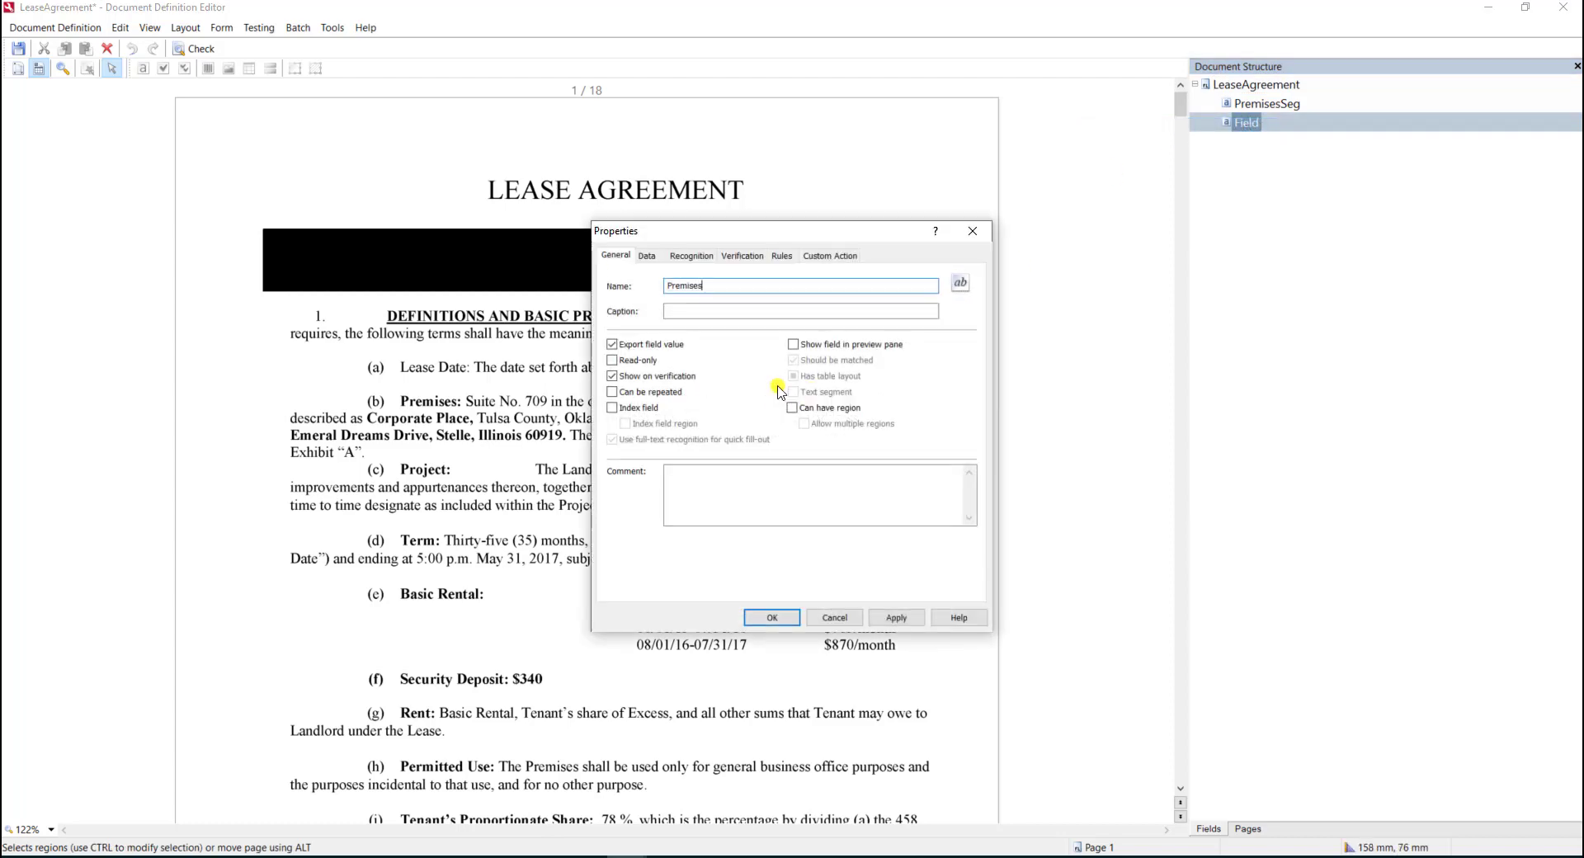
# Step: Keep Can have region ticked for the Premises field, apply and confirm its settings
pyautogui.click(793, 407)
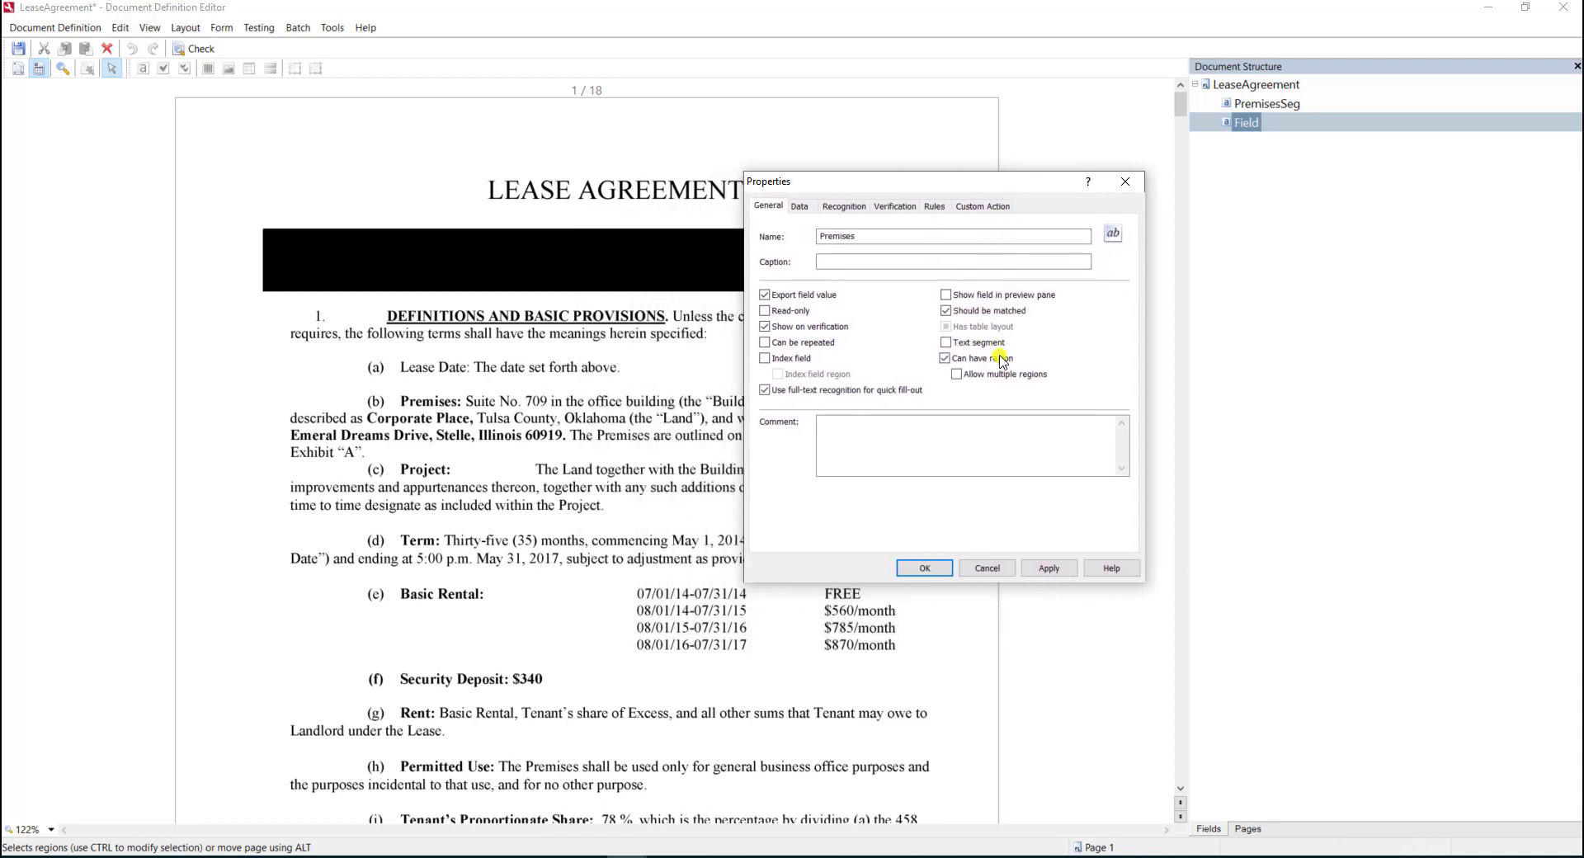
pyautogui.click(946, 358)
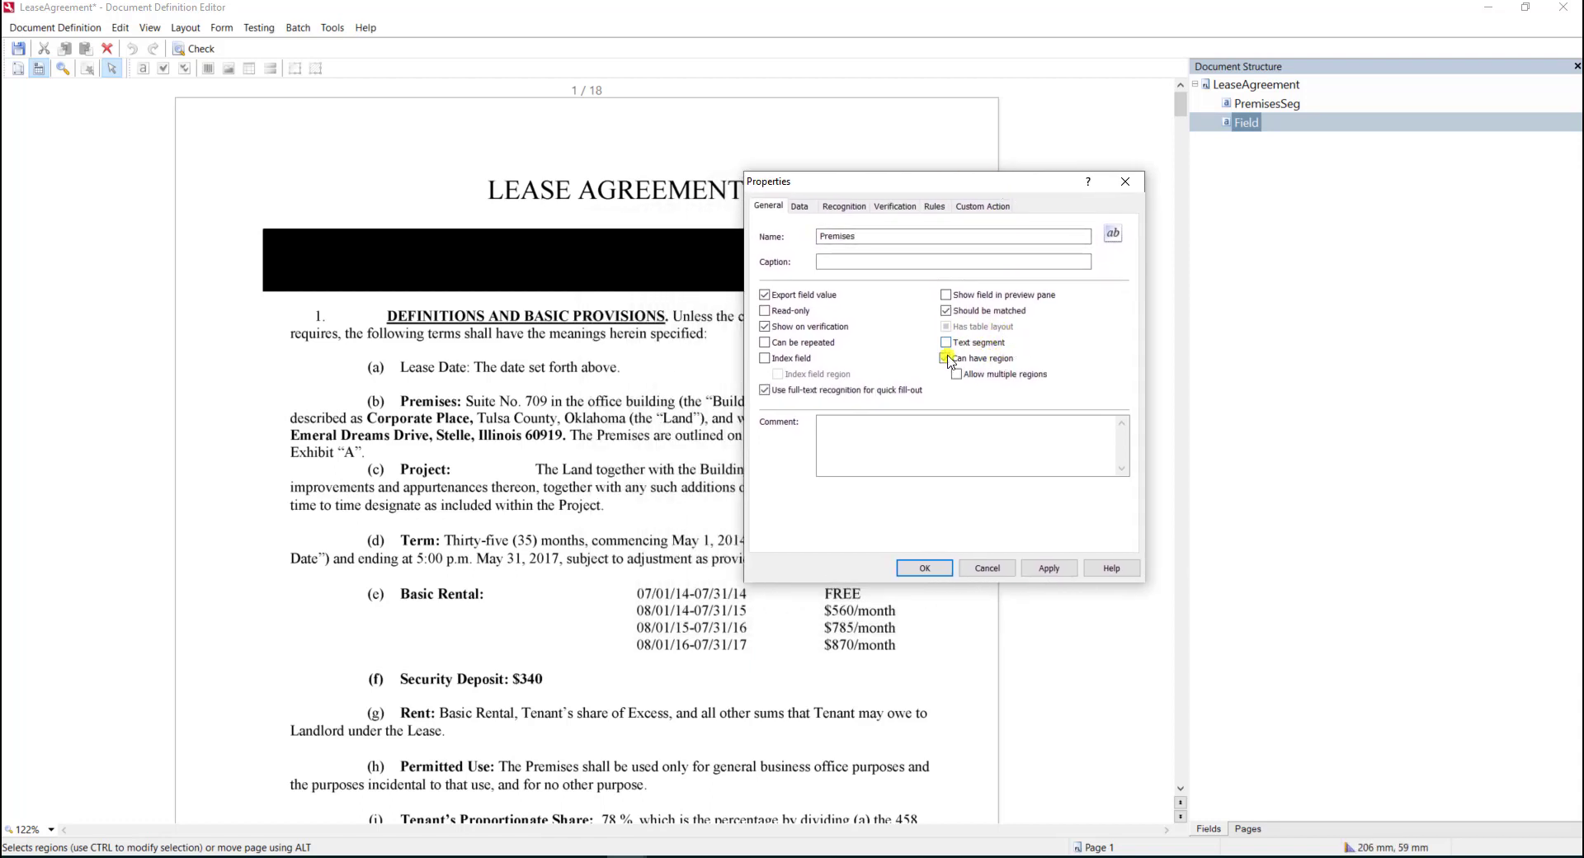
pyautogui.click(947, 358)
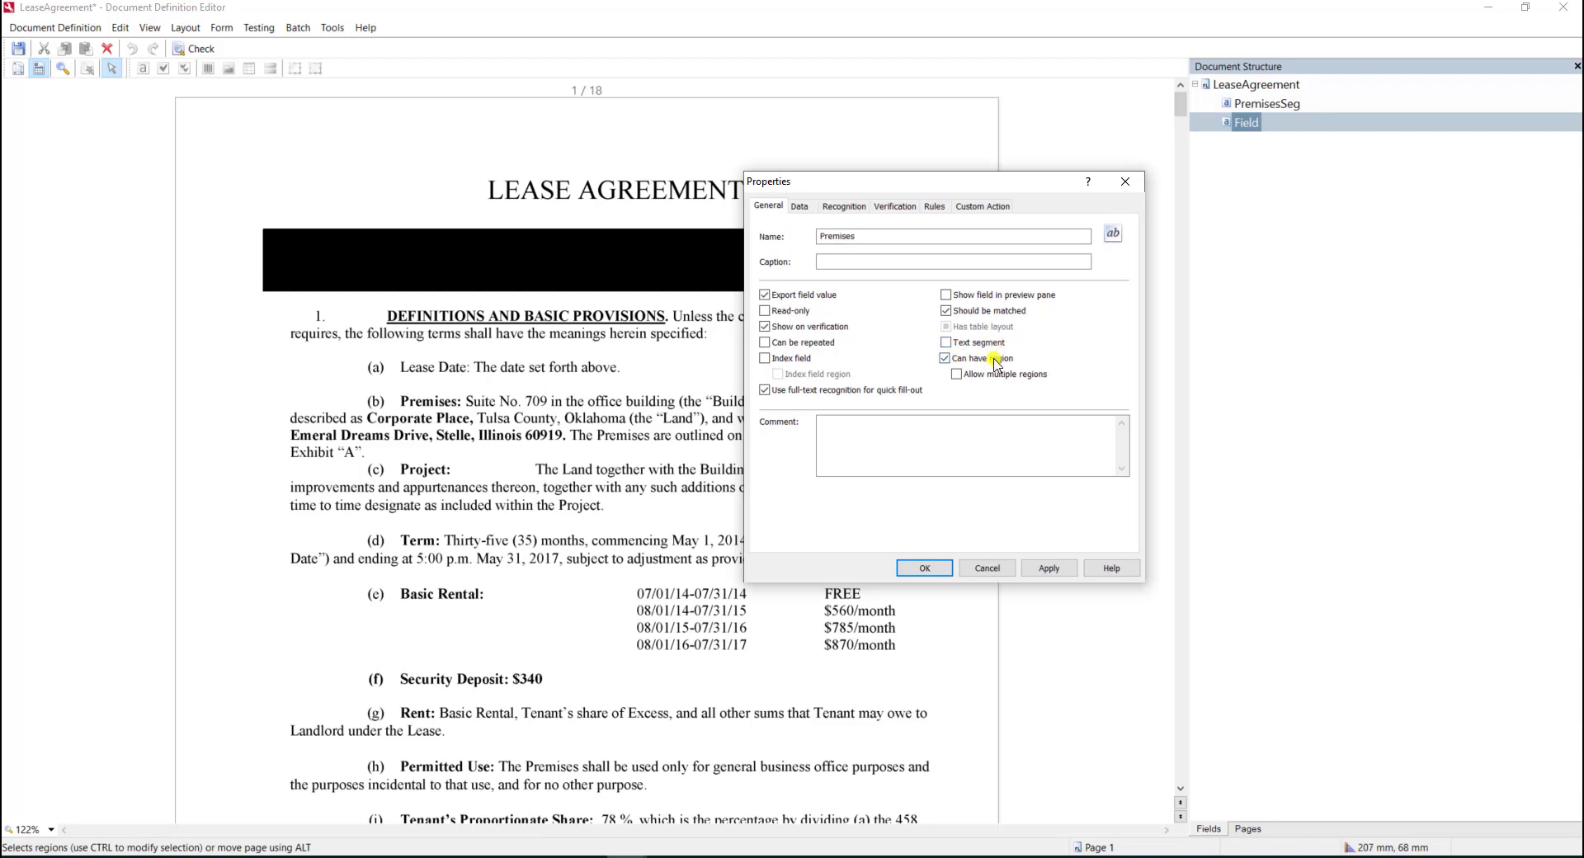
pyautogui.click(947, 358)
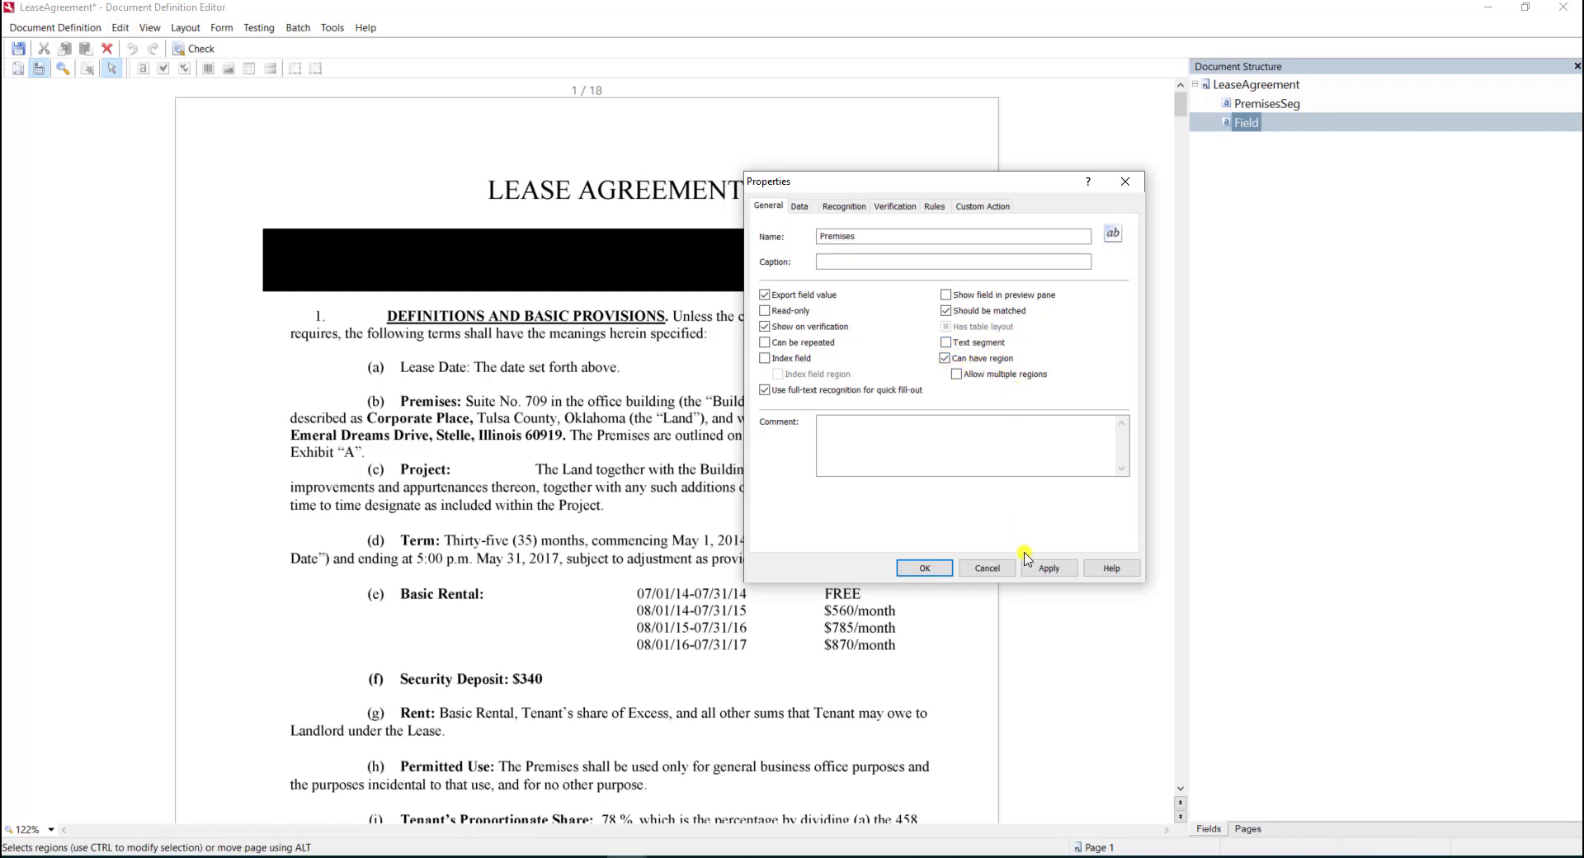
pyautogui.click(922, 567)
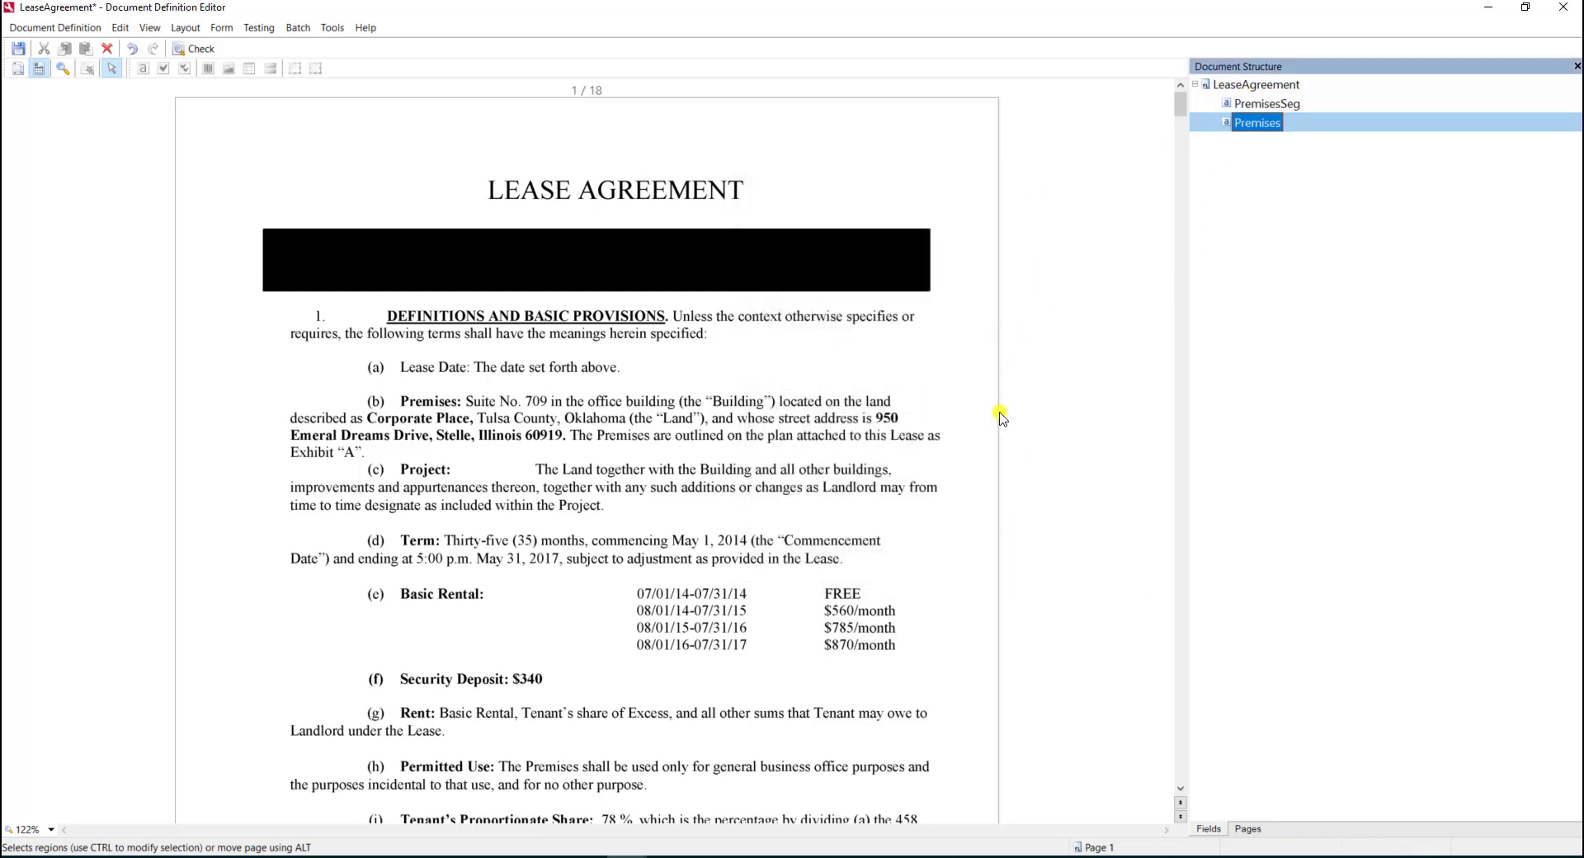
pyautogui.scroll(-3)
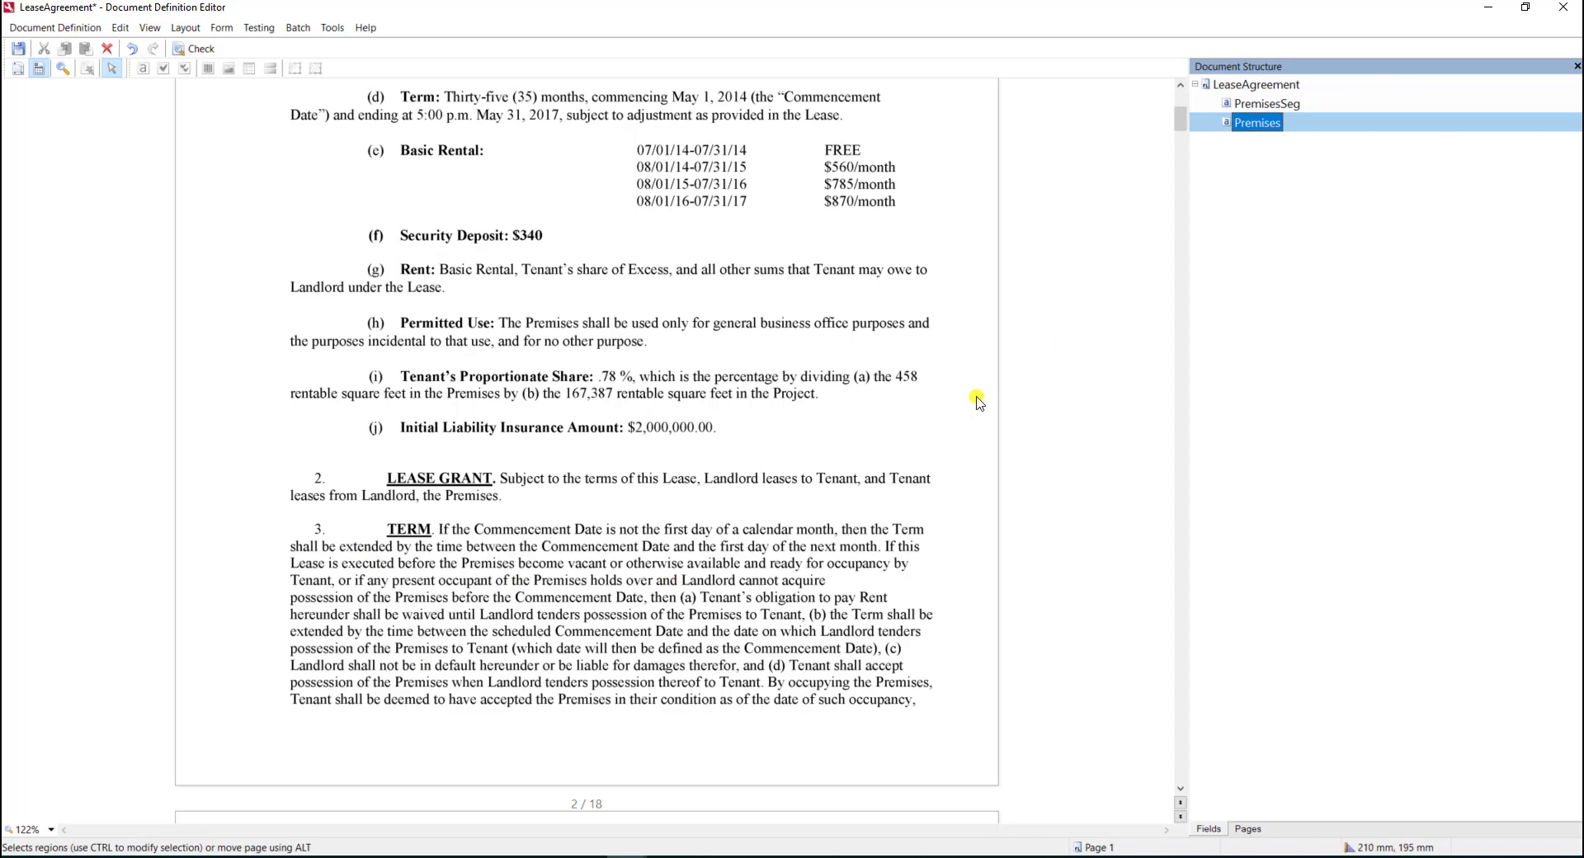
pyautogui.moveTo(947, 439)
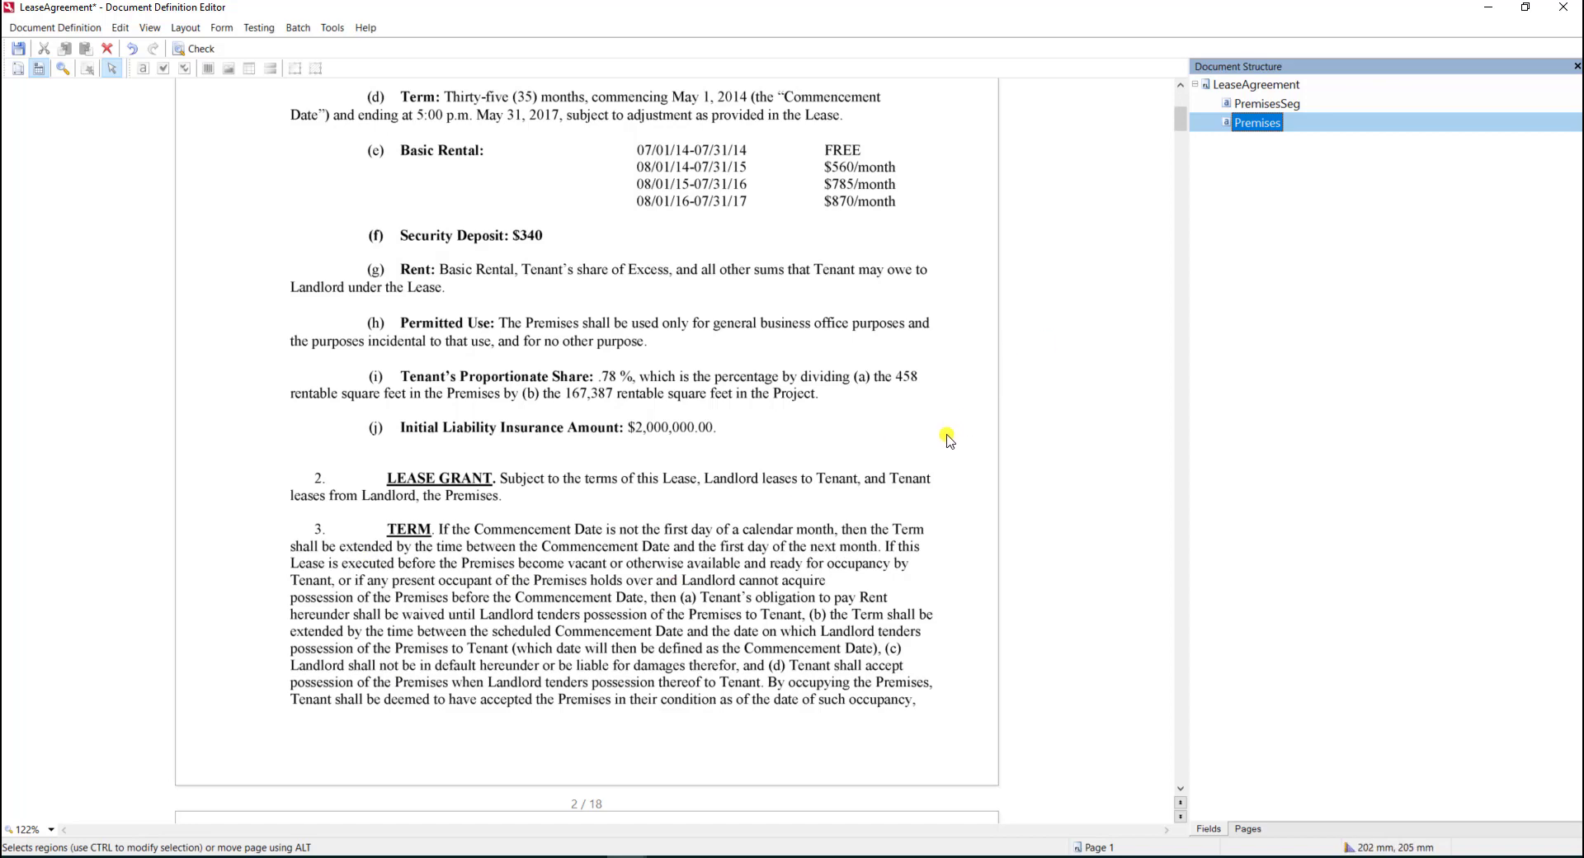
# Step: Add a TermSeg text-segment field to LeaseAgreement and save it
pyautogui.rightClick(1252, 84)
pyautogui.write('TermSeg')
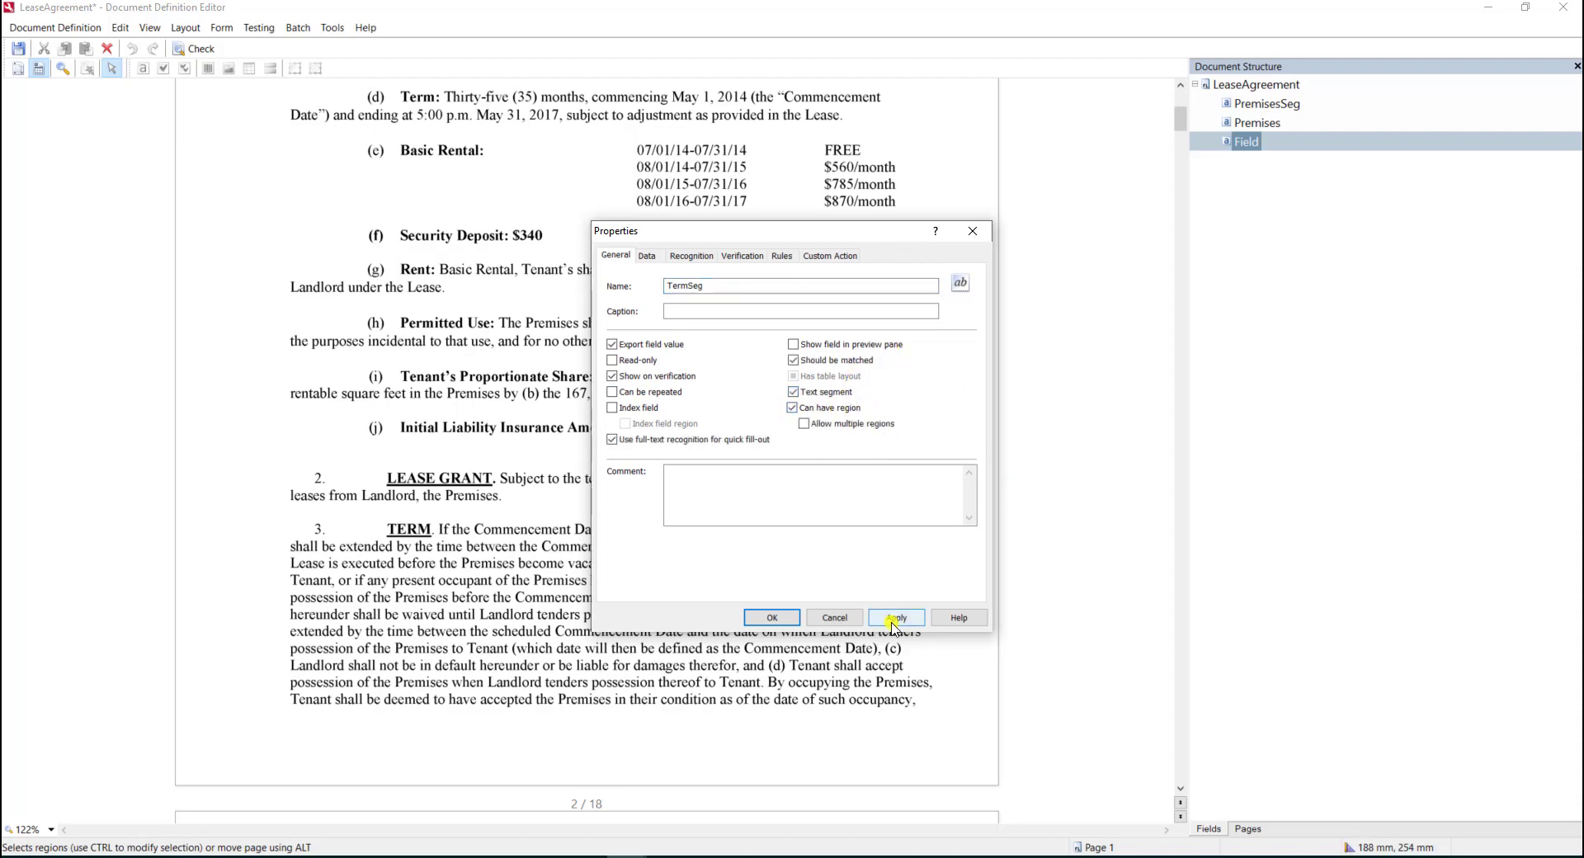
pyautogui.click(772, 617)
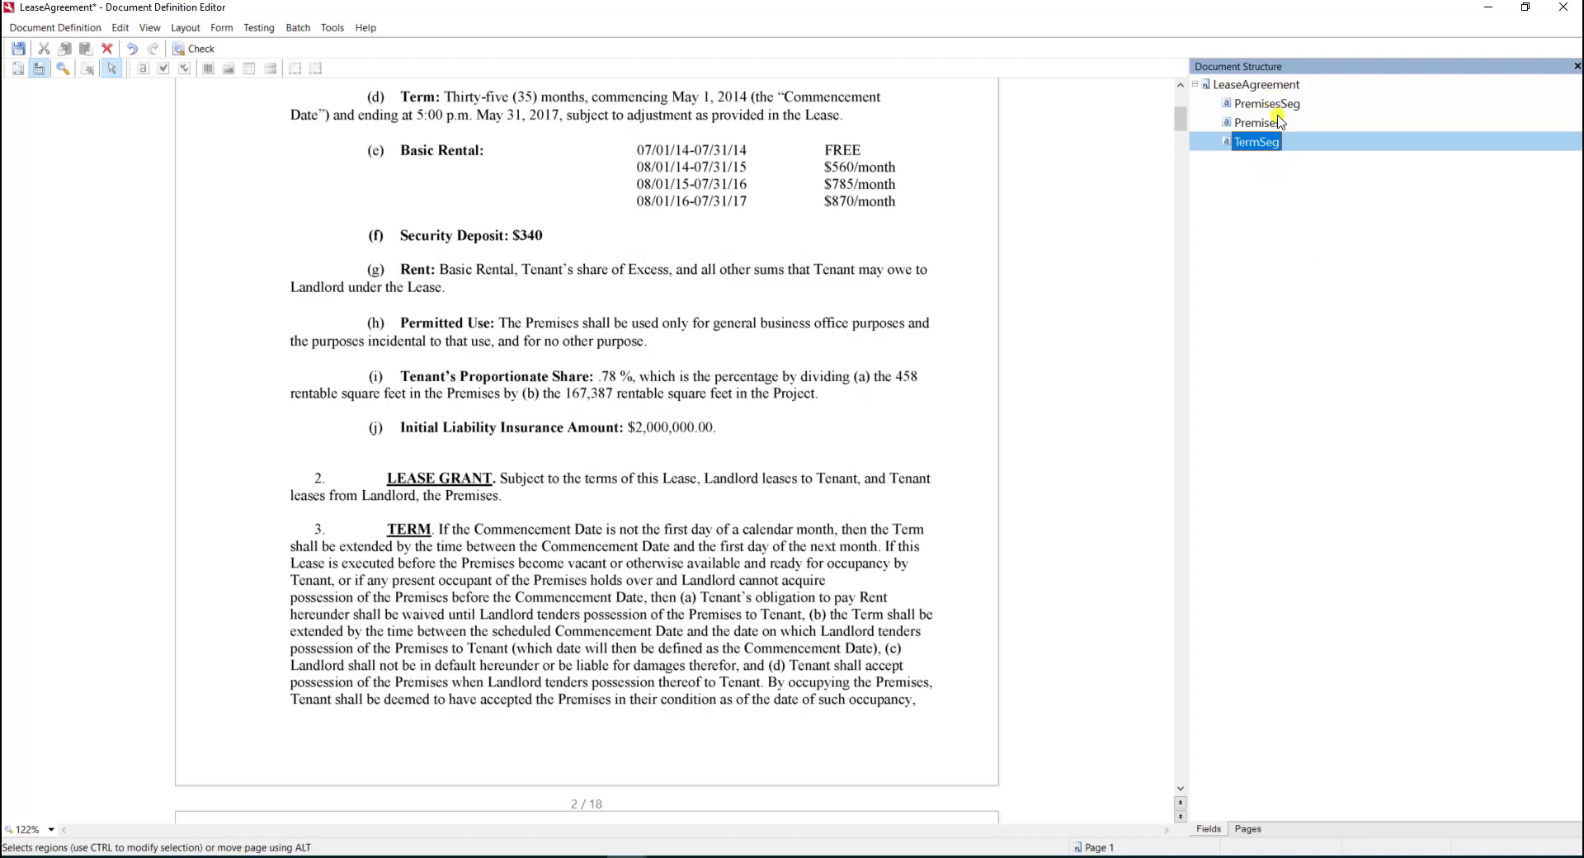
pyautogui.click(1255, 84)
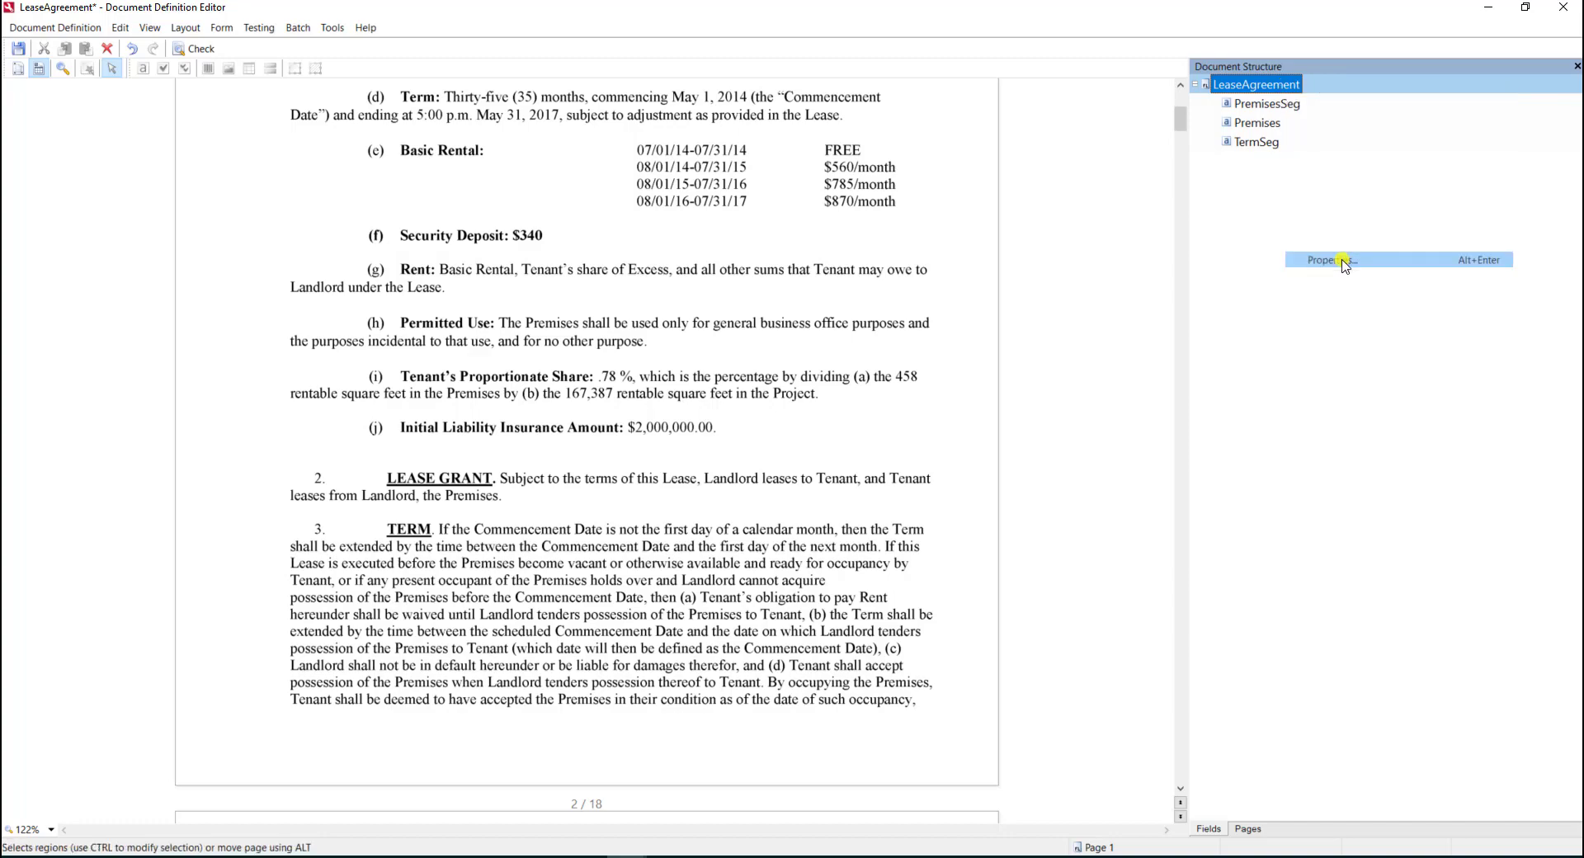
# Step: In LeaseAgreement Properties, create an NLP model named MySegmentation of type Segmentation
pyautogui.click(1328, 259)
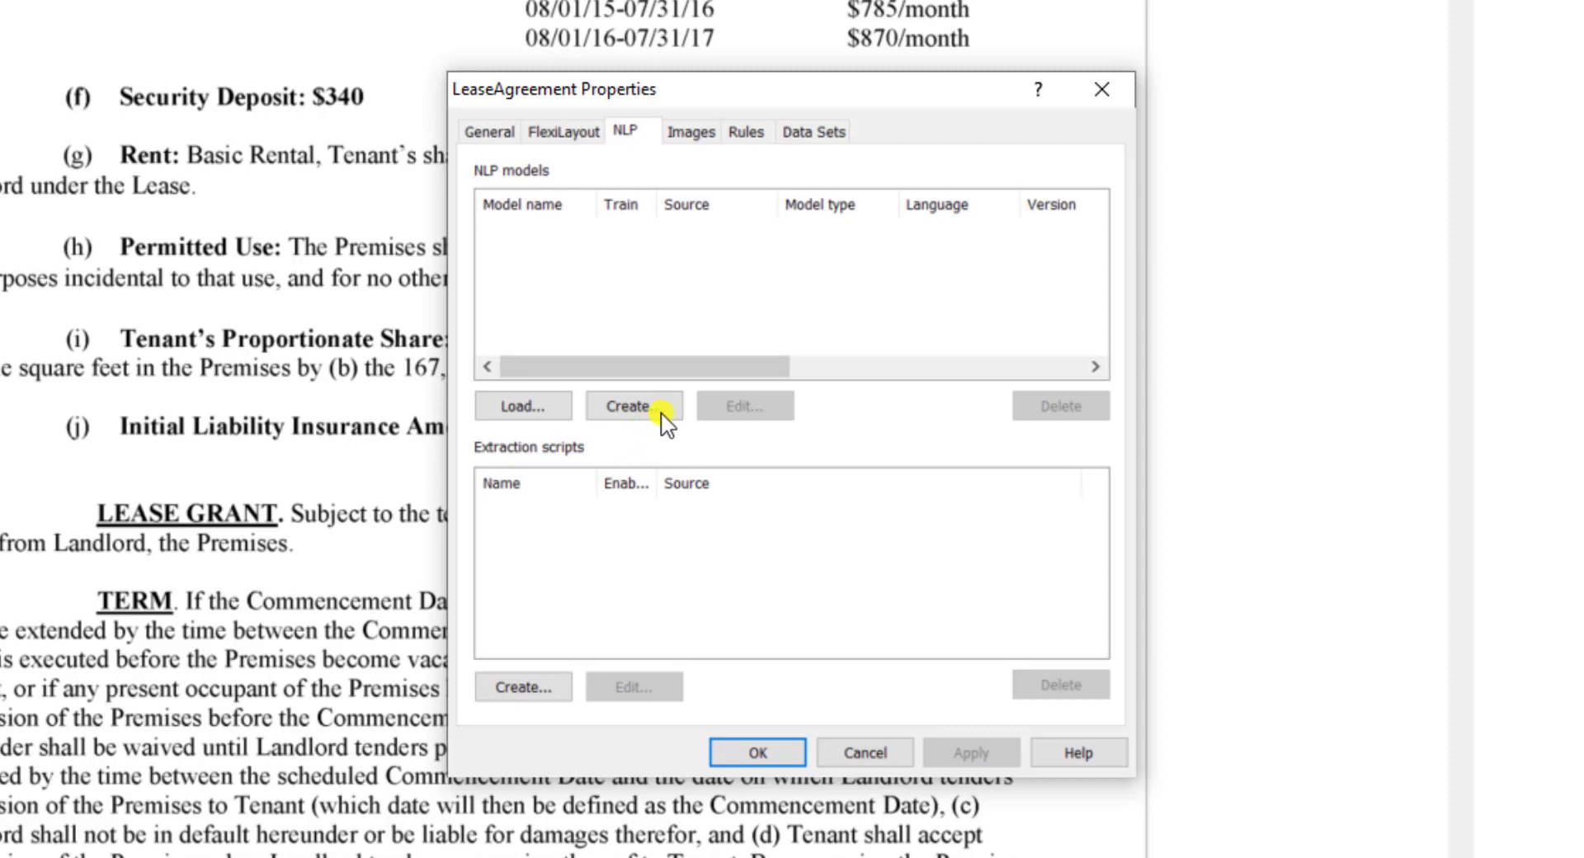
pyautogui.click(632, 406)
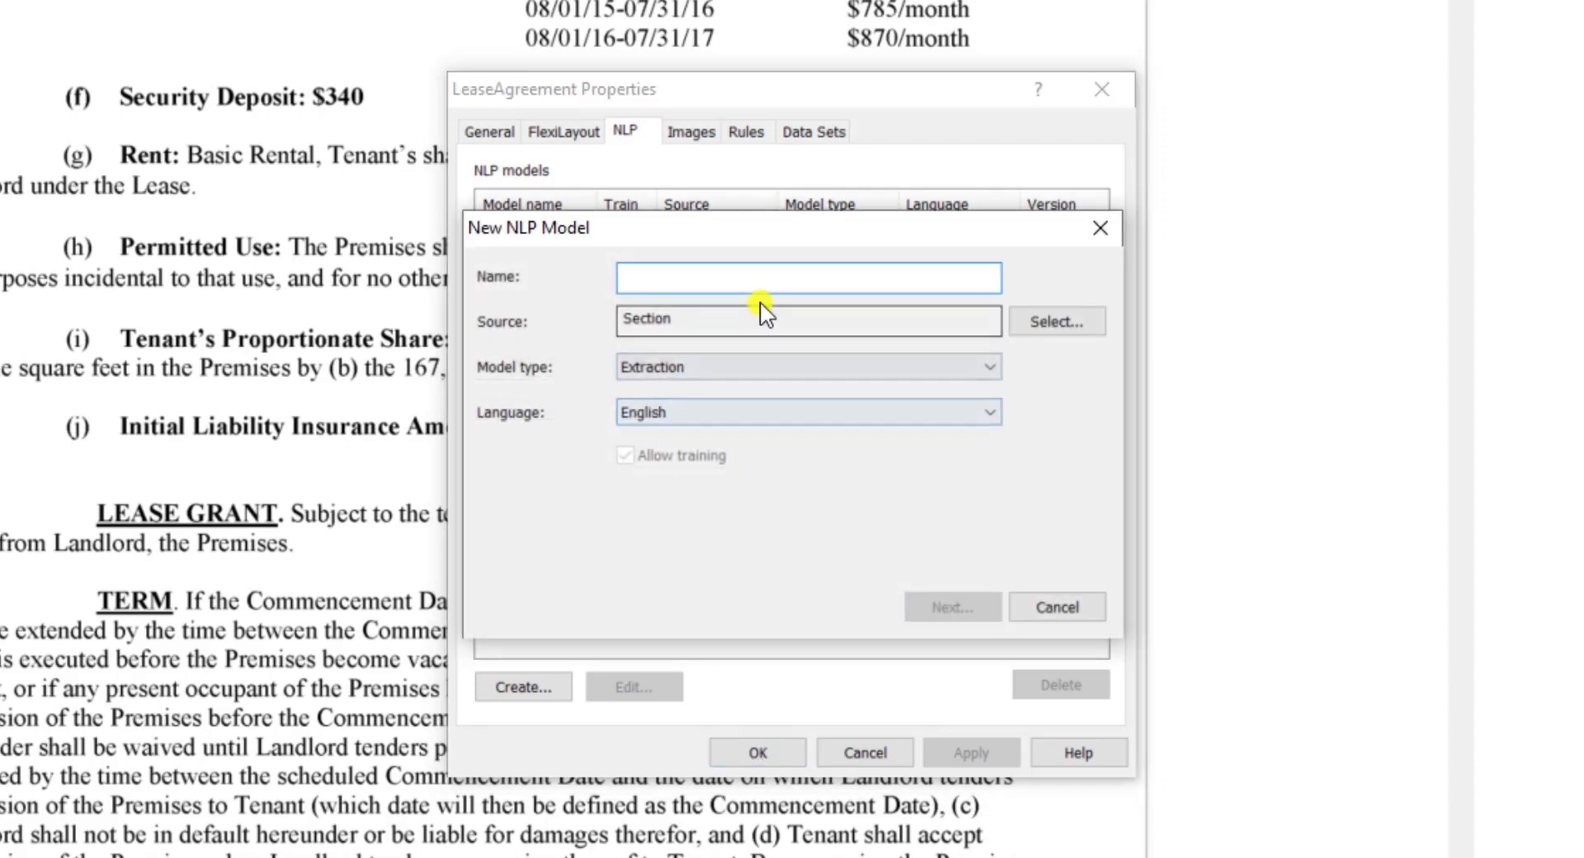
pyautogui.write('MySe')
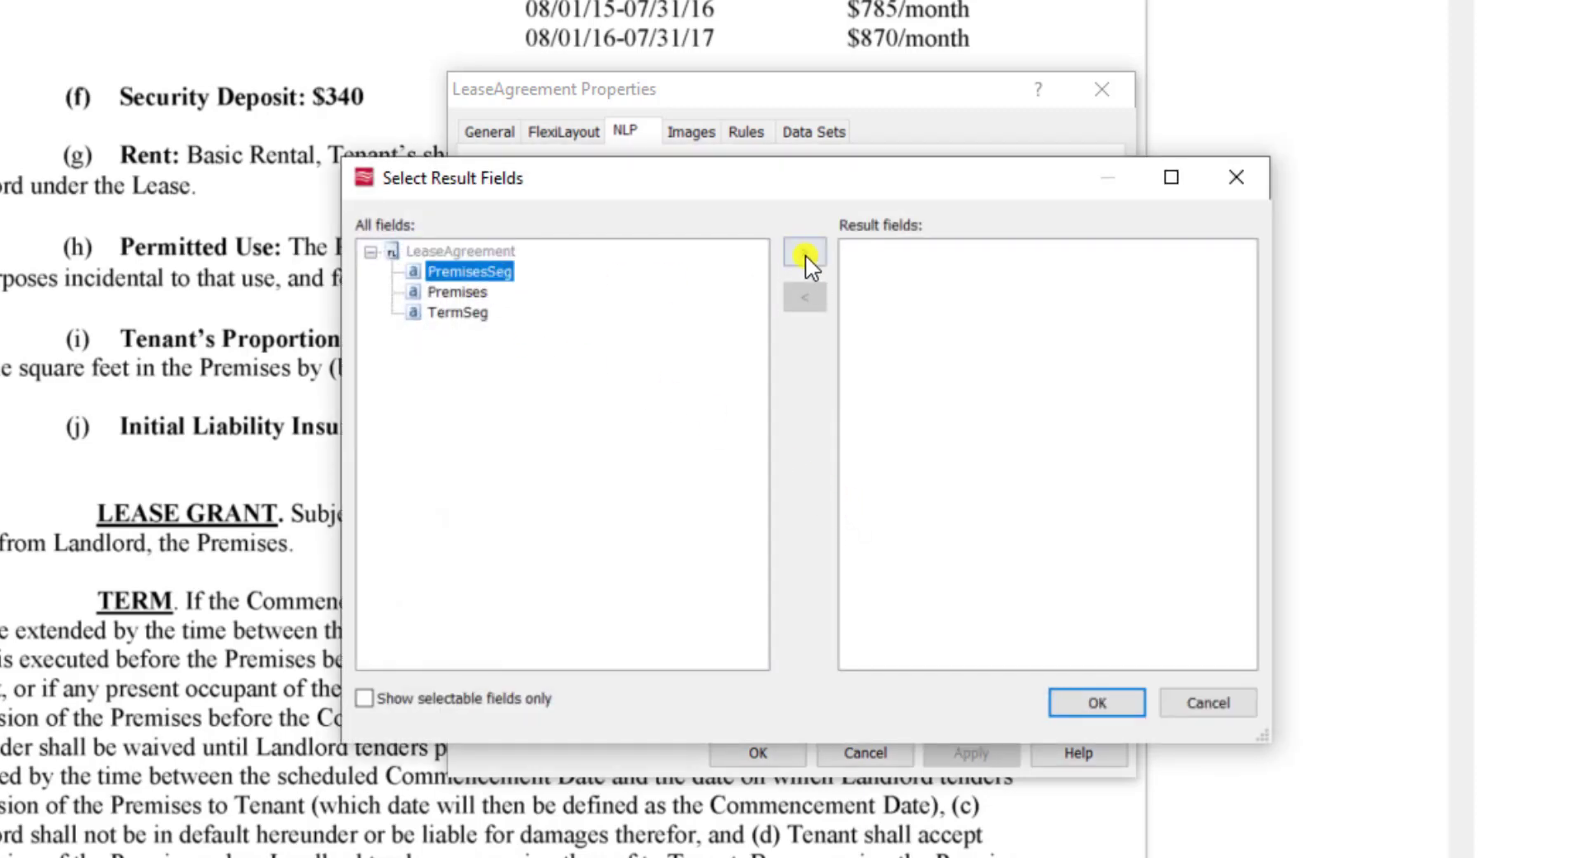
# Step: Add PremisesSeg as the model's result field
pyautogui.click(805, 253)
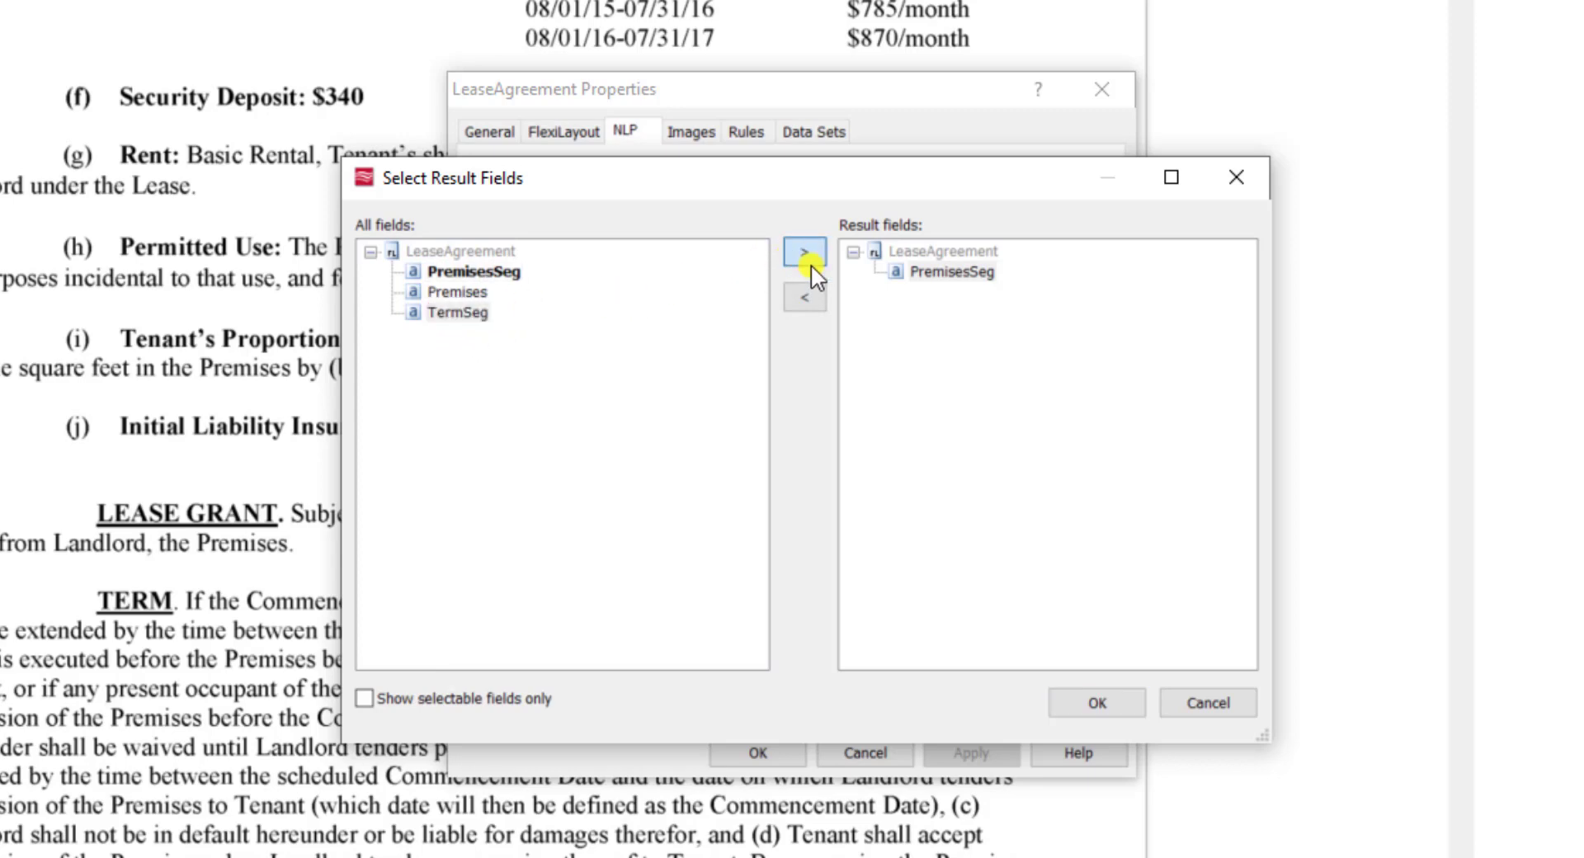
pyautogui.click(803, 251)
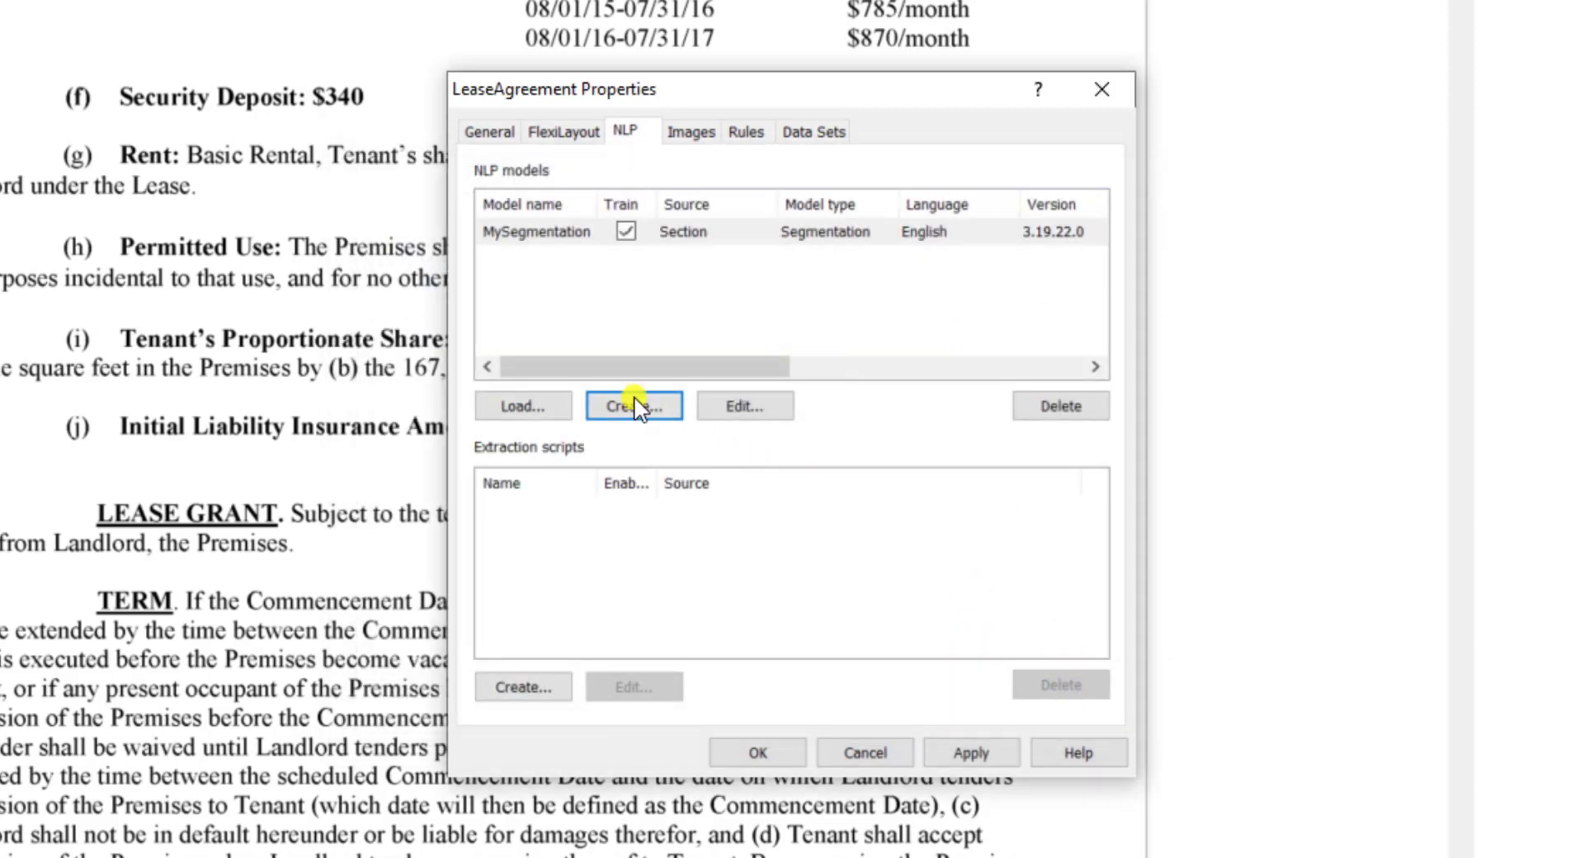
# Step: Create an NLP model named PremisesExtraction with PremisesSeg as its source
pyautogui.click(634, 406)
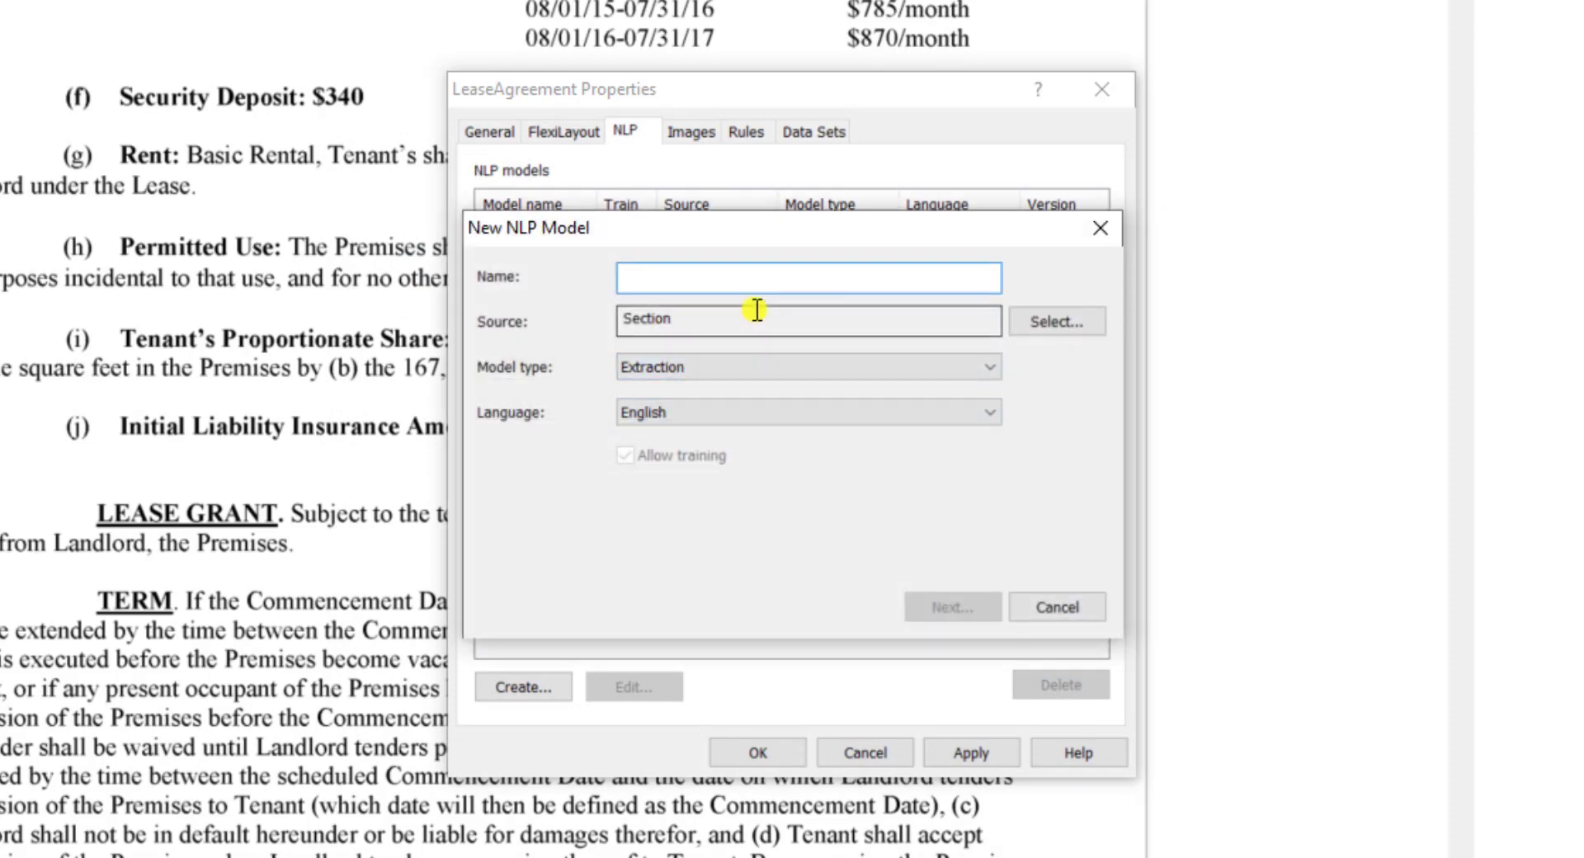
pyautogui.write('PremisesEx')
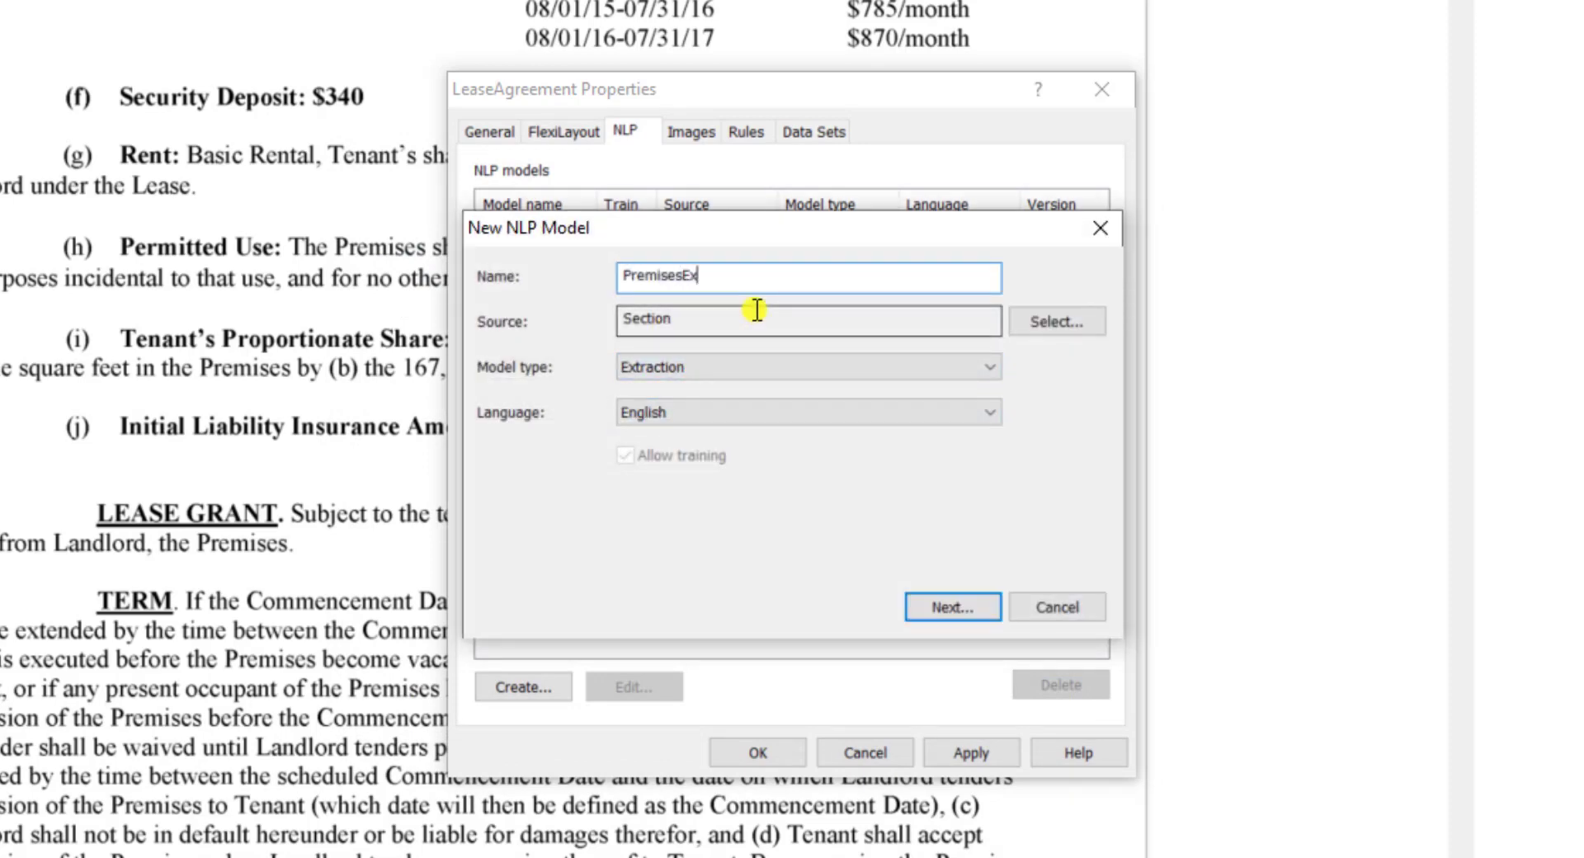
pyautogui.write('traction')
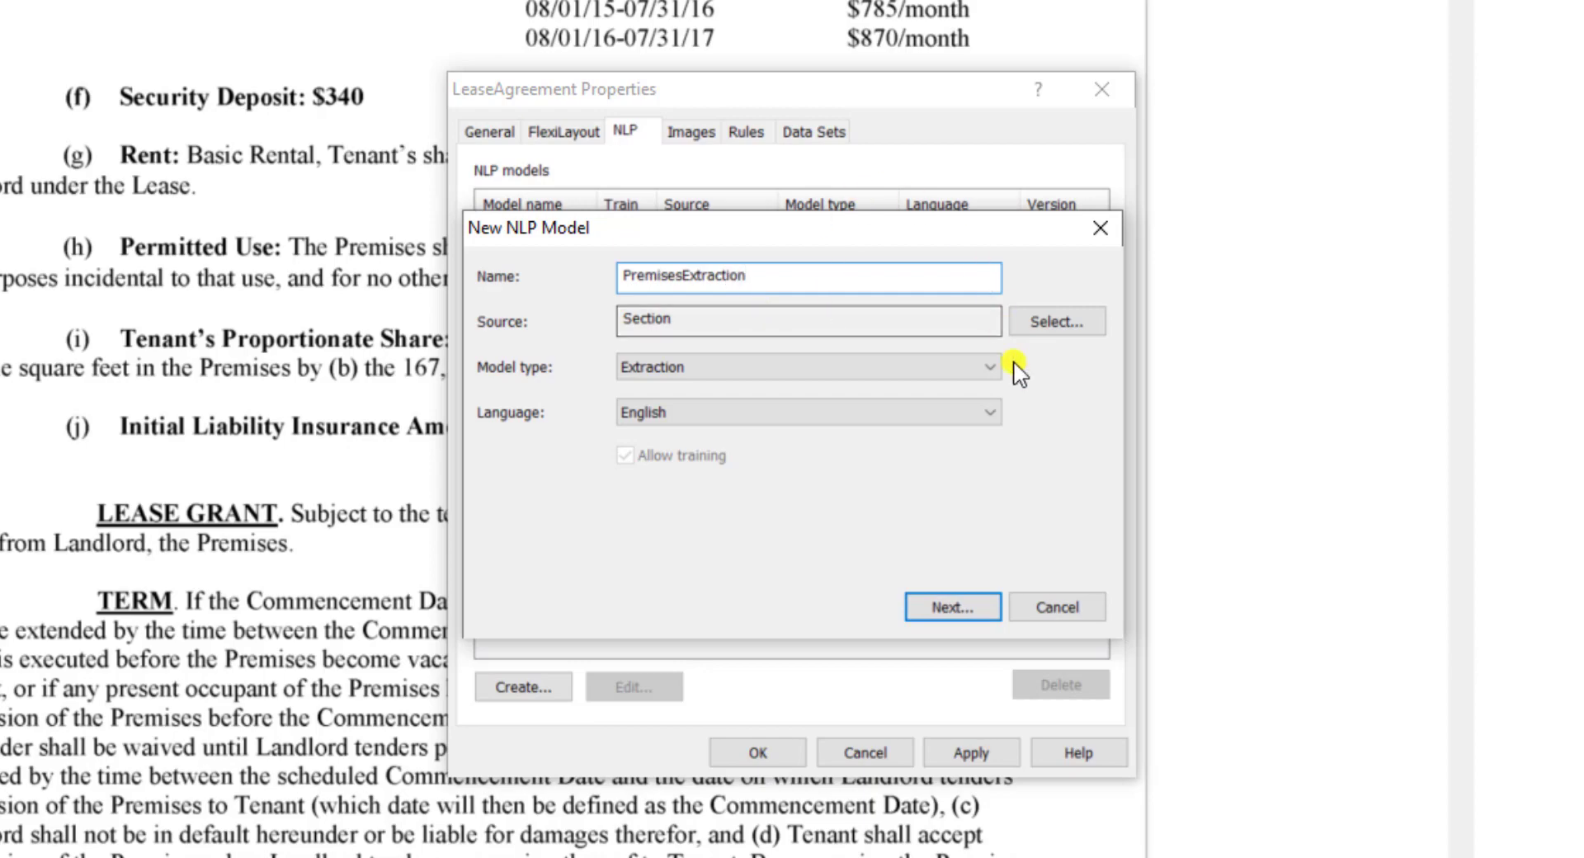
pyautogui.click(1054, 320)
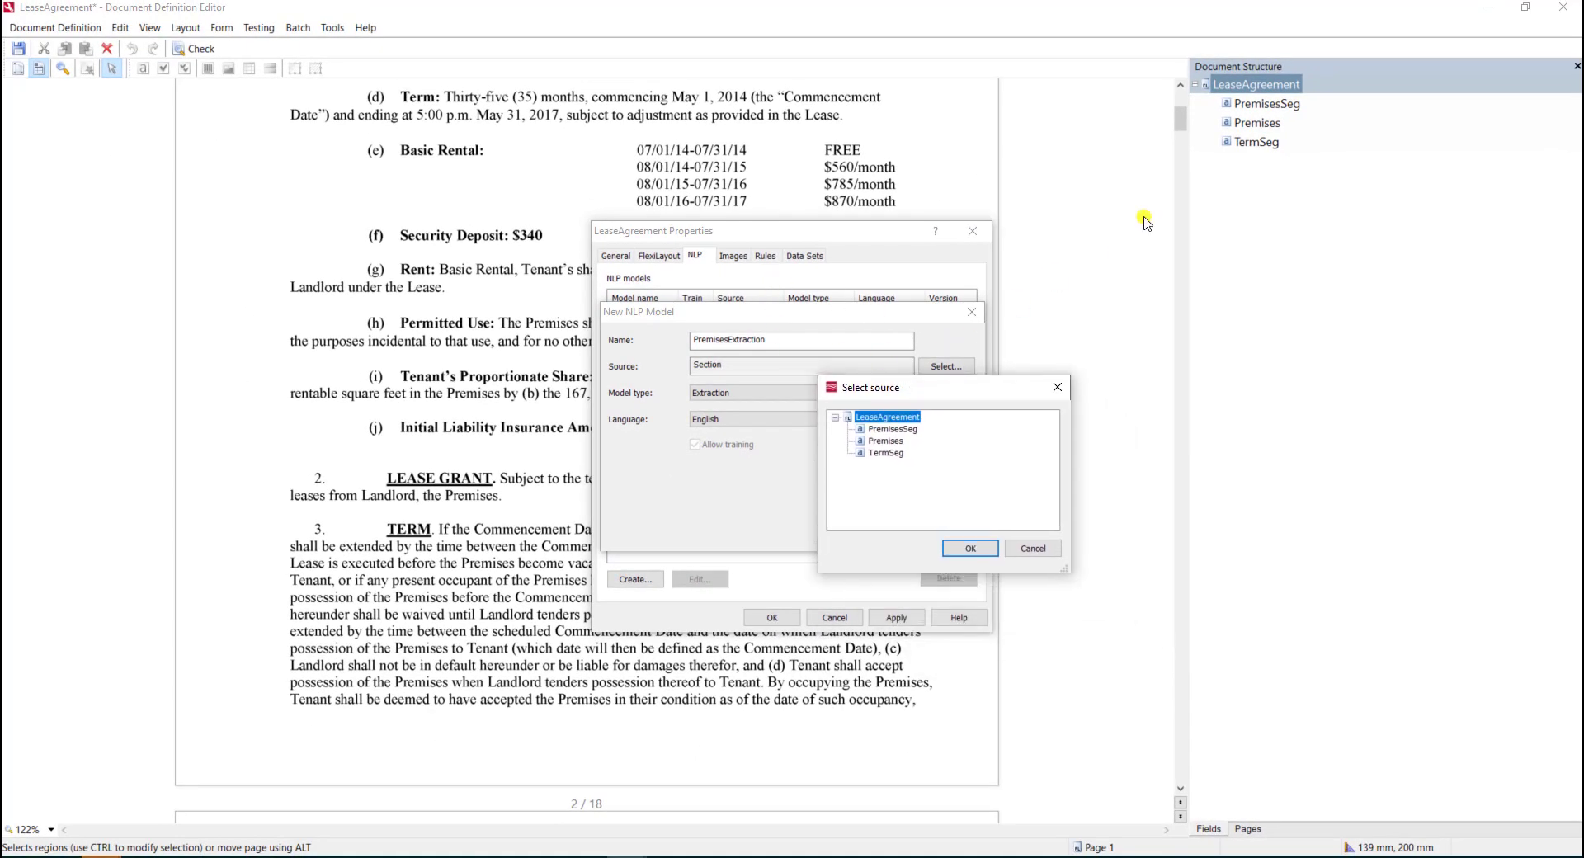
pyautogui.moveTo(1212, 186)
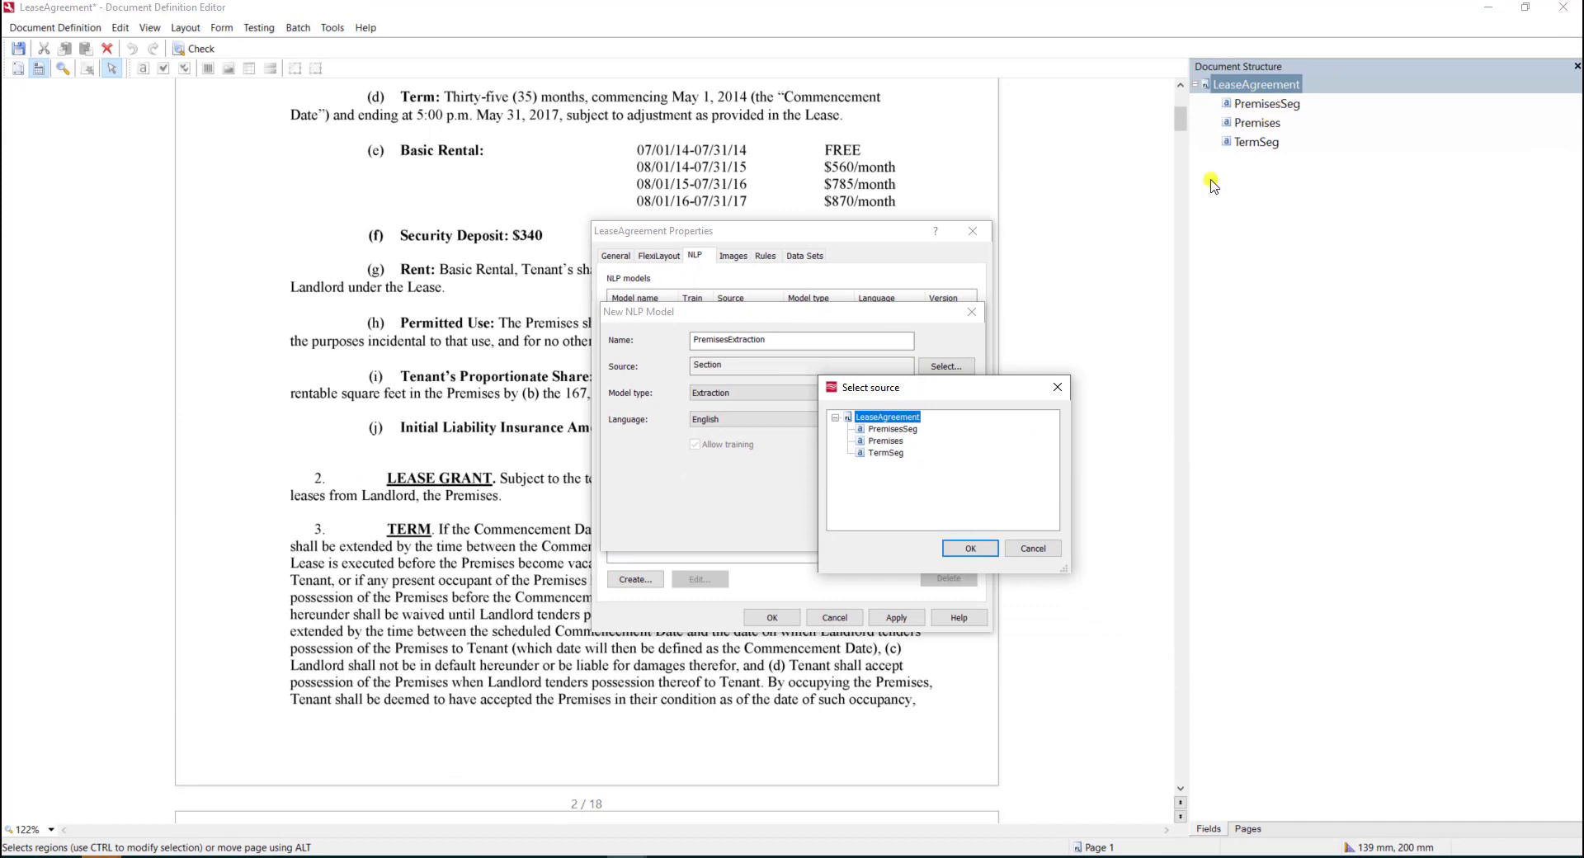
pyautogui.click(892, 429)
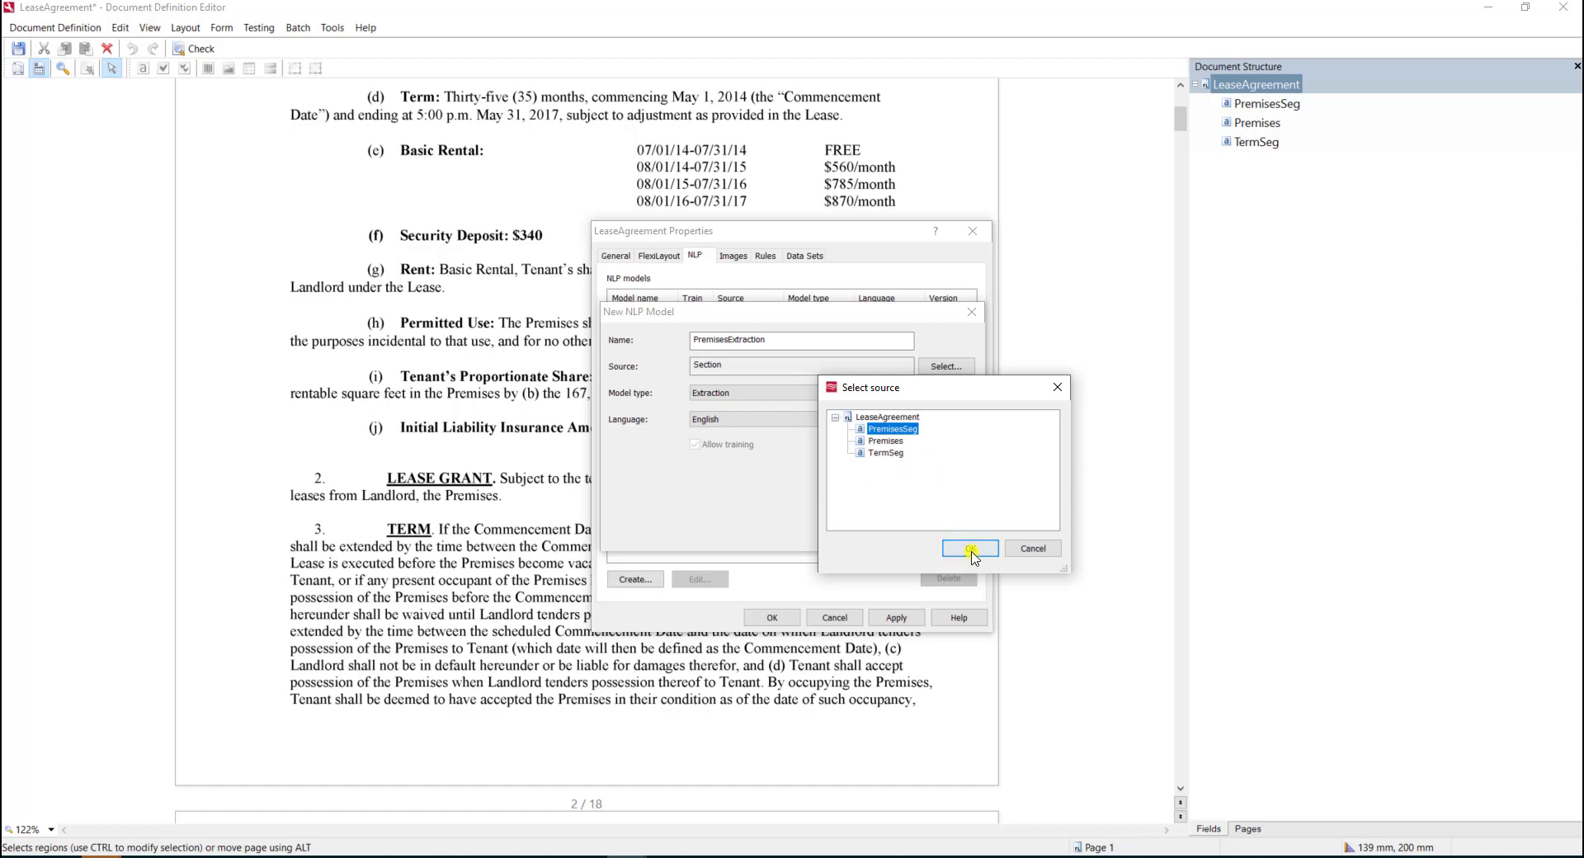
pyautogui.click(969, 548)
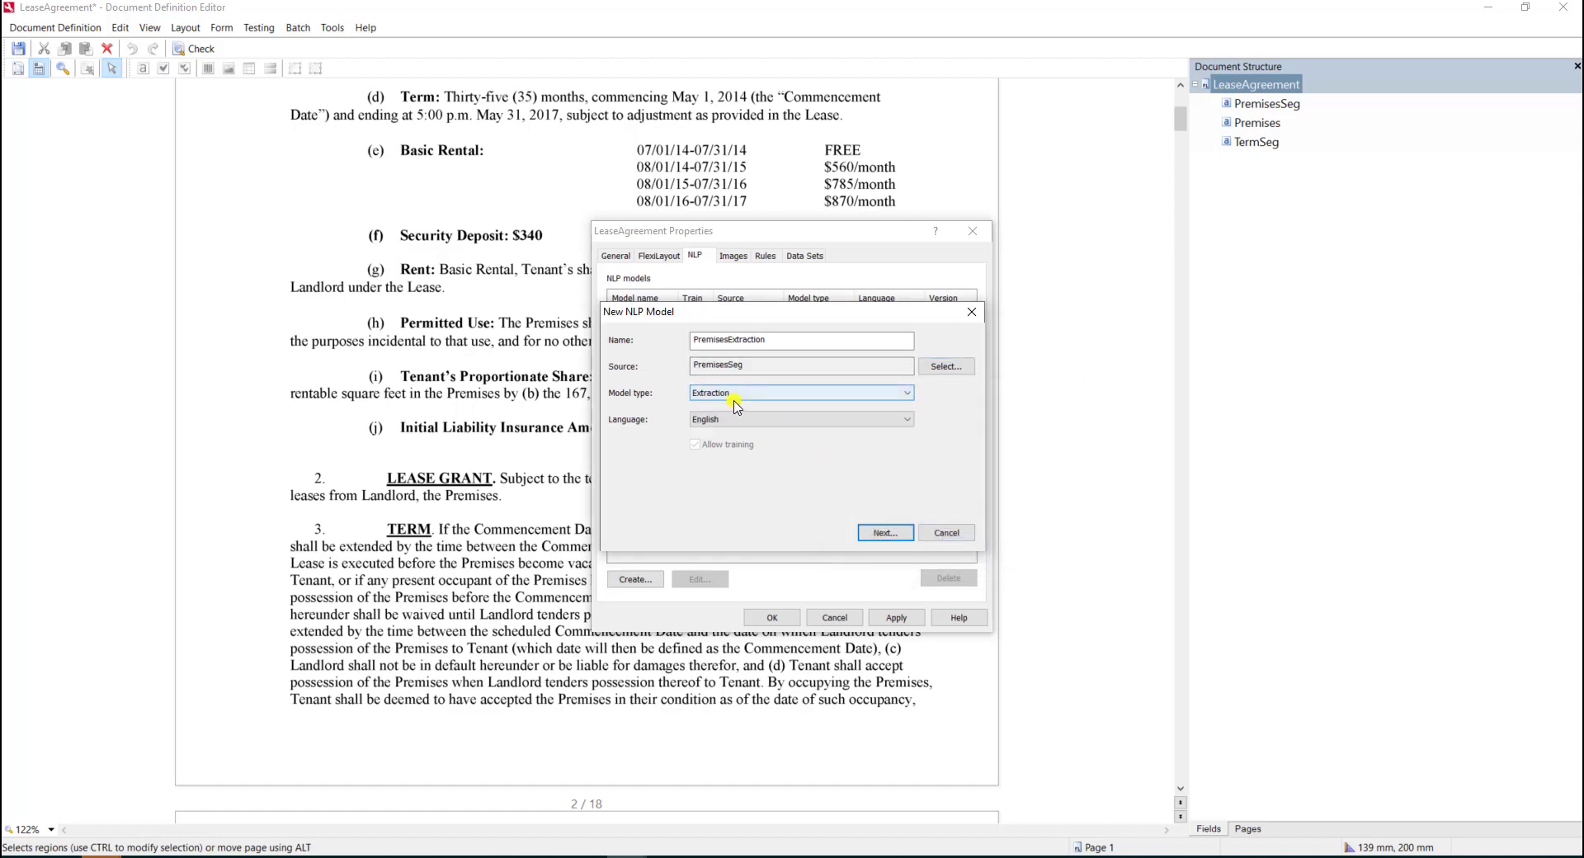
# Step: Set Premises as its result field and close the document properties
pyautogui.click(883, 533)
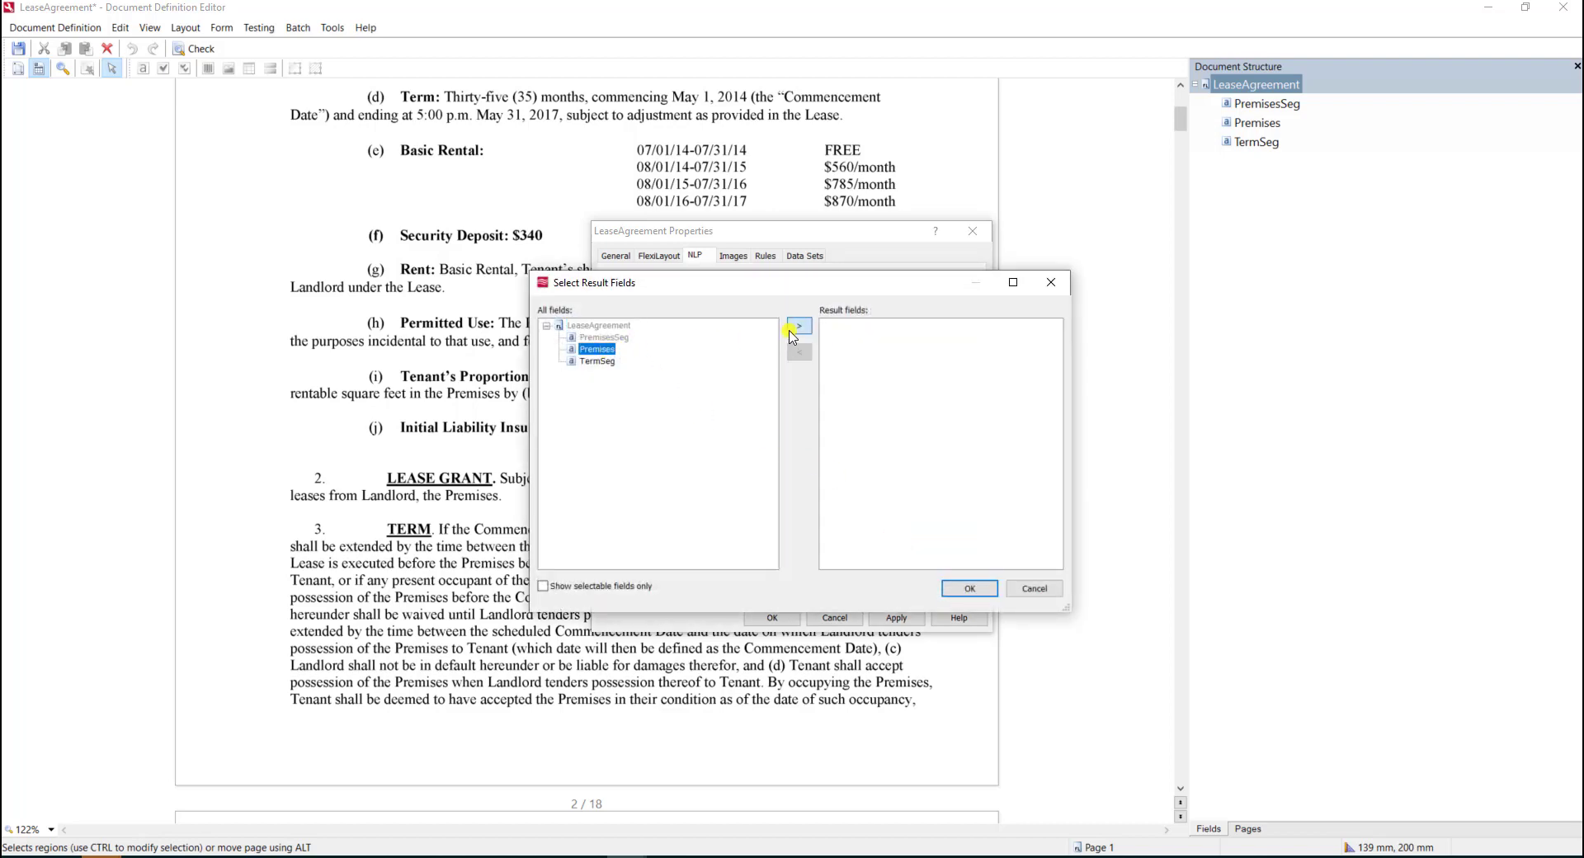
pyautogui.click(798, 325)
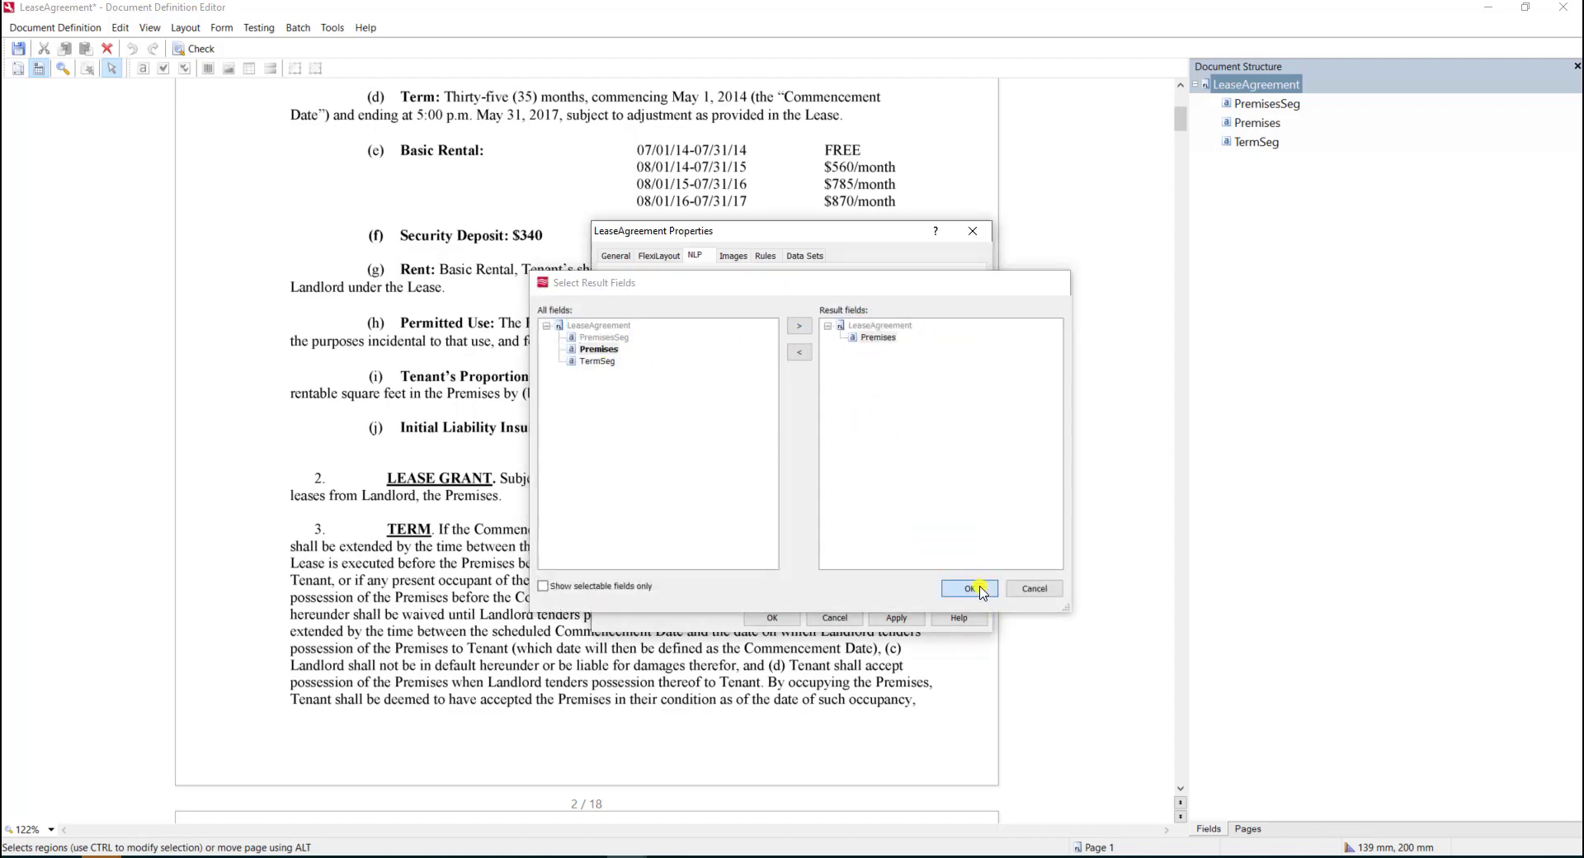
pyautogui.click(967, 587)
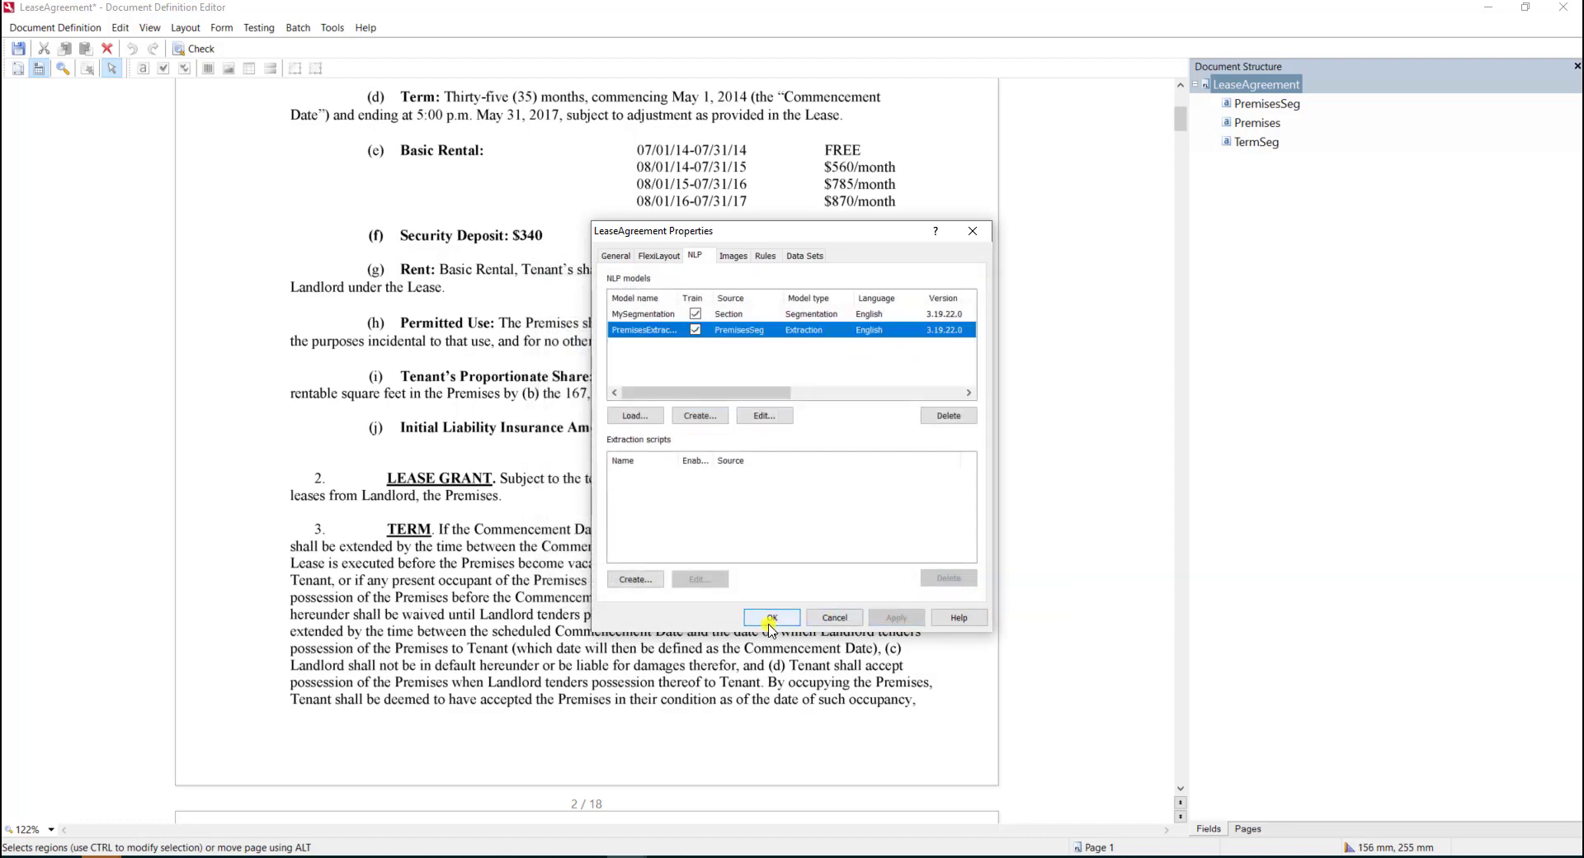
pyautogui.click(771, 617)
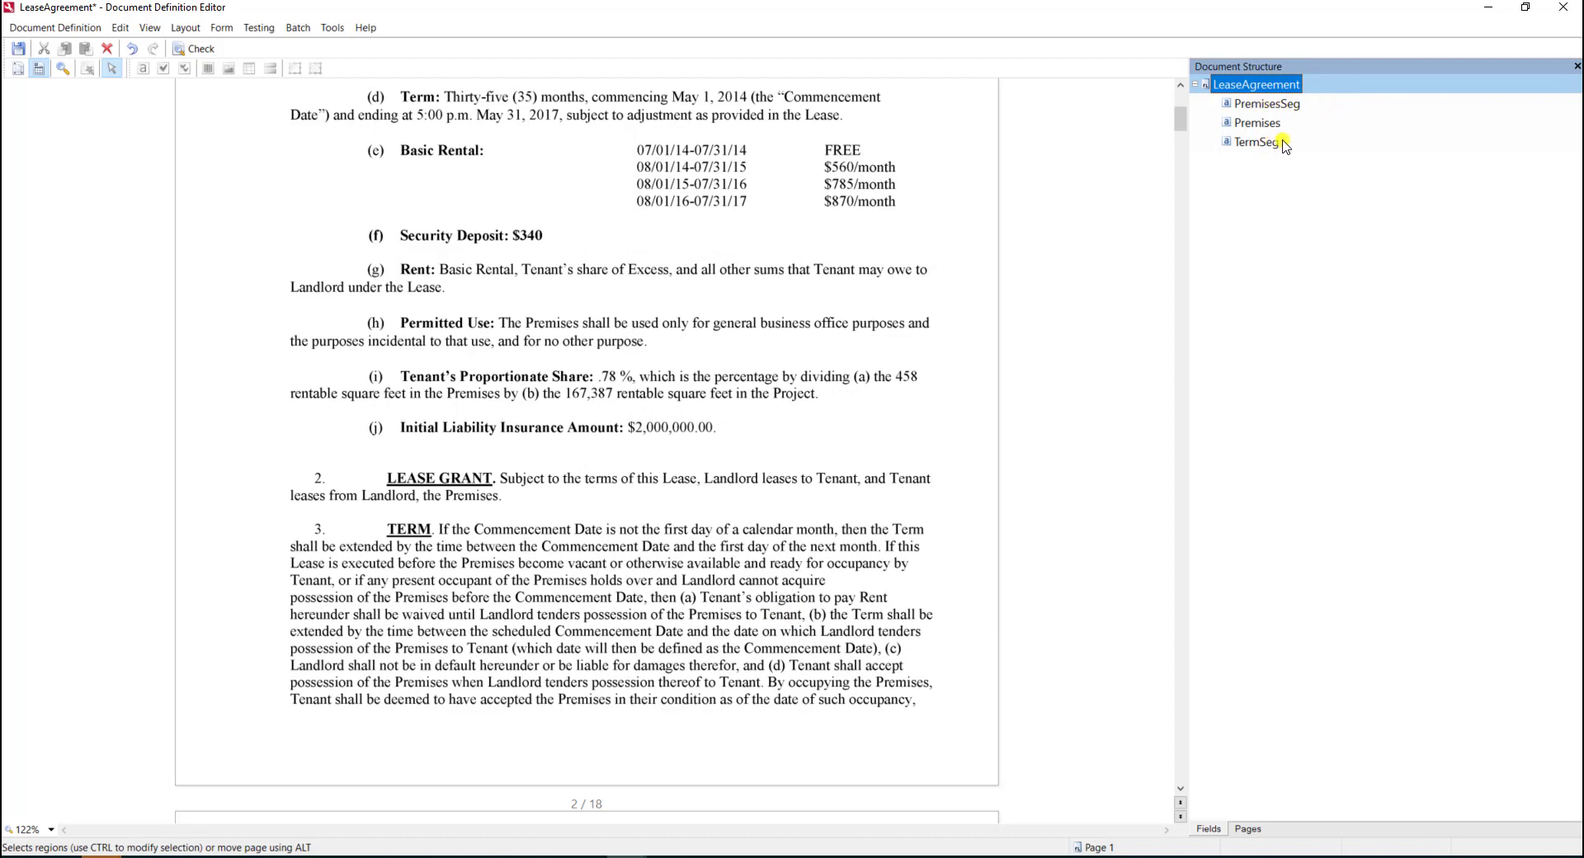
# Step: Check LeaseAgreement for errors, publish it, and close the Document Definitions dialog
pyautogui.click(1257, 122)
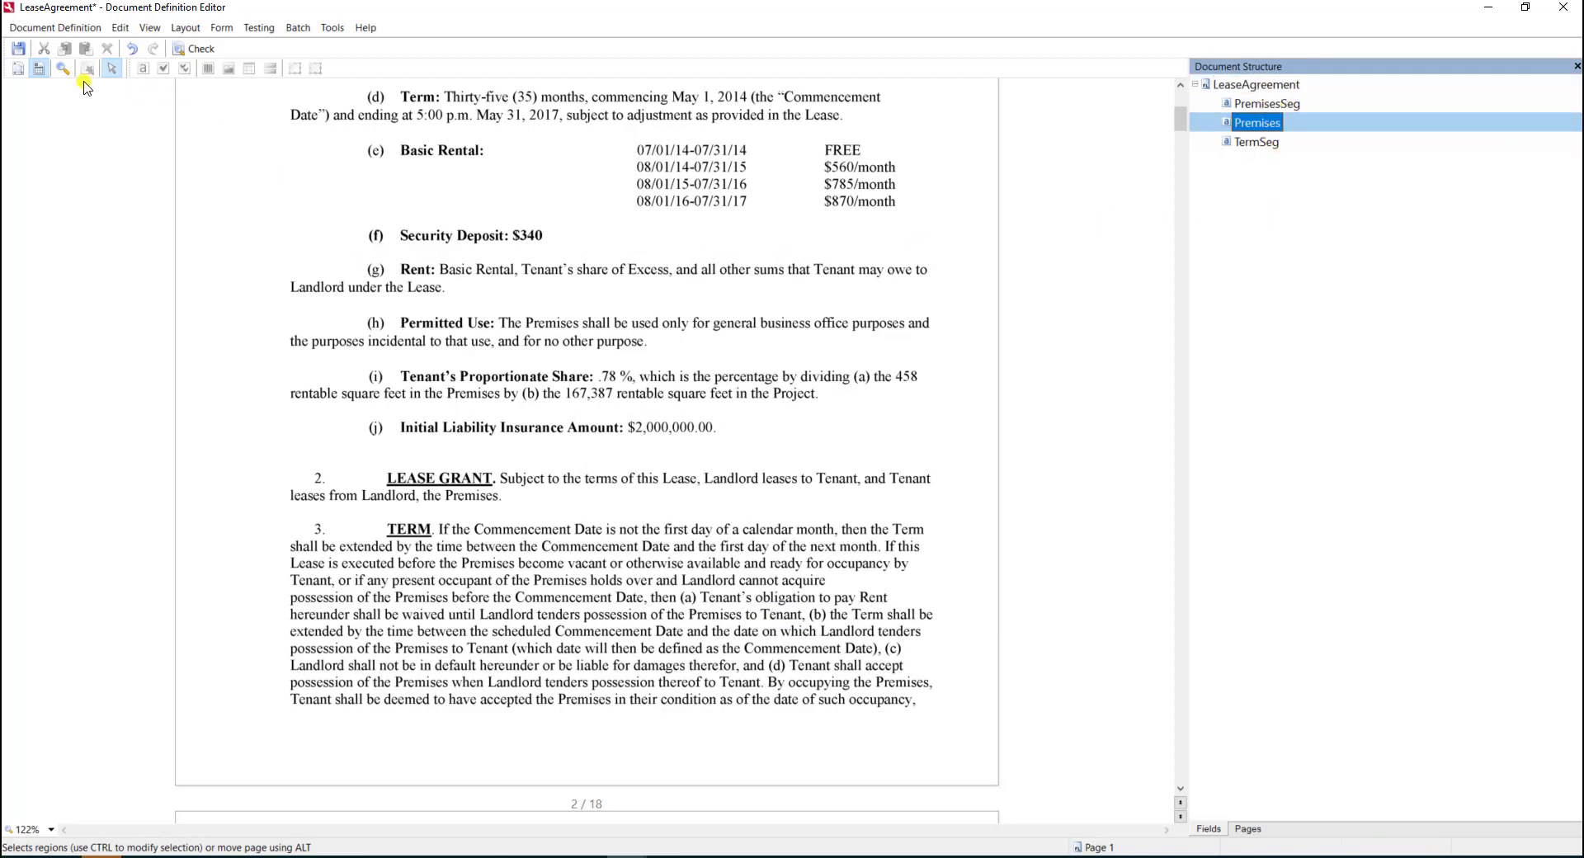
pyautogui.moveTo(18, 47)
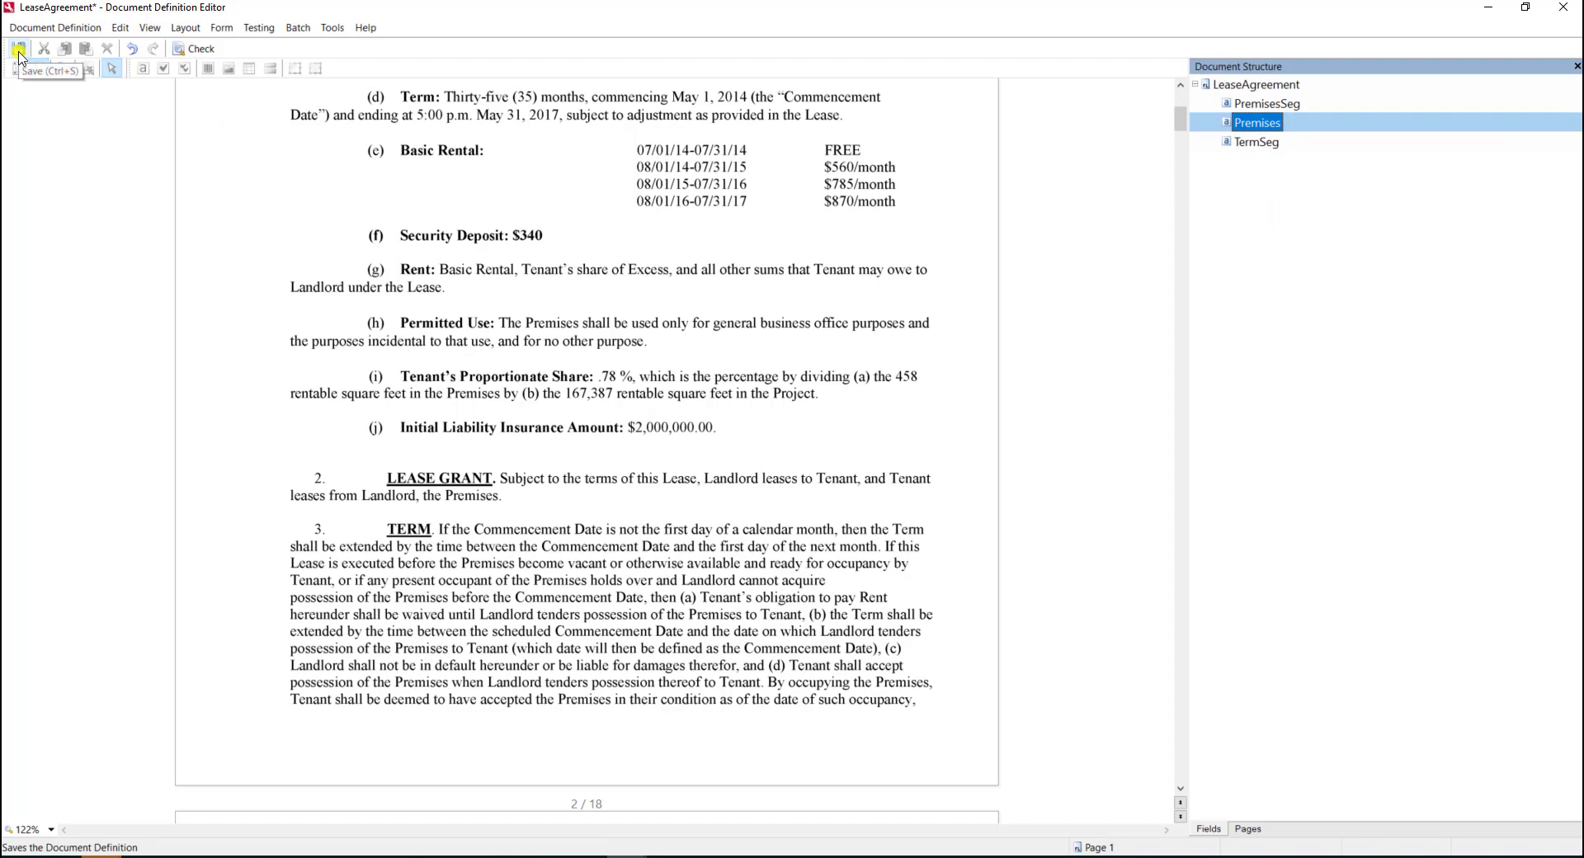
pyautogui.click(194, 48)
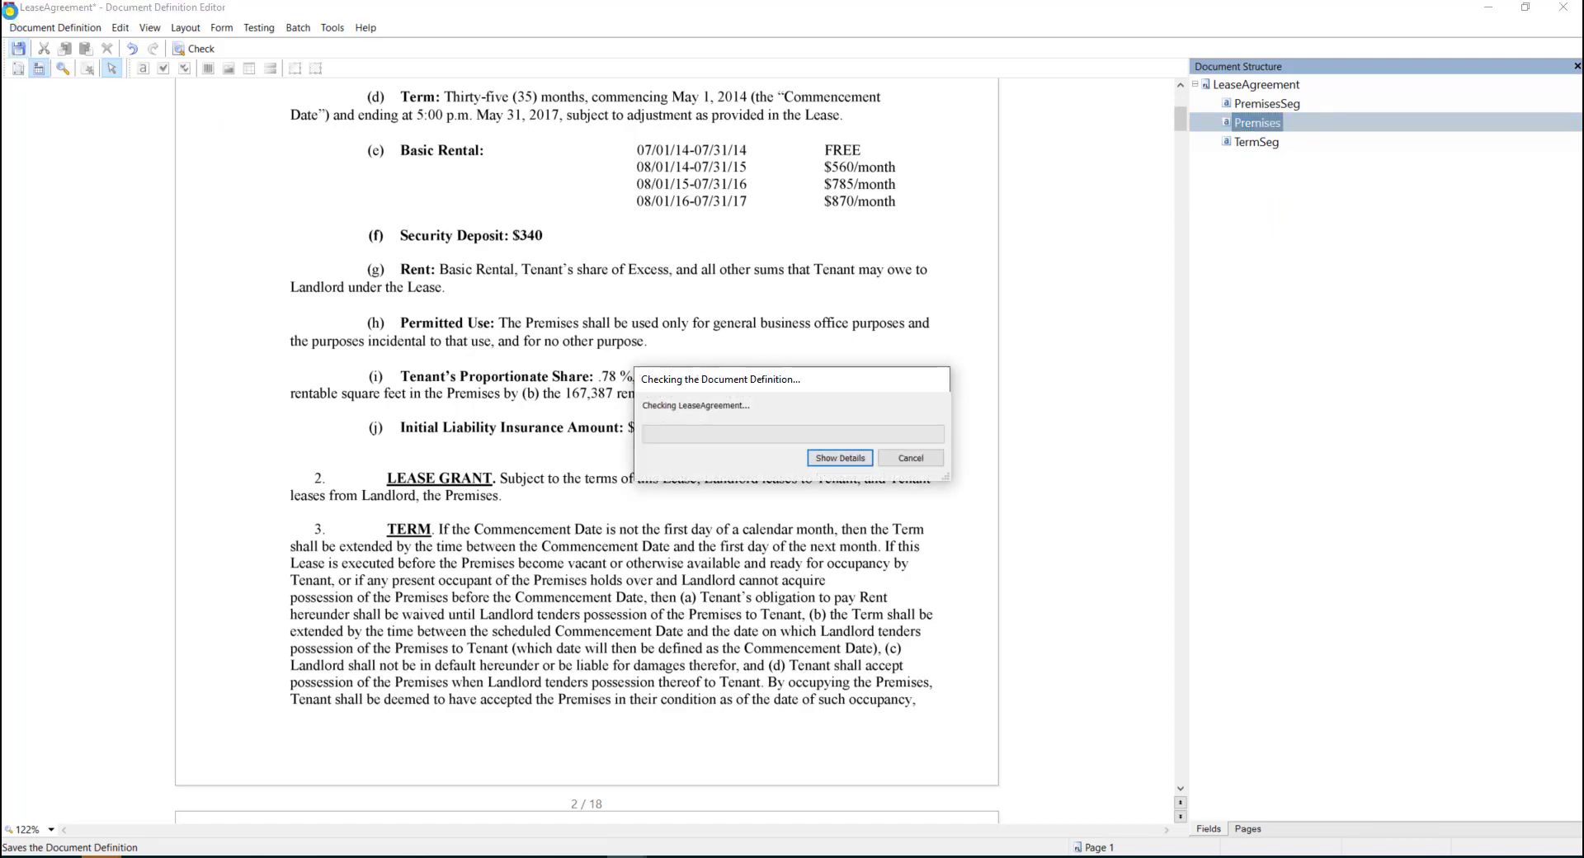
pyautogui.moveTo(160, 239)
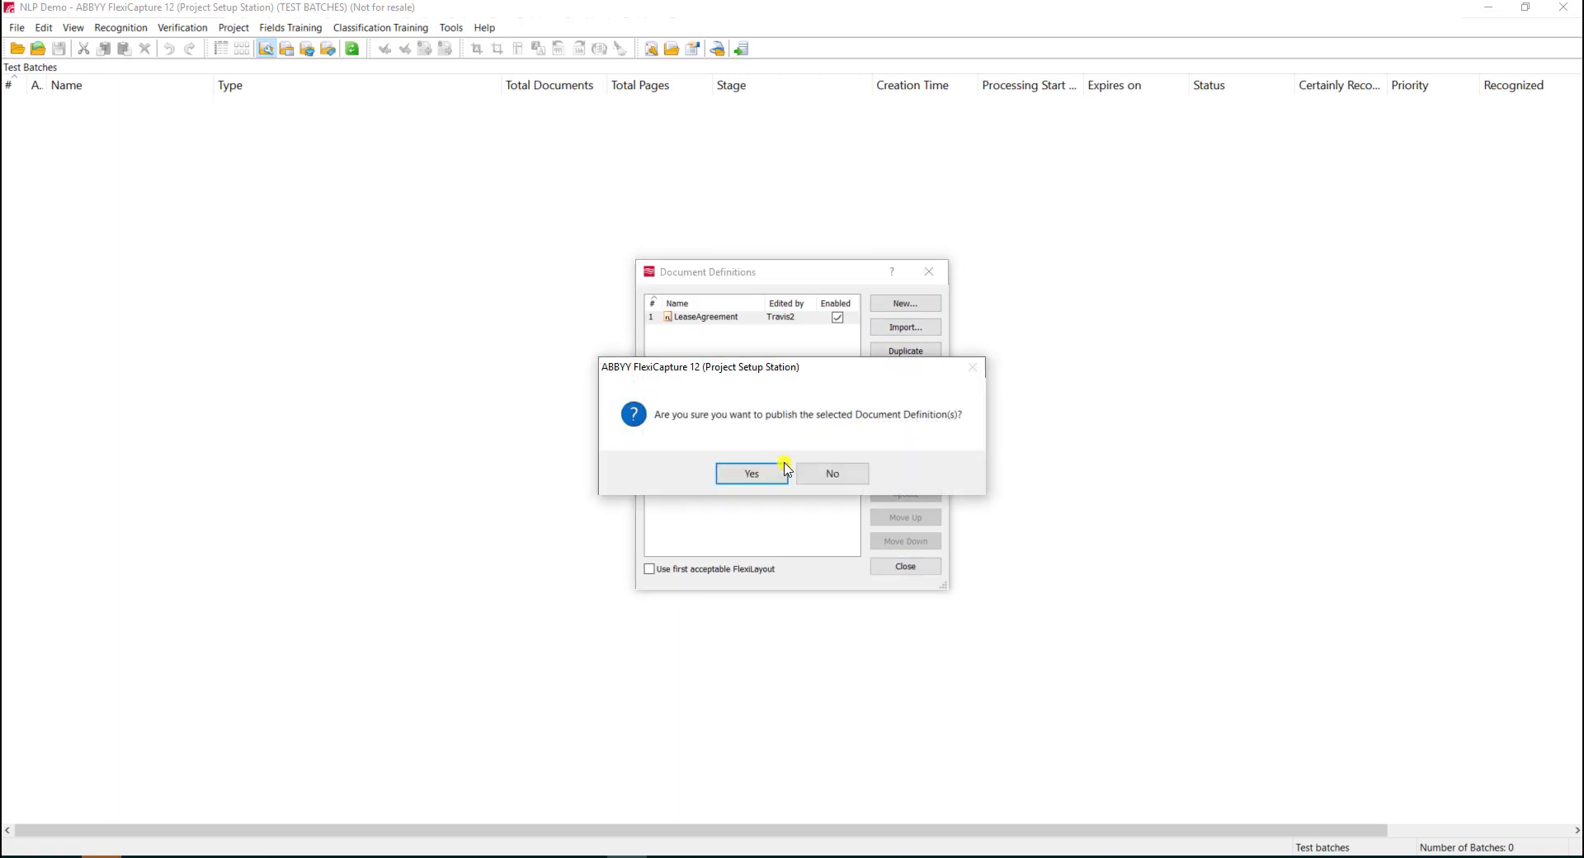
pyautogui.click(749, 474)
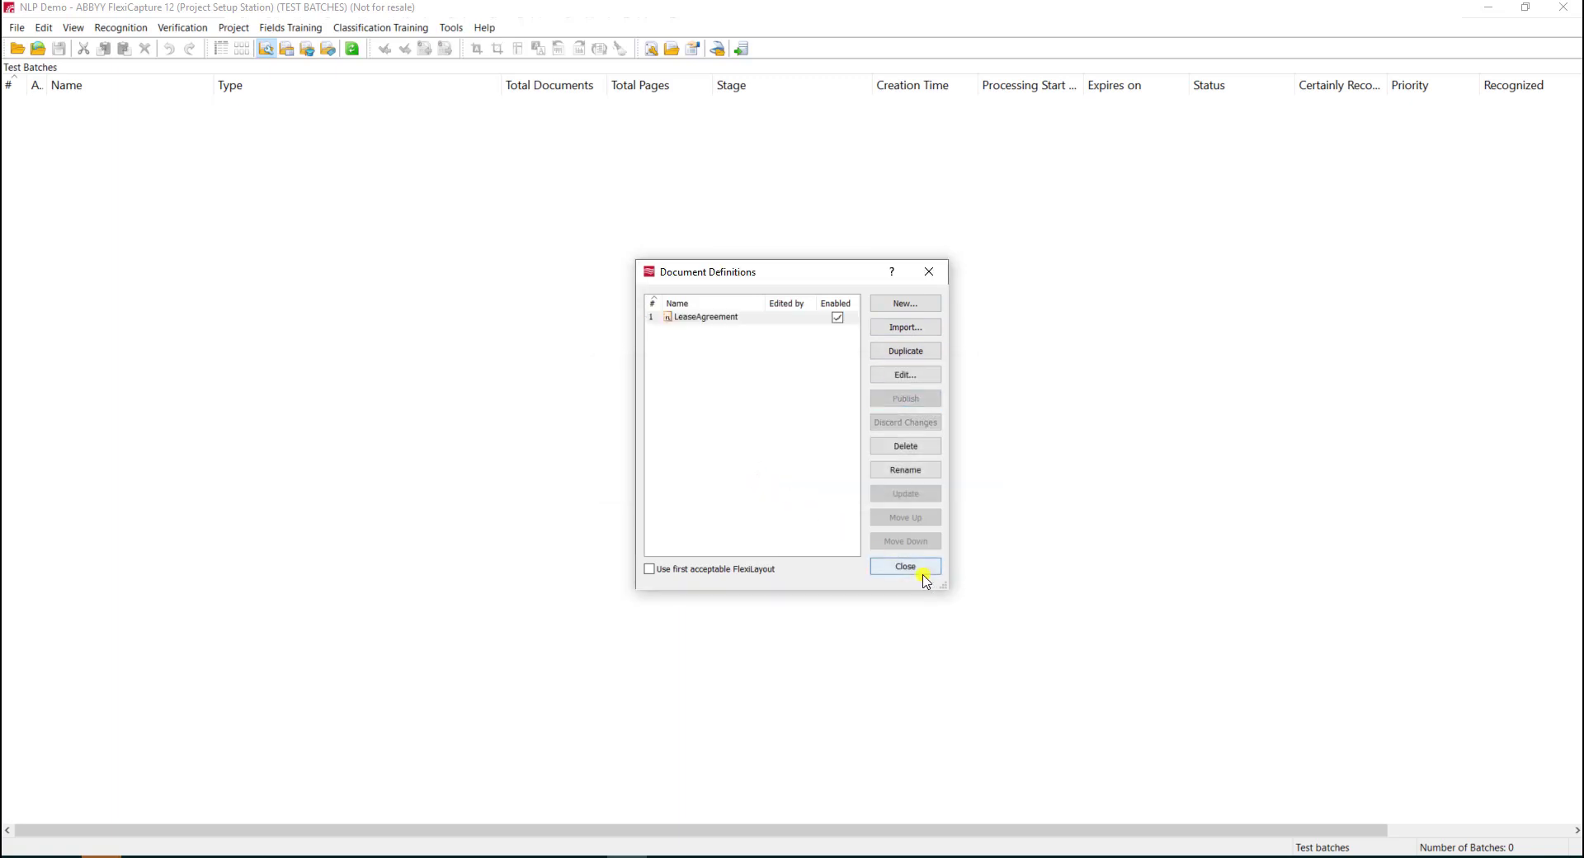
pyautogui.click(904, 566)
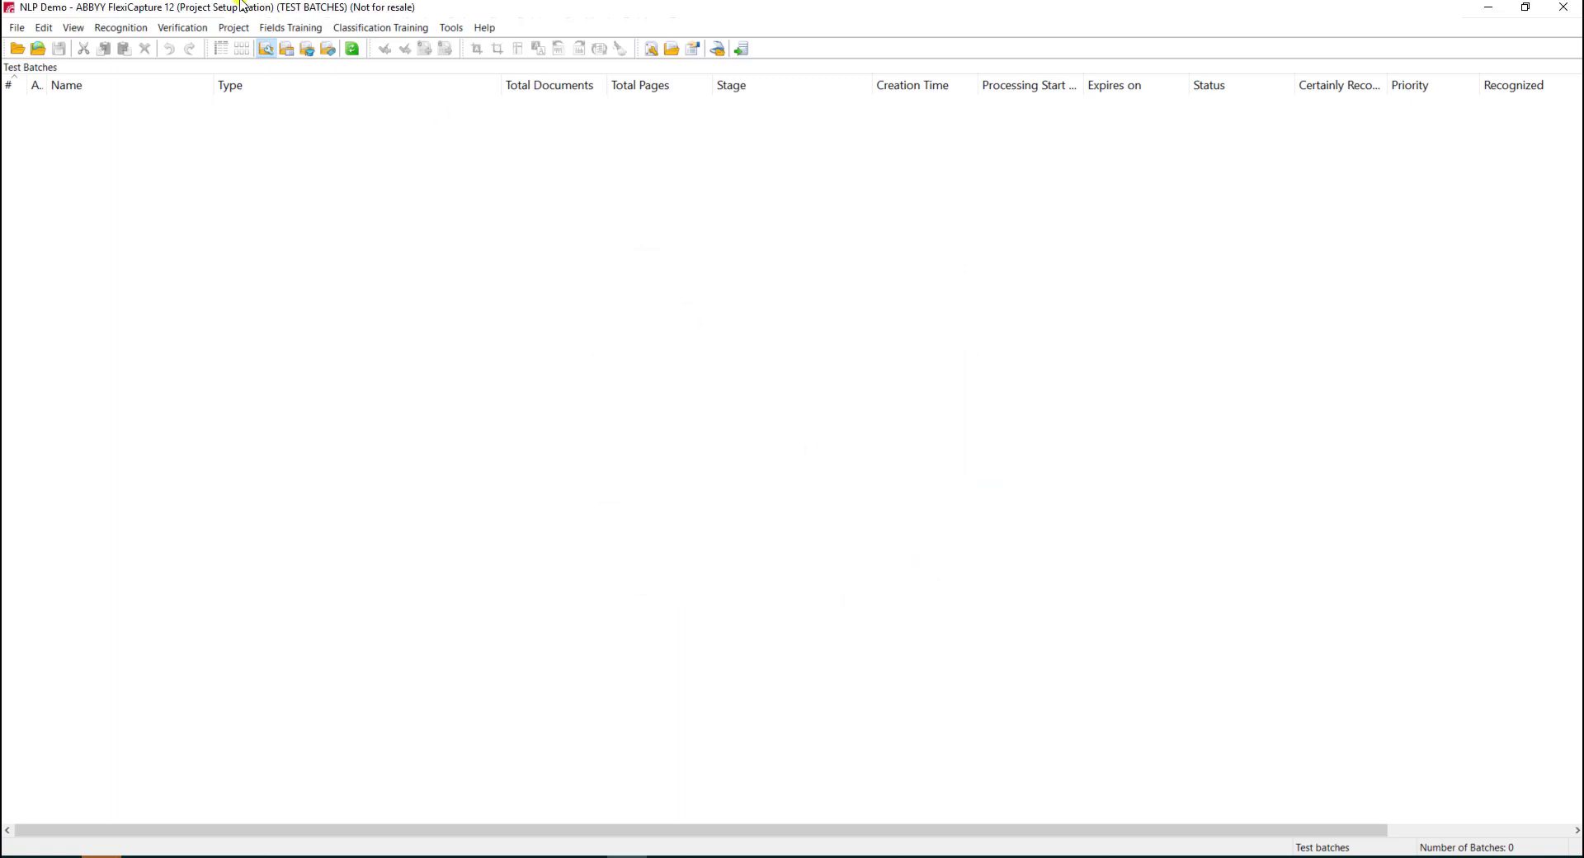
# Step: Create a new field extraction training batch for LeaseAgreement with the Default variant
pyautogui.click(71, 28)
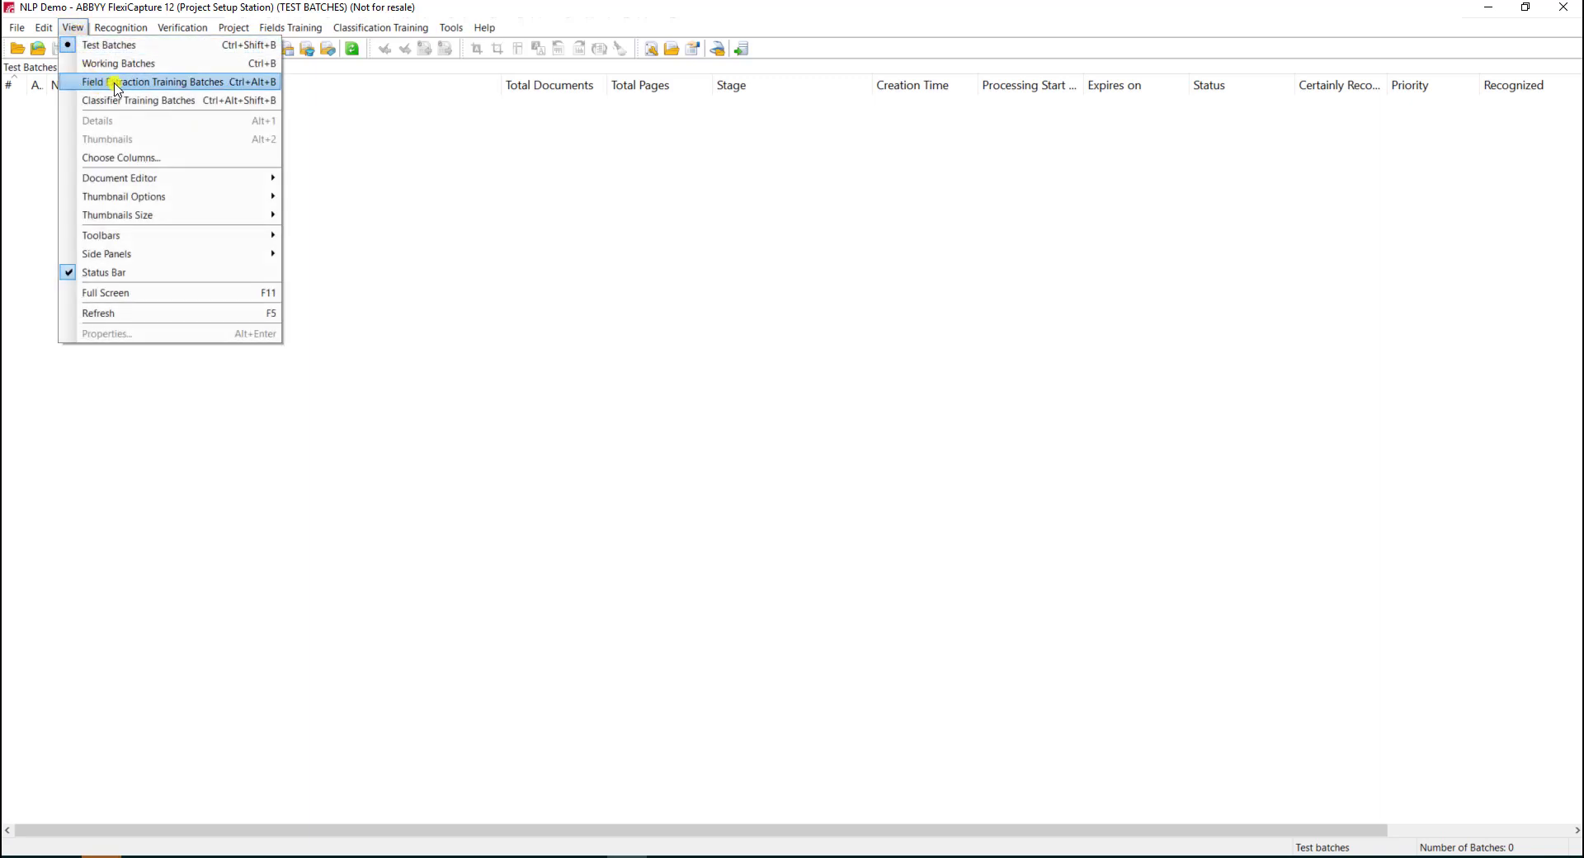
pyautogui.moveTo(210, 84)
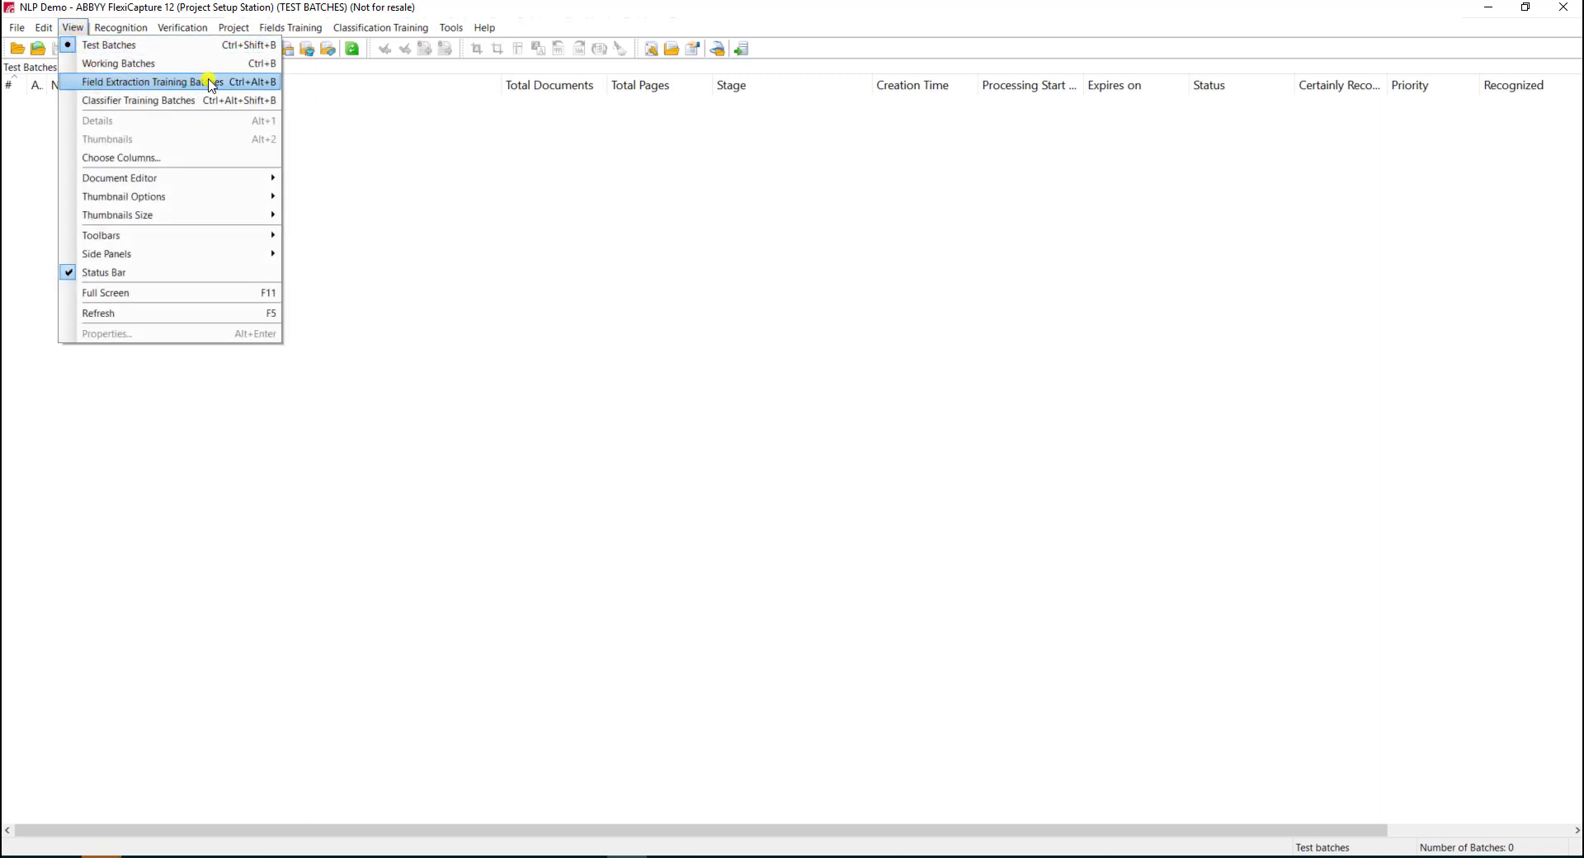
pyautogui.click(157, 83)
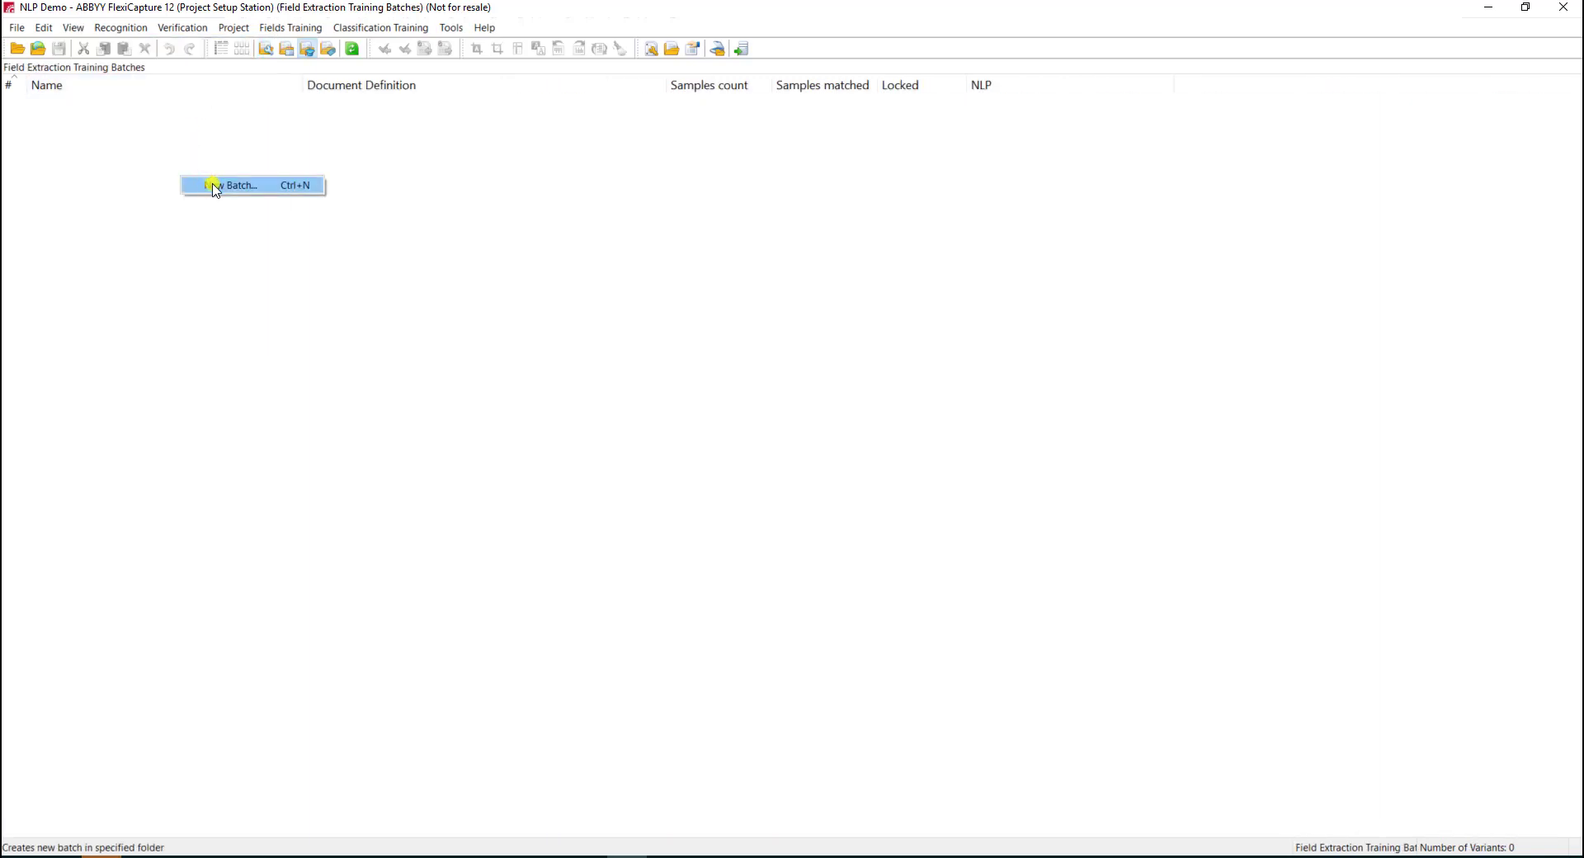
pyautogui.click(241, 185)
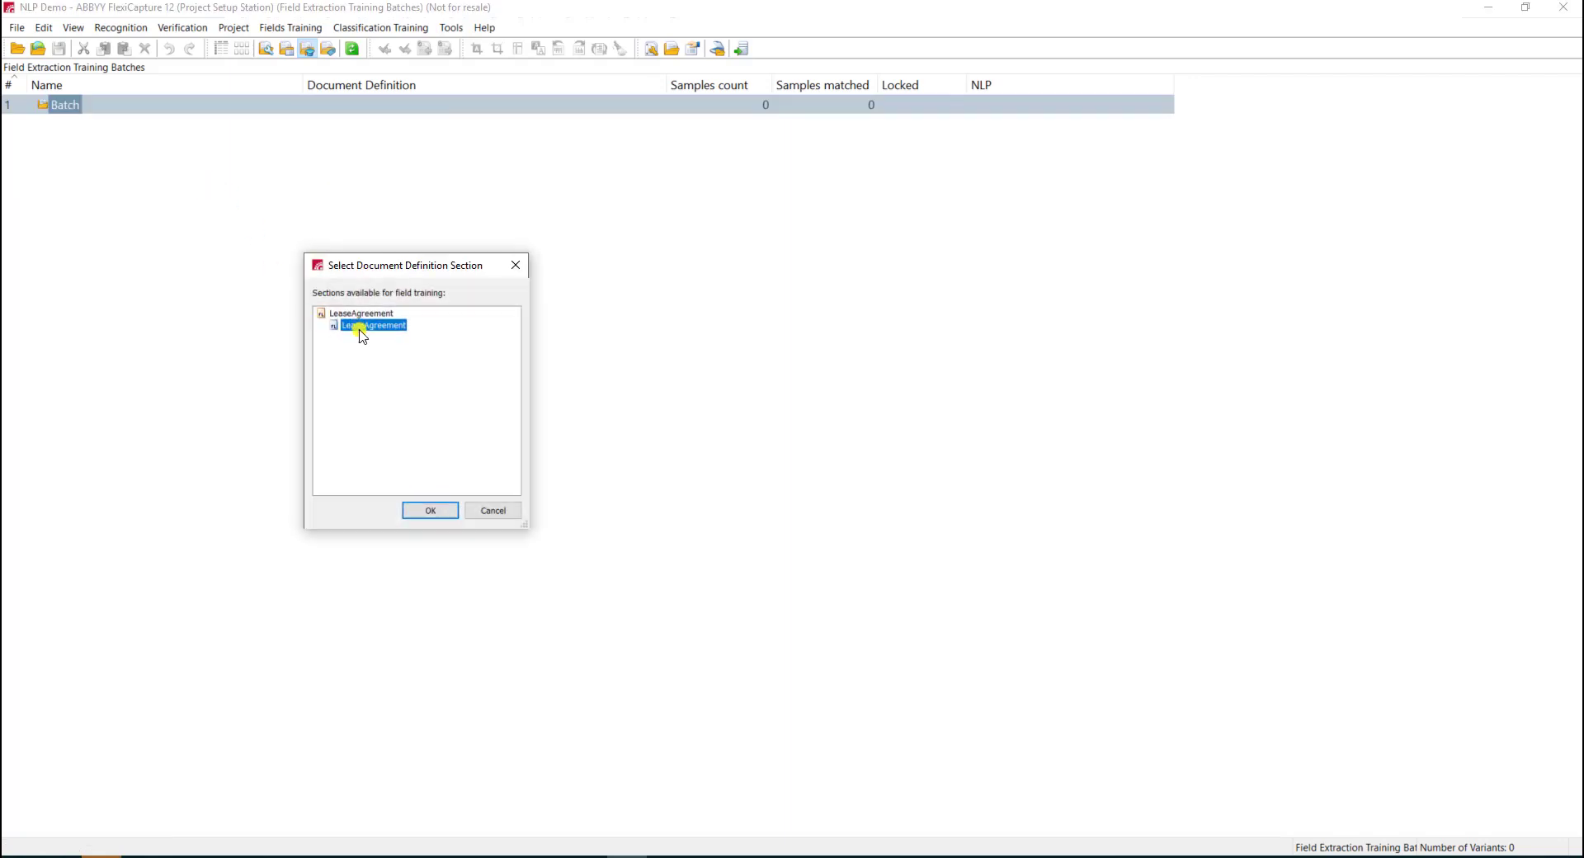
pyautogui.click(429, 510)
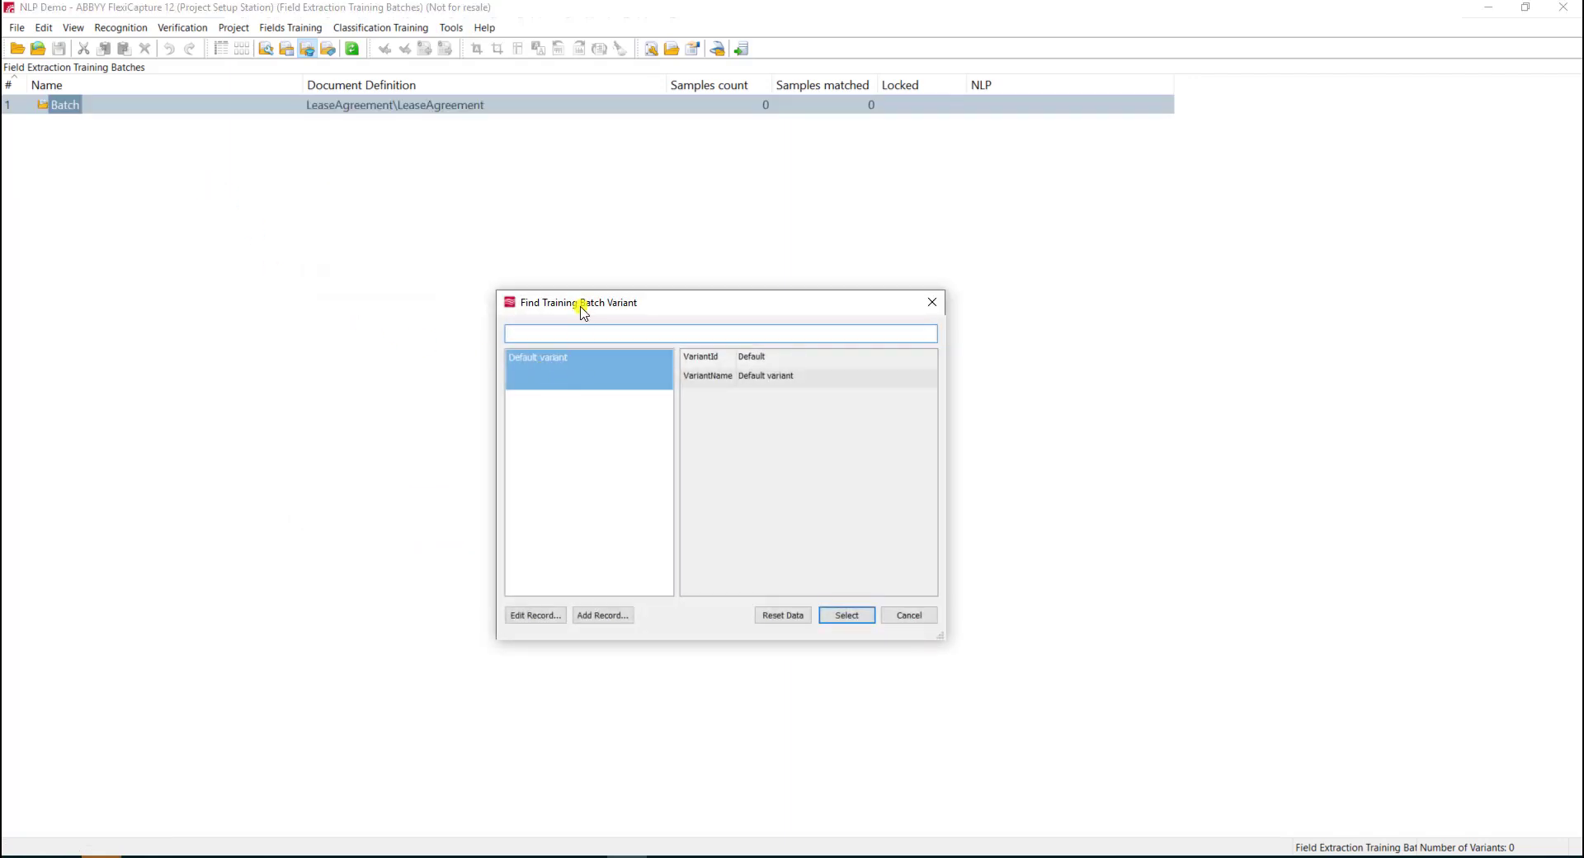
pyautogui.click(589, 370)
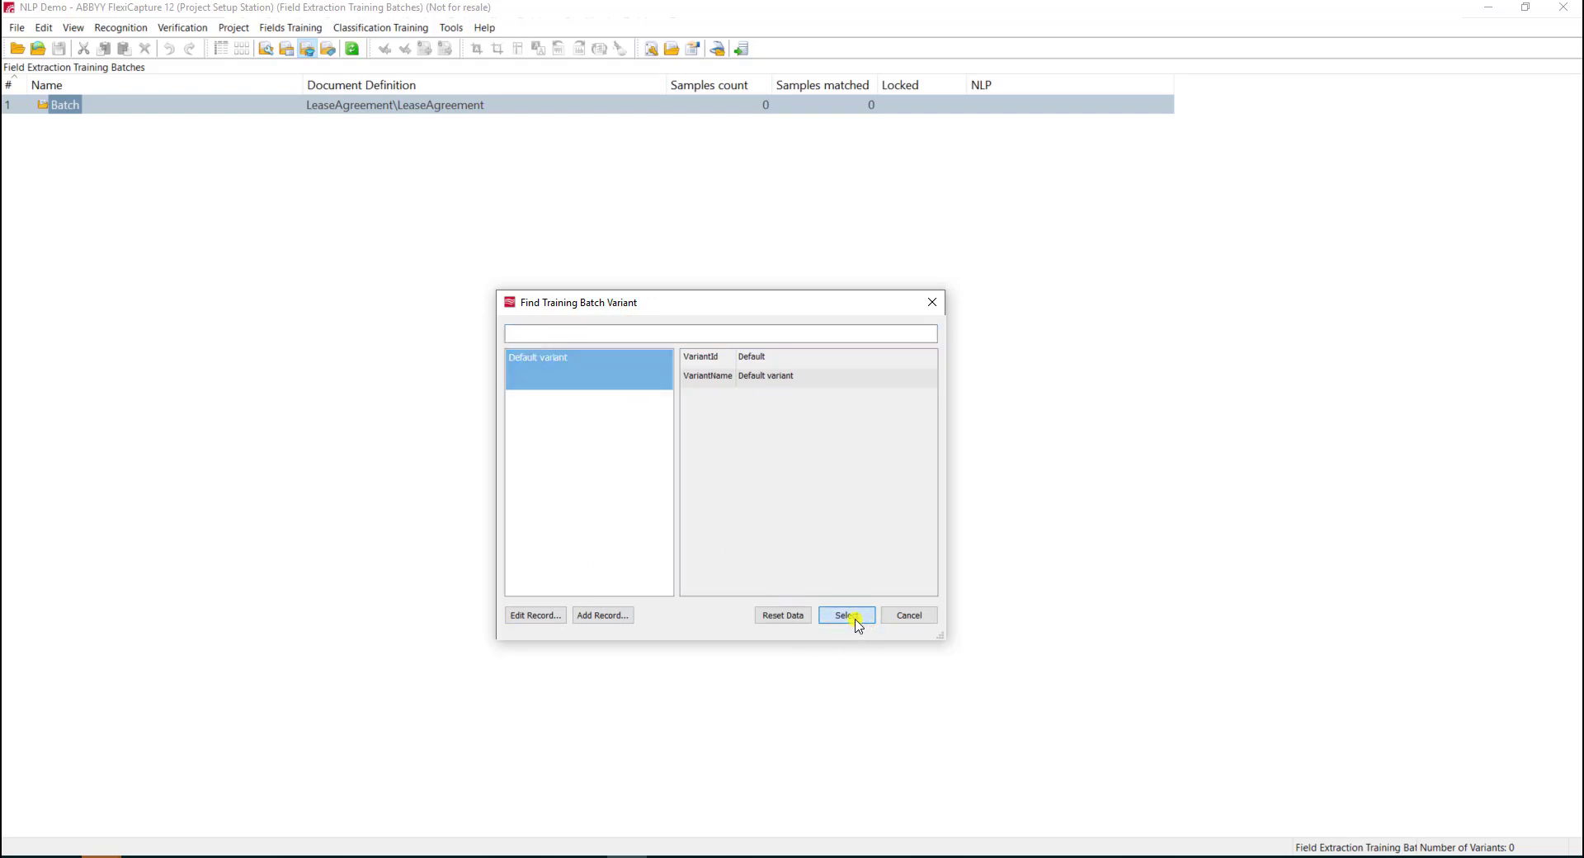
pyautogui.click(845, 614)
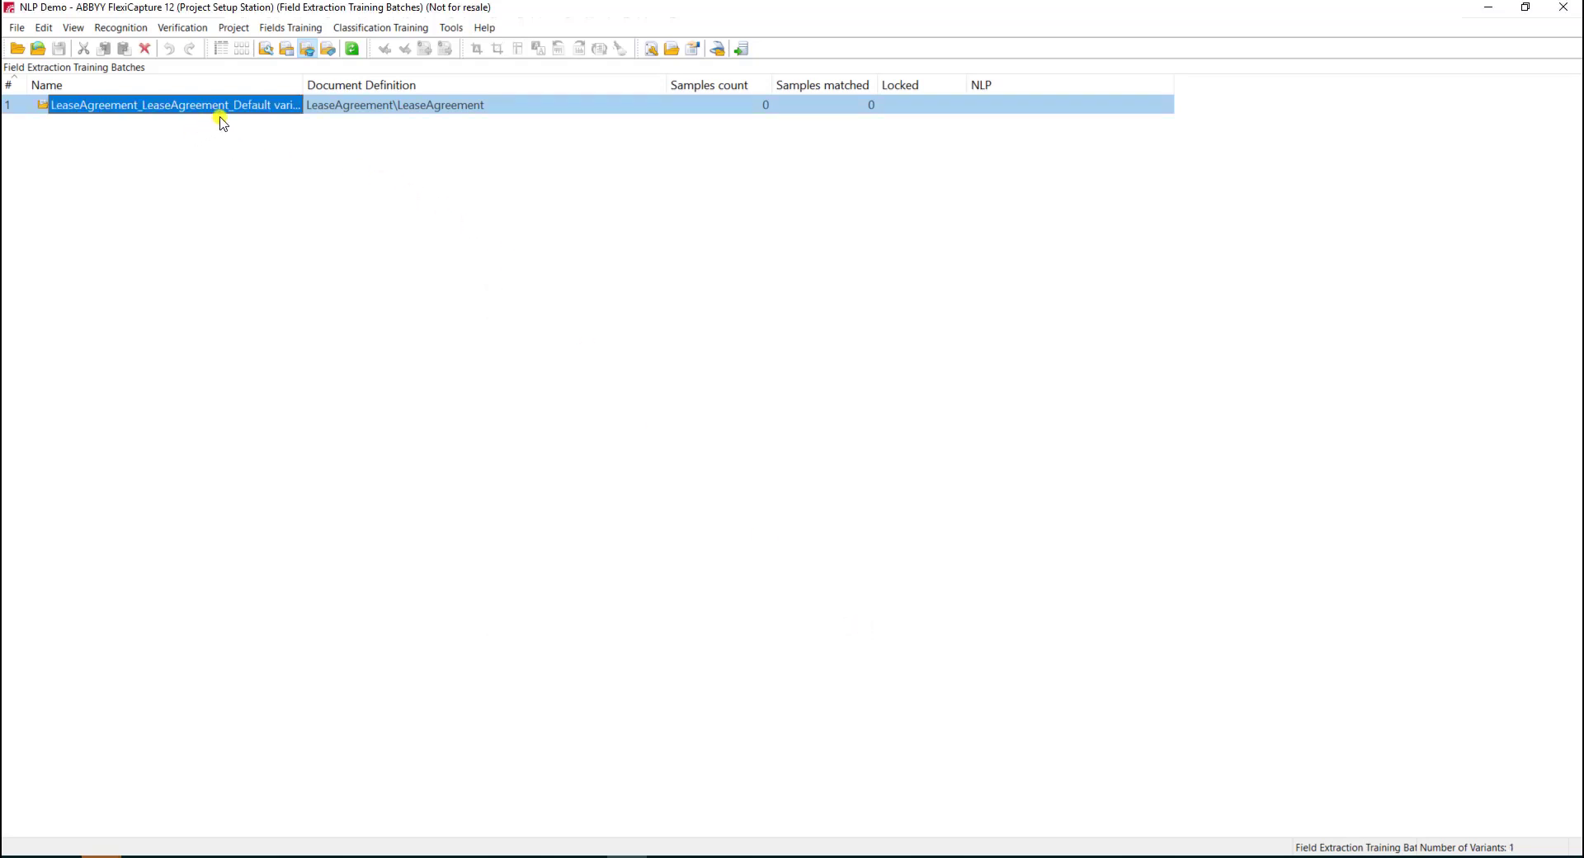
pyautogui.moveTo(239, 109)
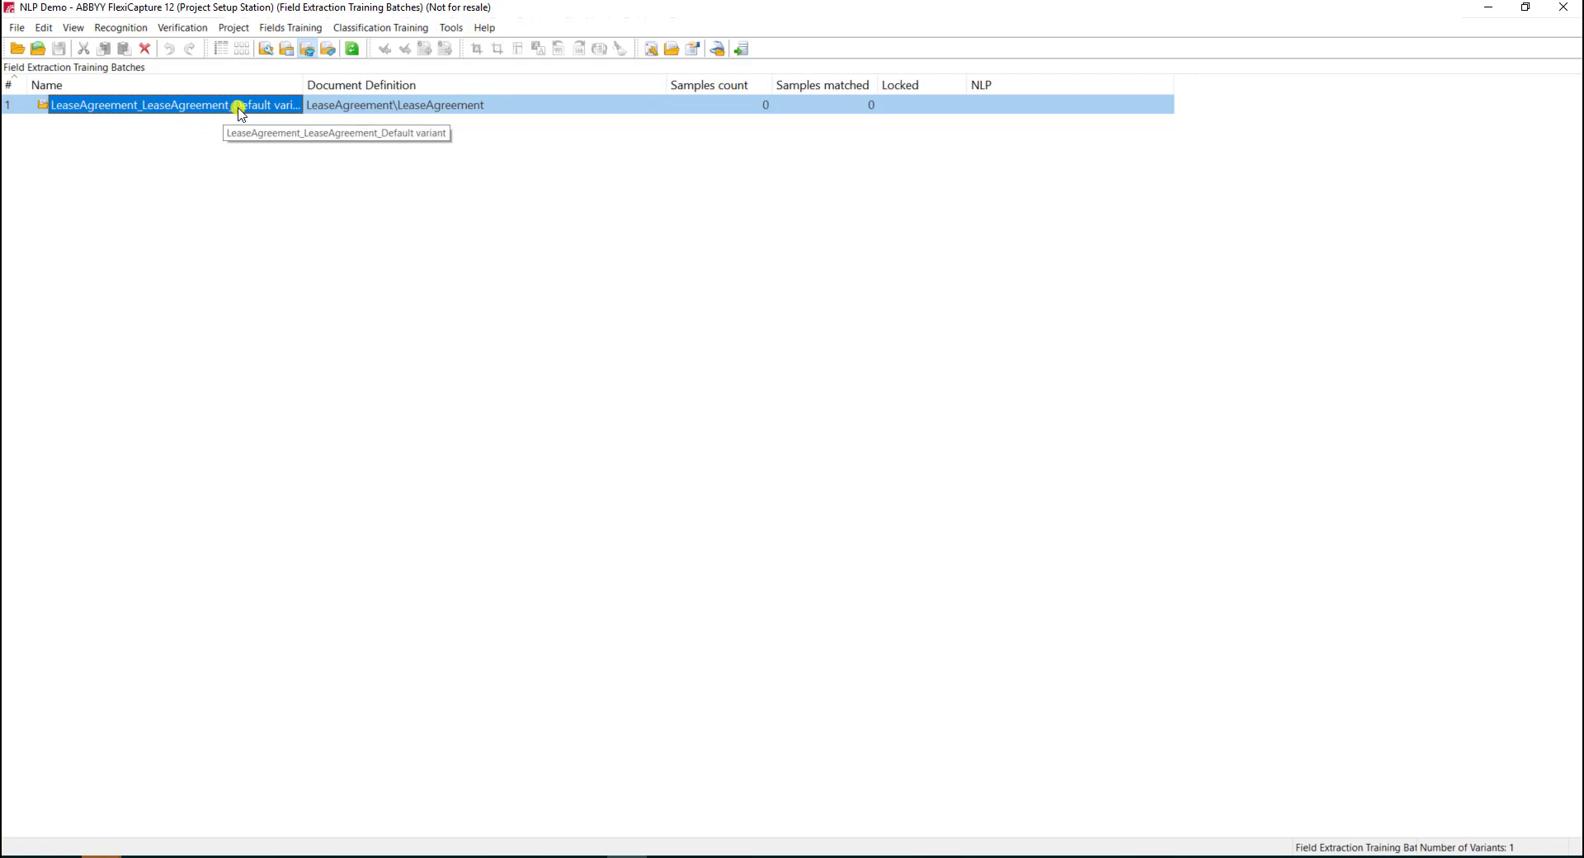
# Step: Flag the new batch as an NLP batch and open it
pyautogui.rightClick(171, 104)
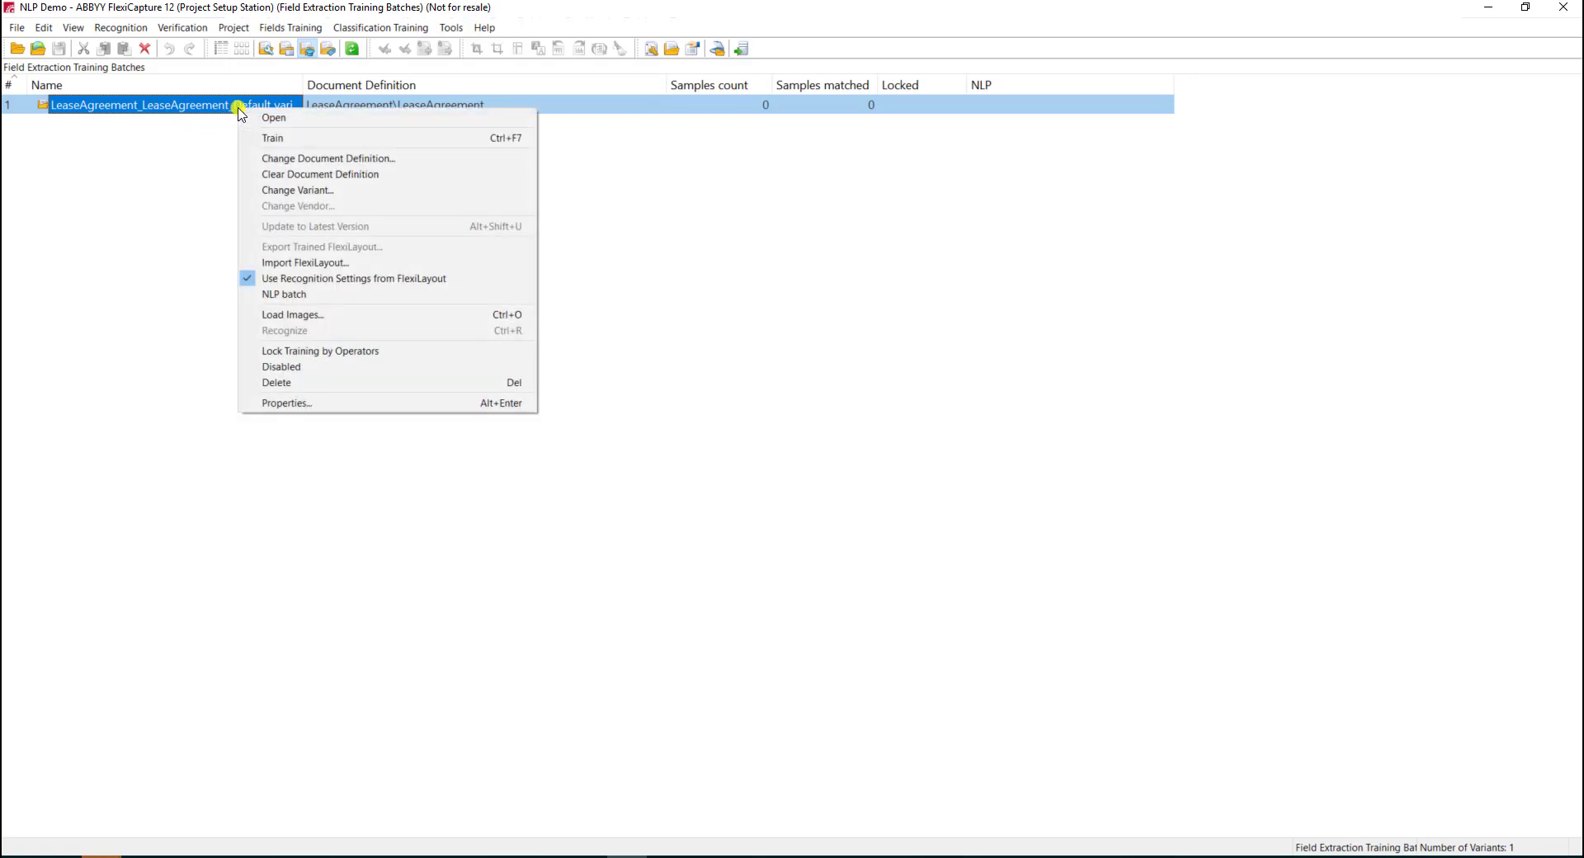
pyautogui.moveTo(299, 293)
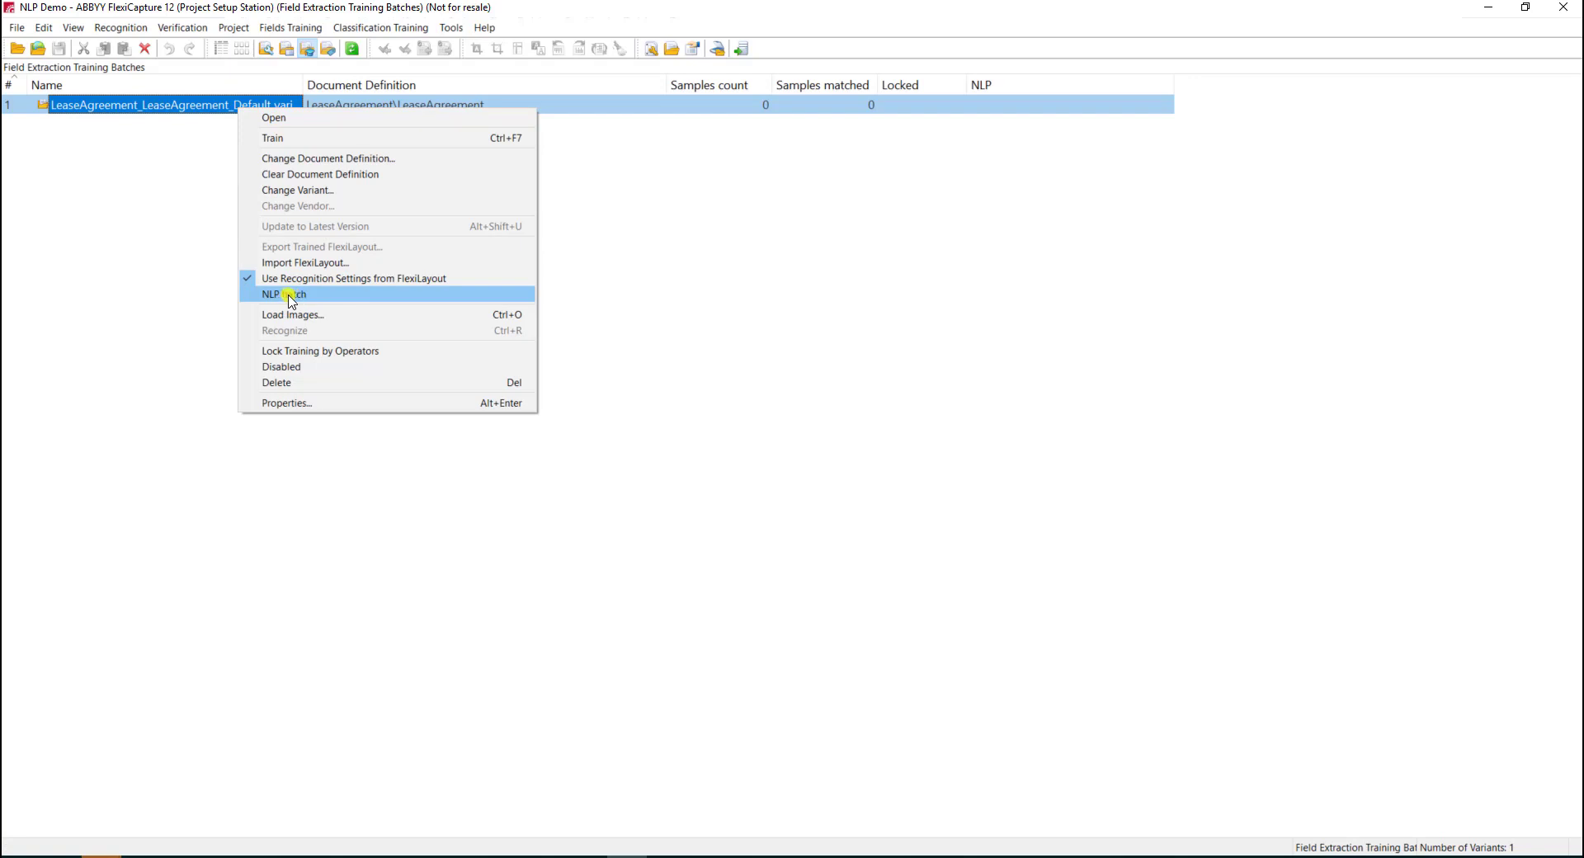
pyautogui.click(286, 294)
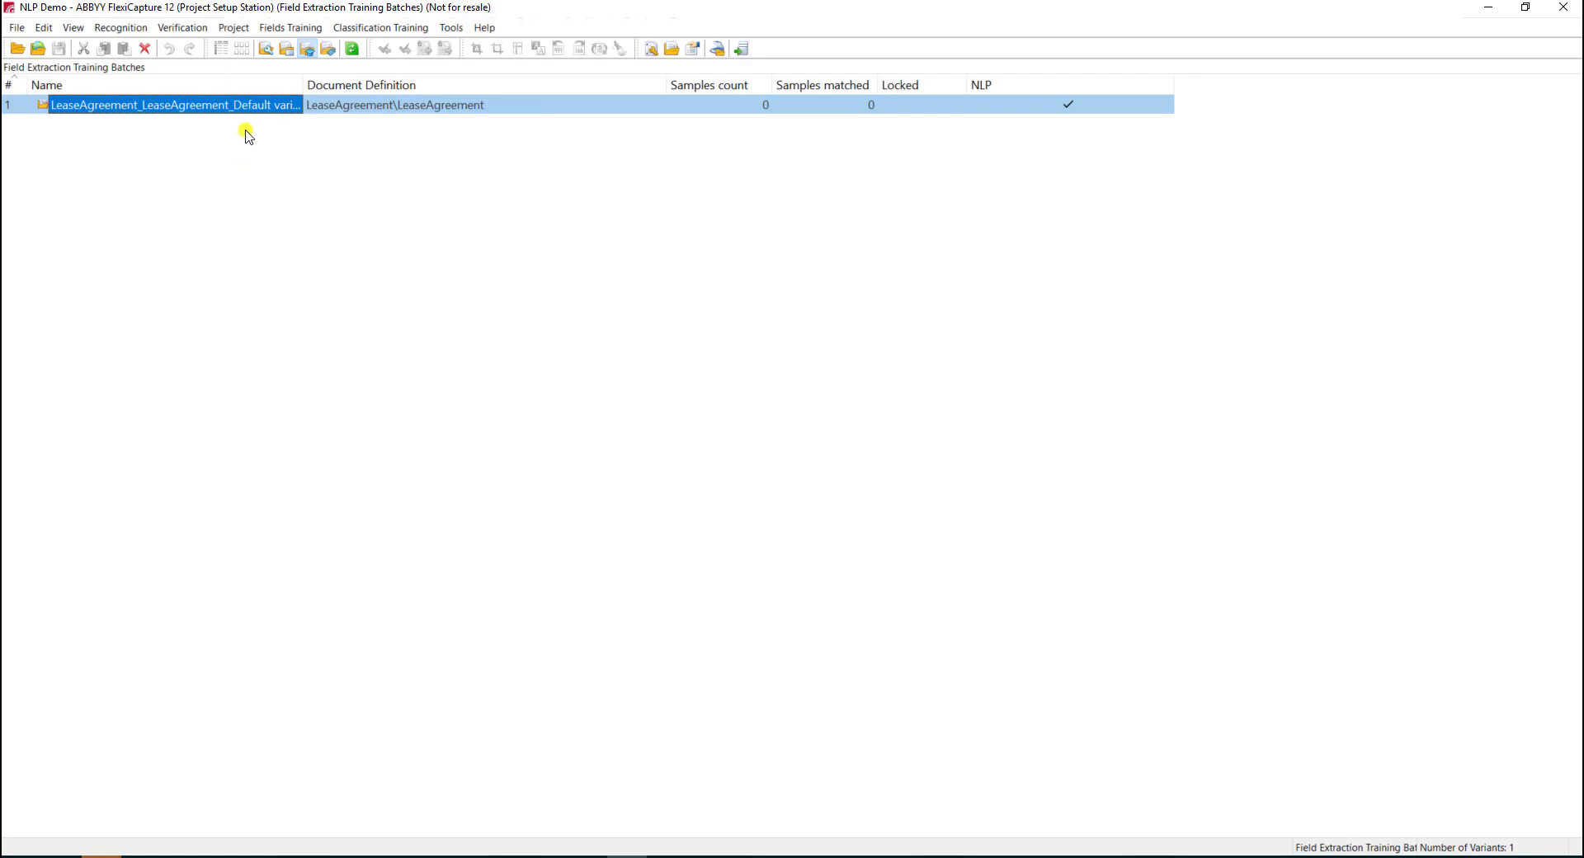
pyautogui.doubleClick(171, 106)
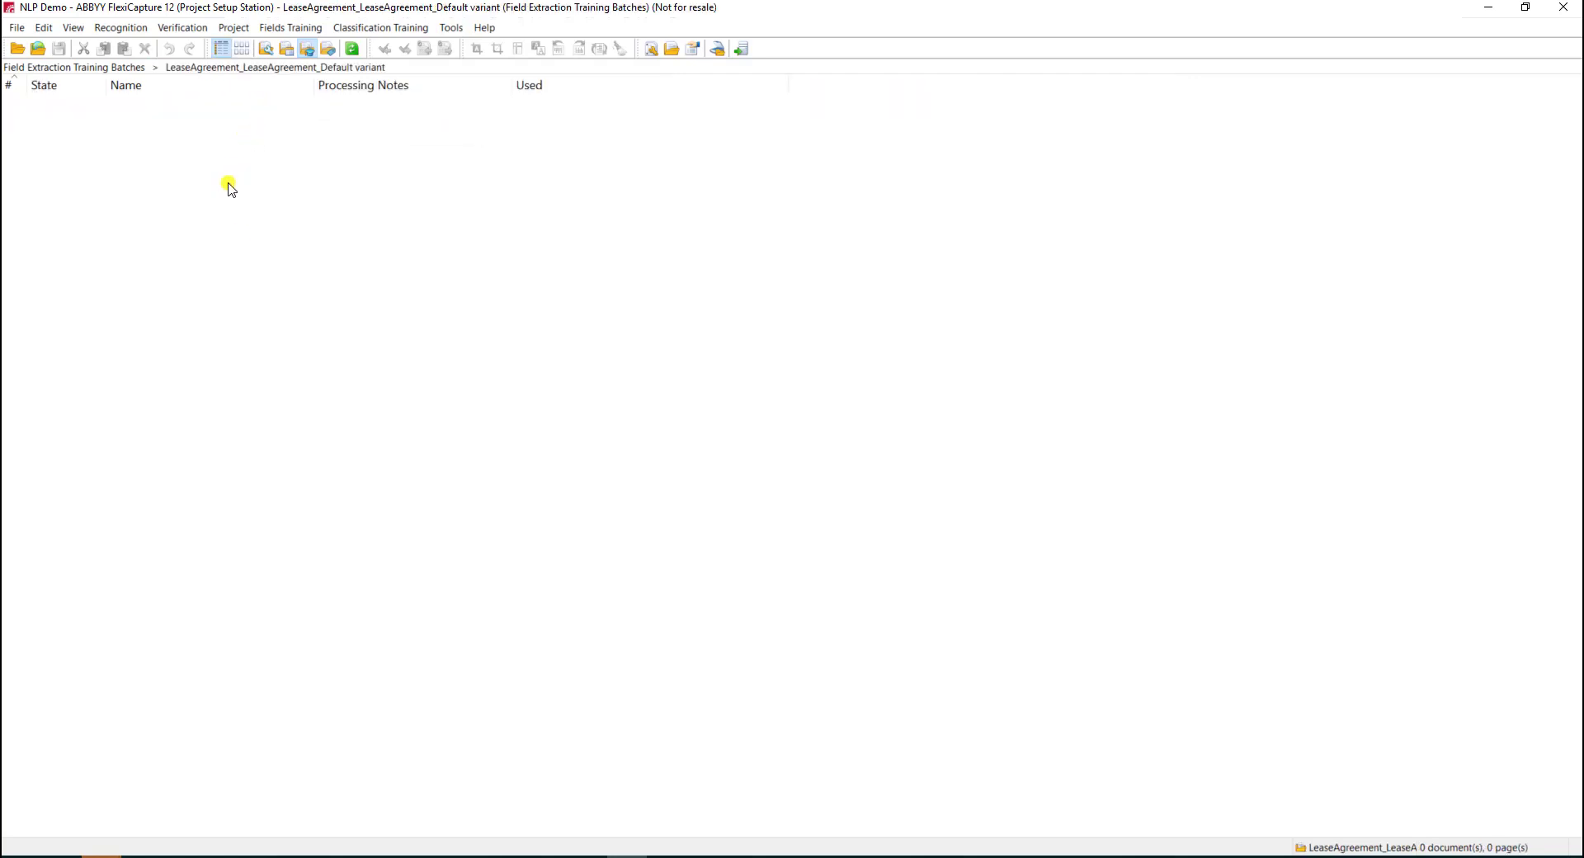
# Step: Load images into the batch with each image file as a separate document
pyautogui.rightClick(229, 187)
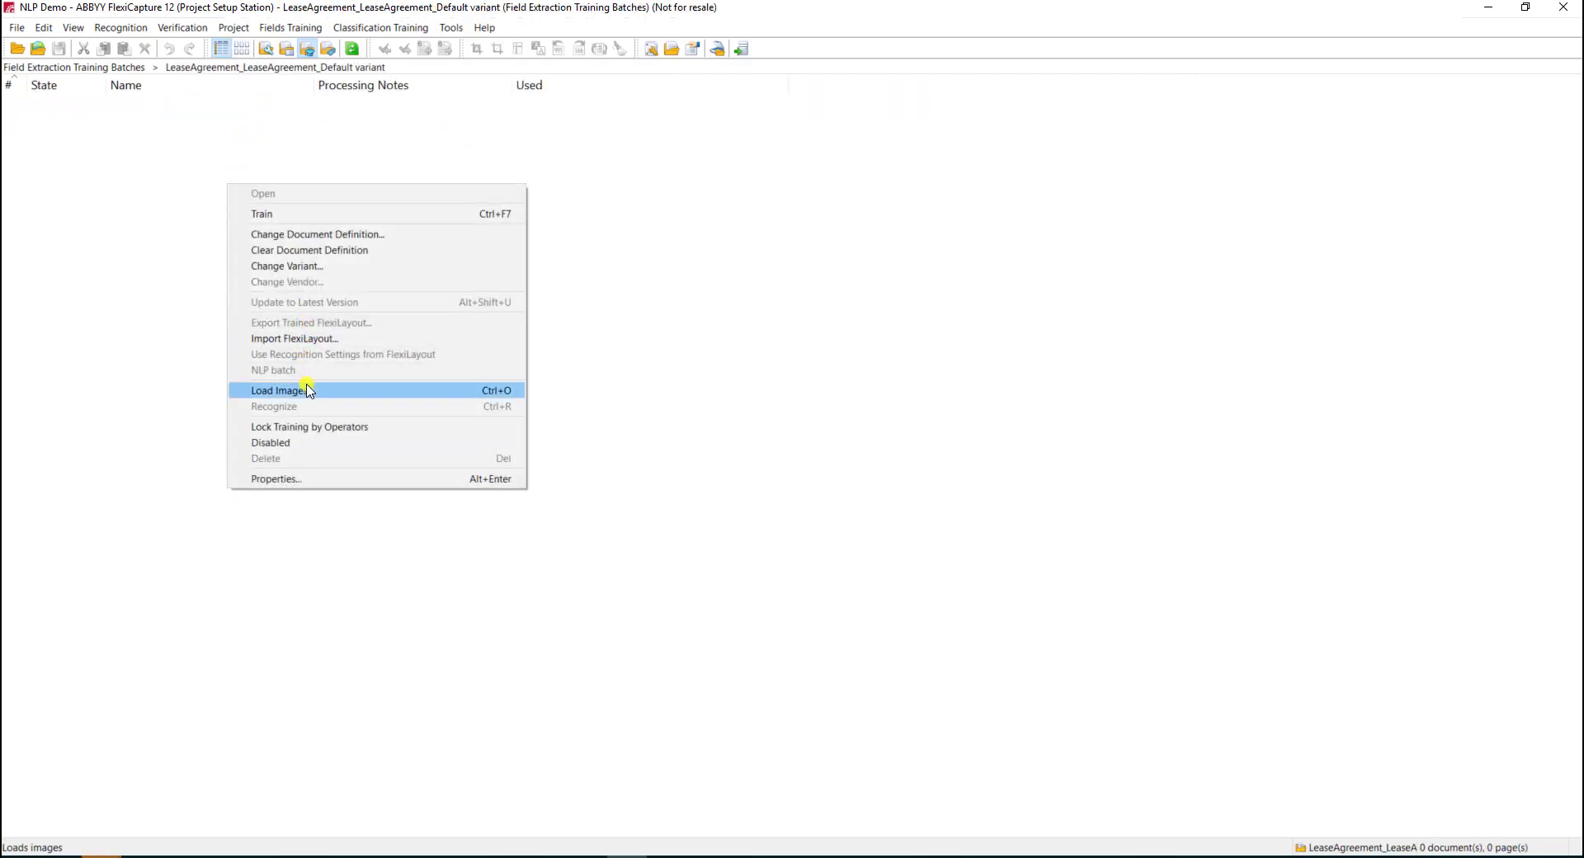
pyautogui.click(277, 390)
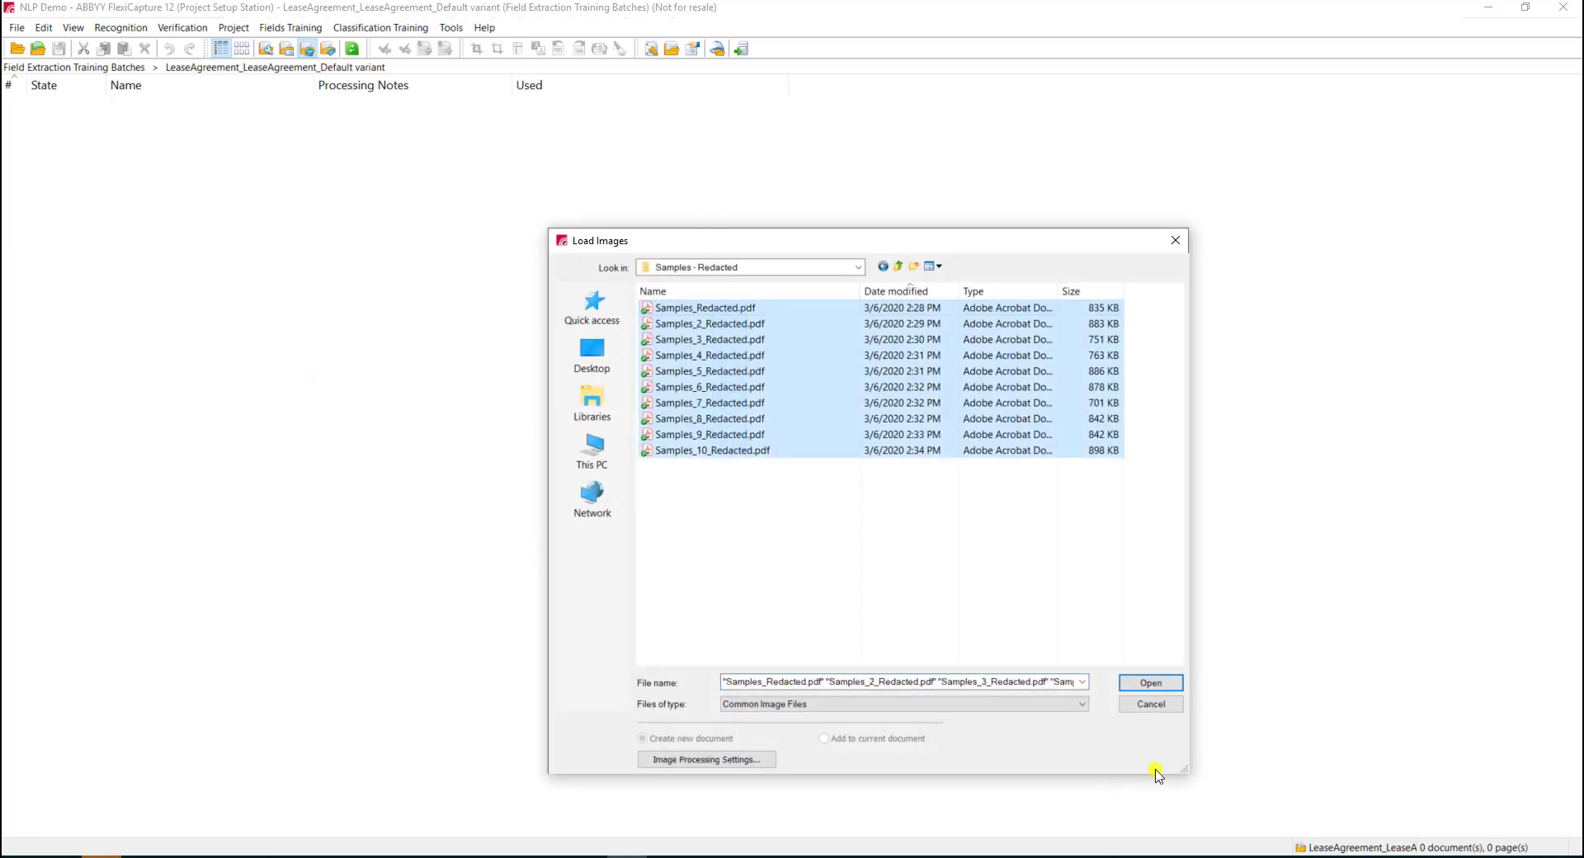
pyautogui.click(706, 759)
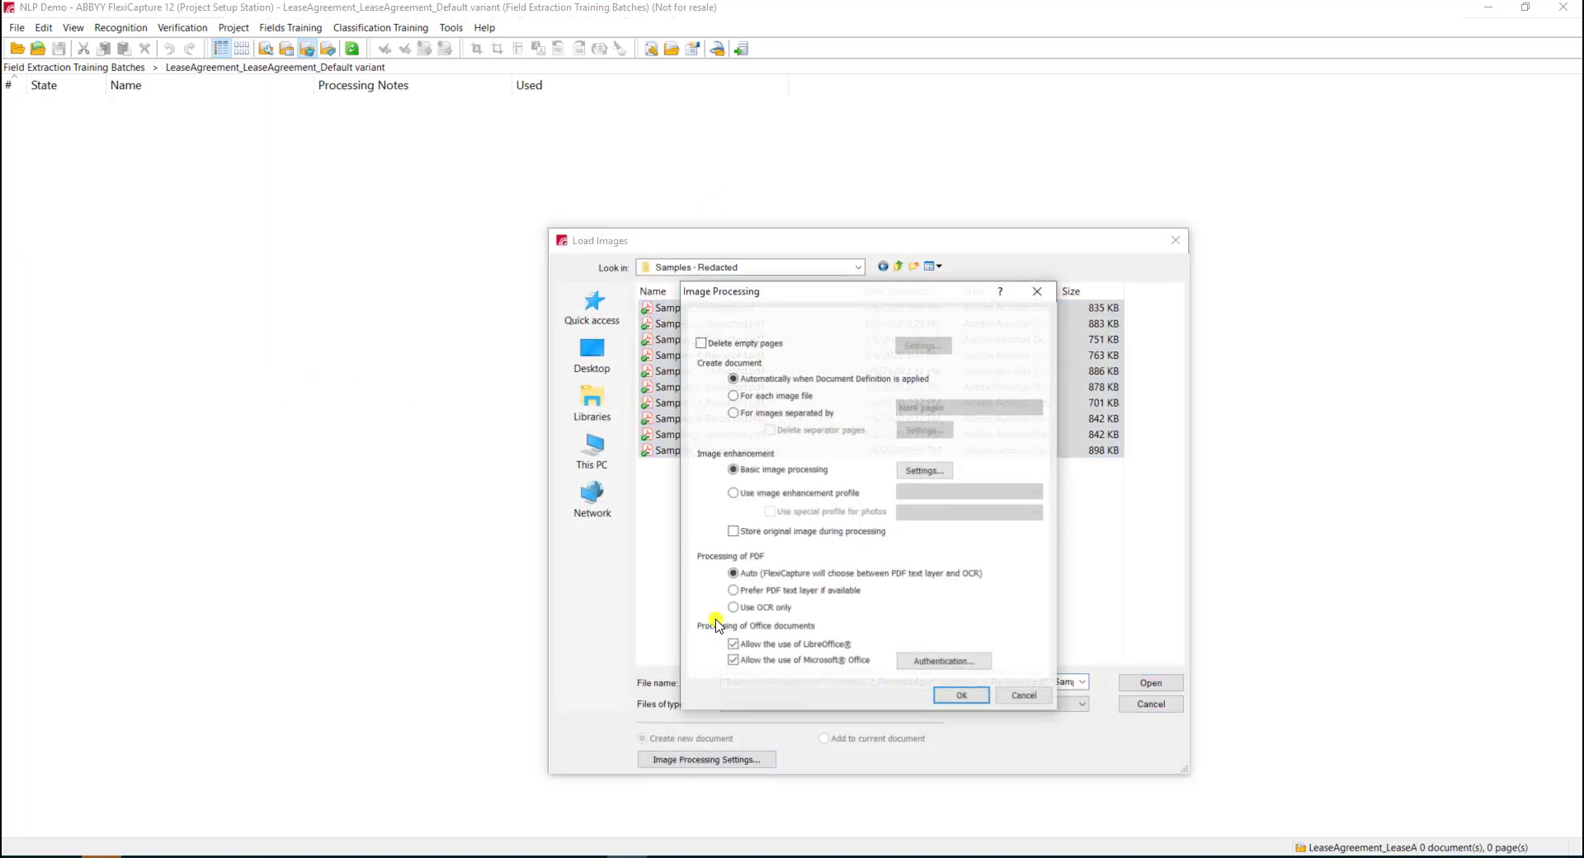
pyautogui.click(732, 394)
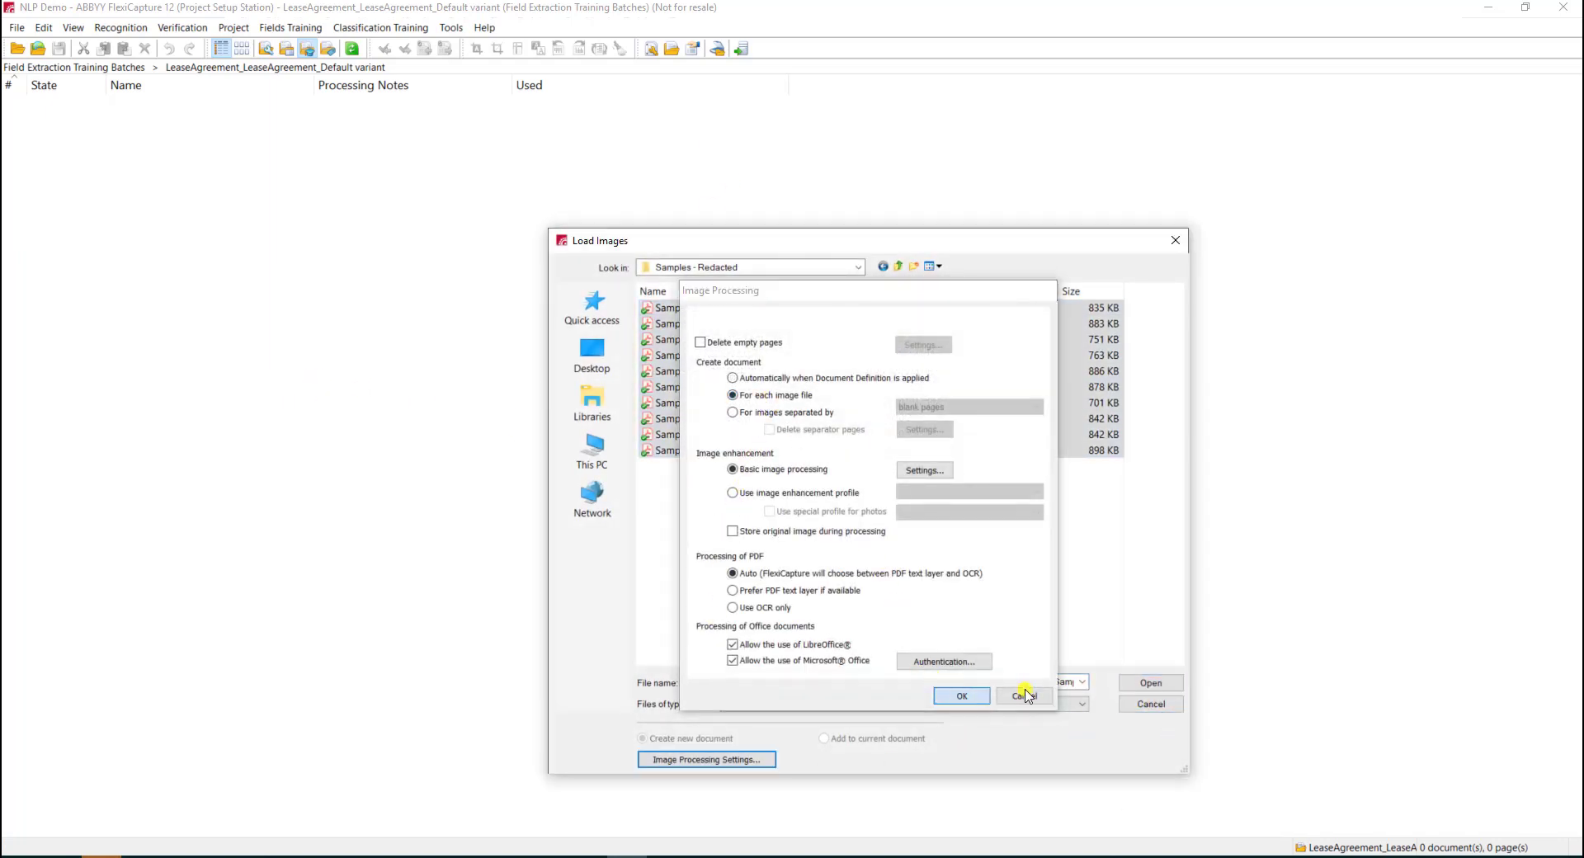
pyautogui.click(960, 695)
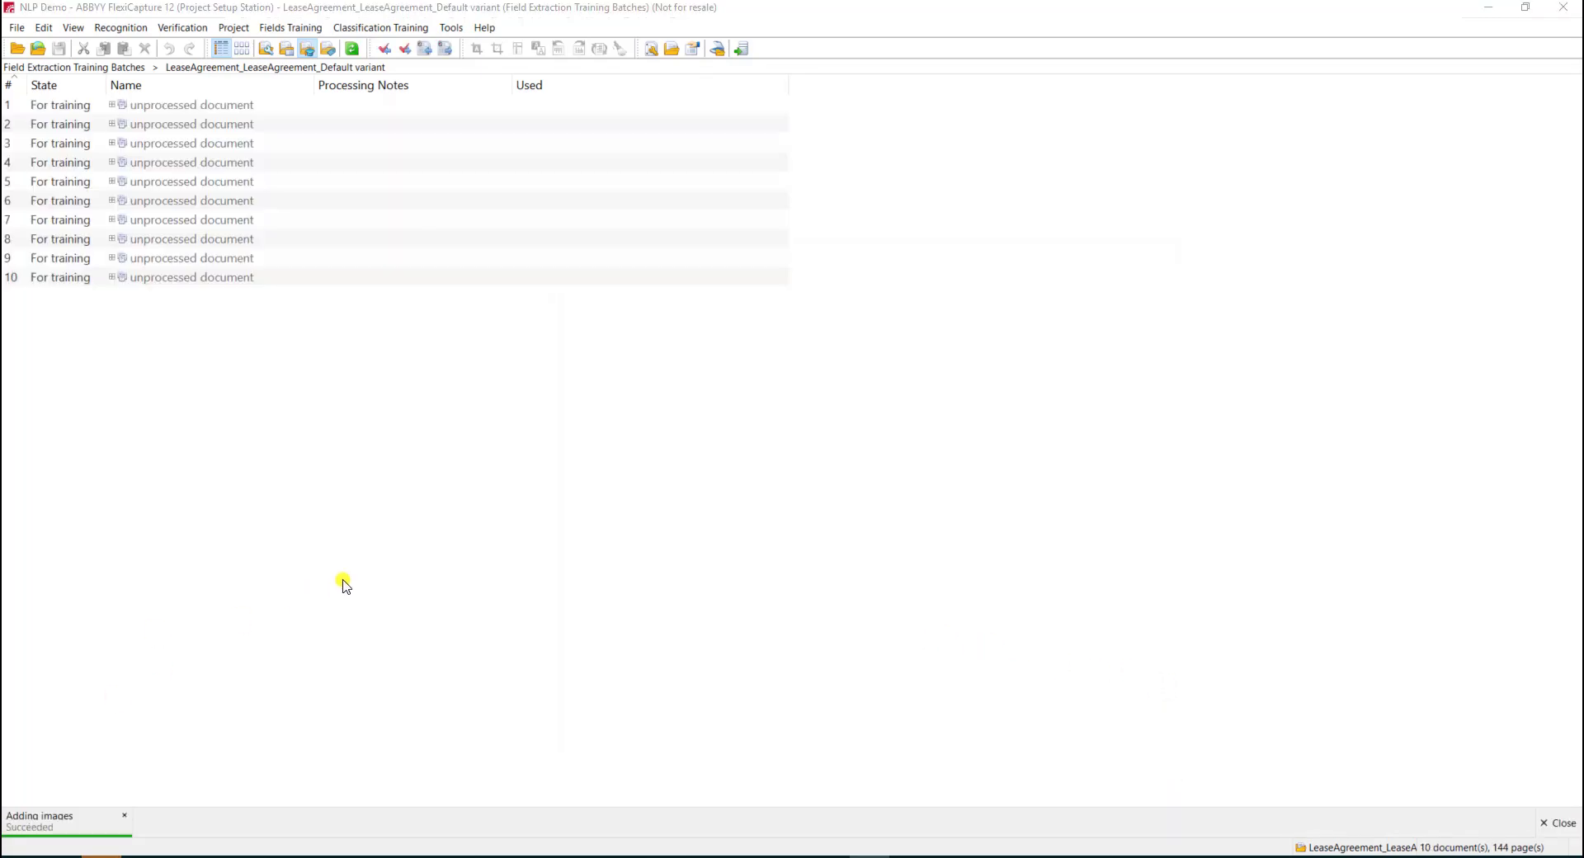
pyautogui.moveTo(252, 391)
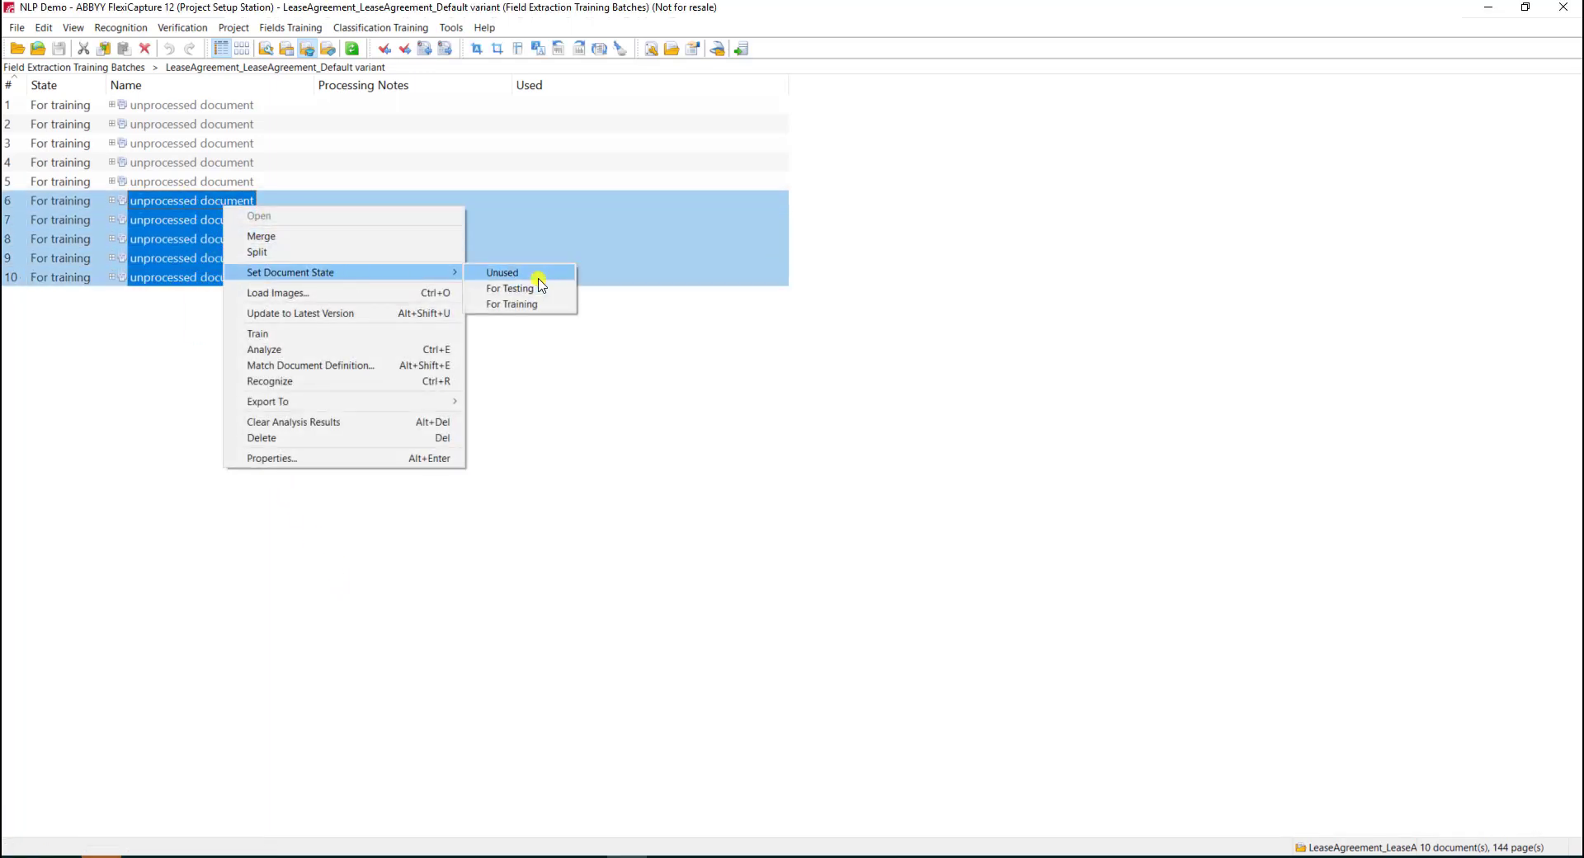
# Step: Mark documents 6–10 as Unused, then select documents 1–5
pyautogui.click(501, 272)
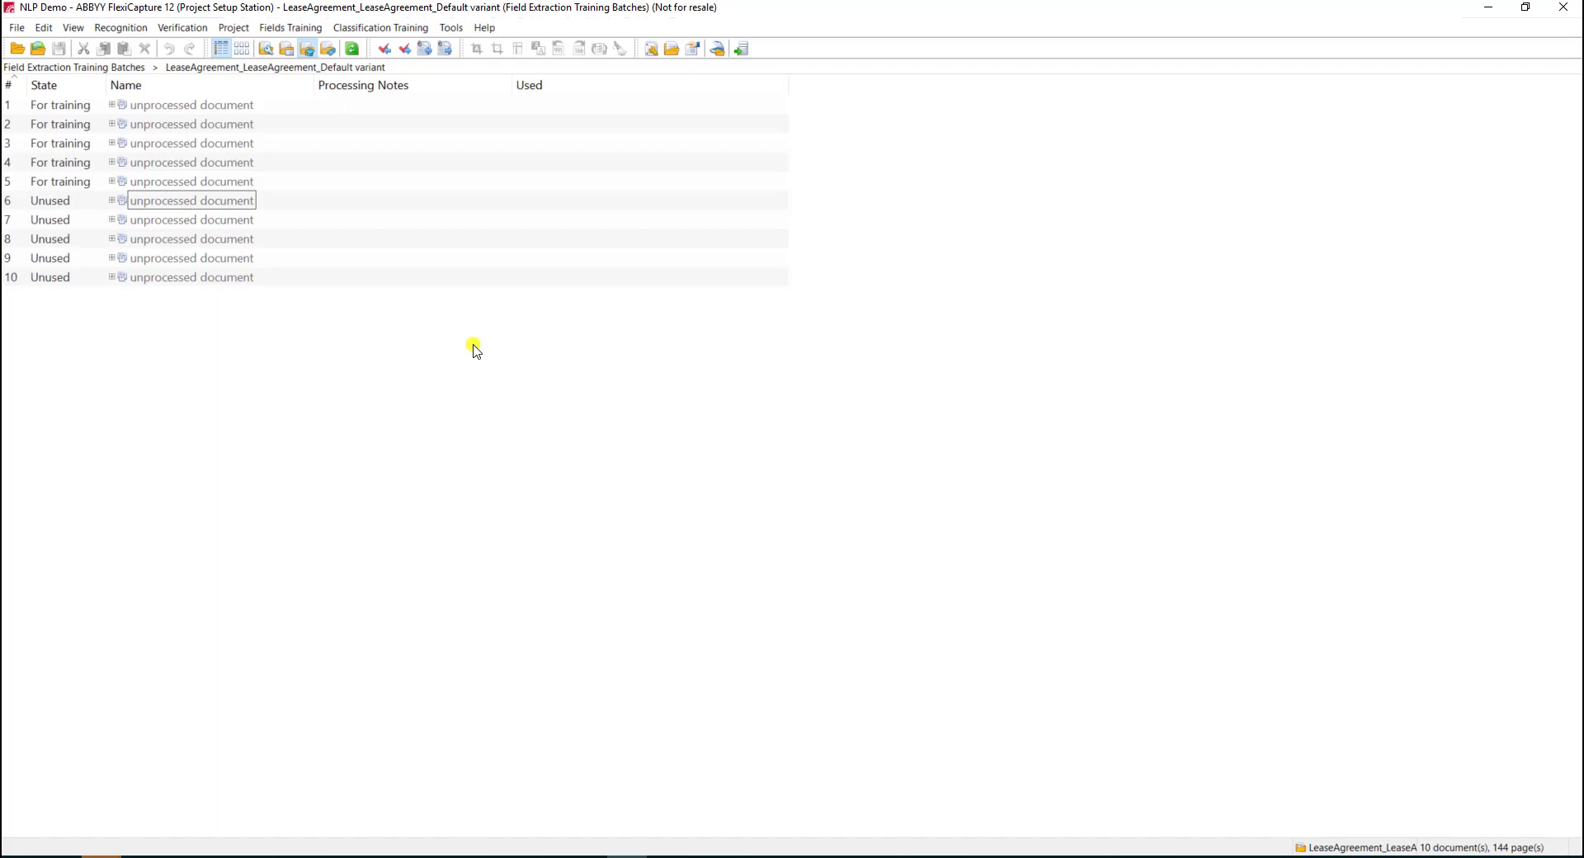
pyautogui.click(192, 181)
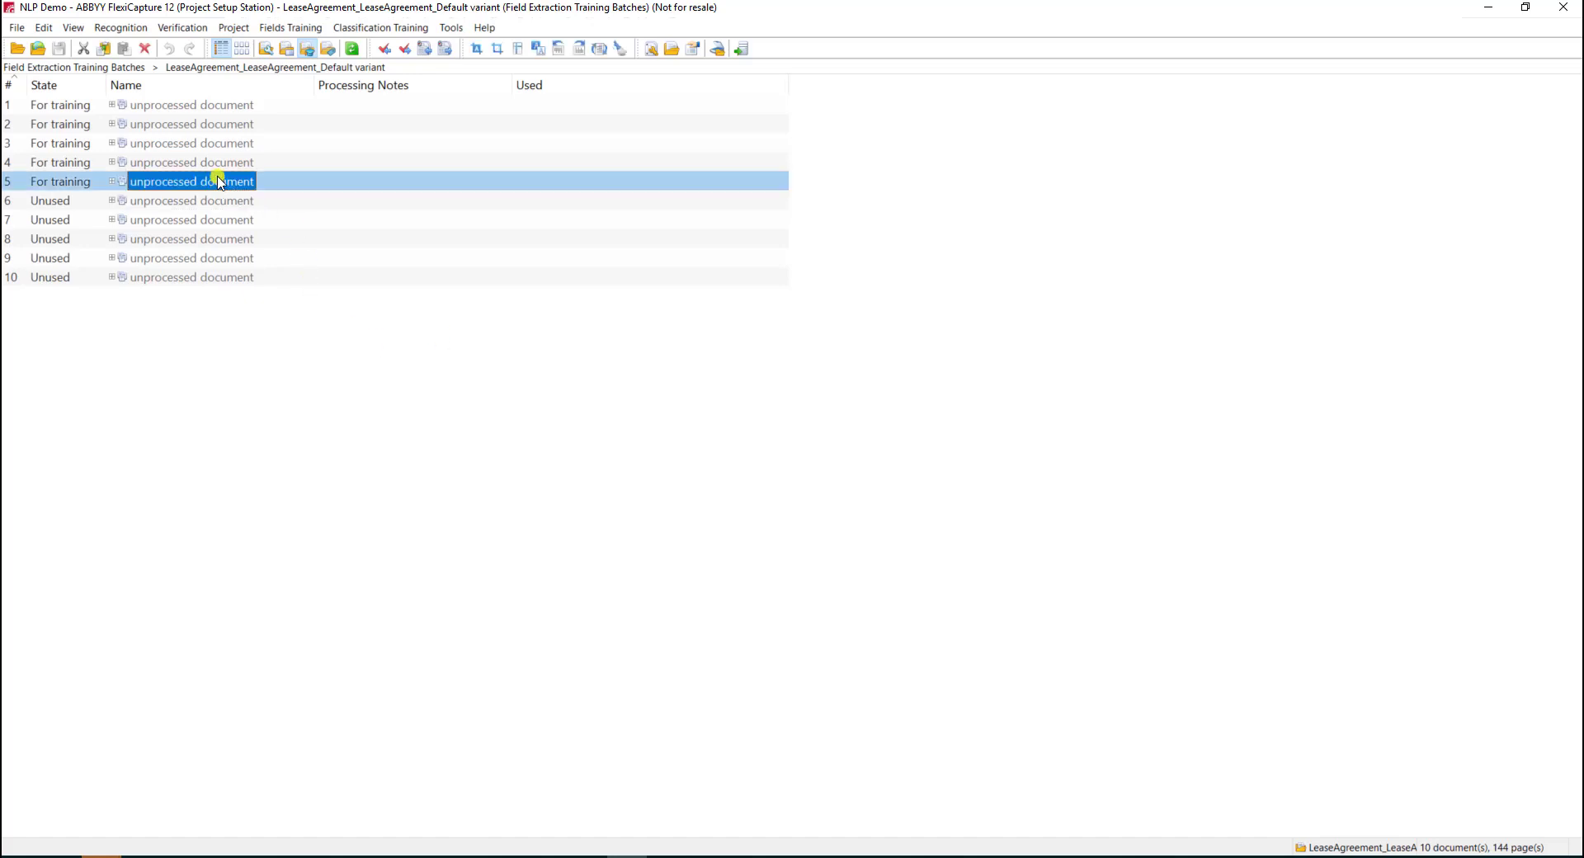
pyautogui.click(191, 106)
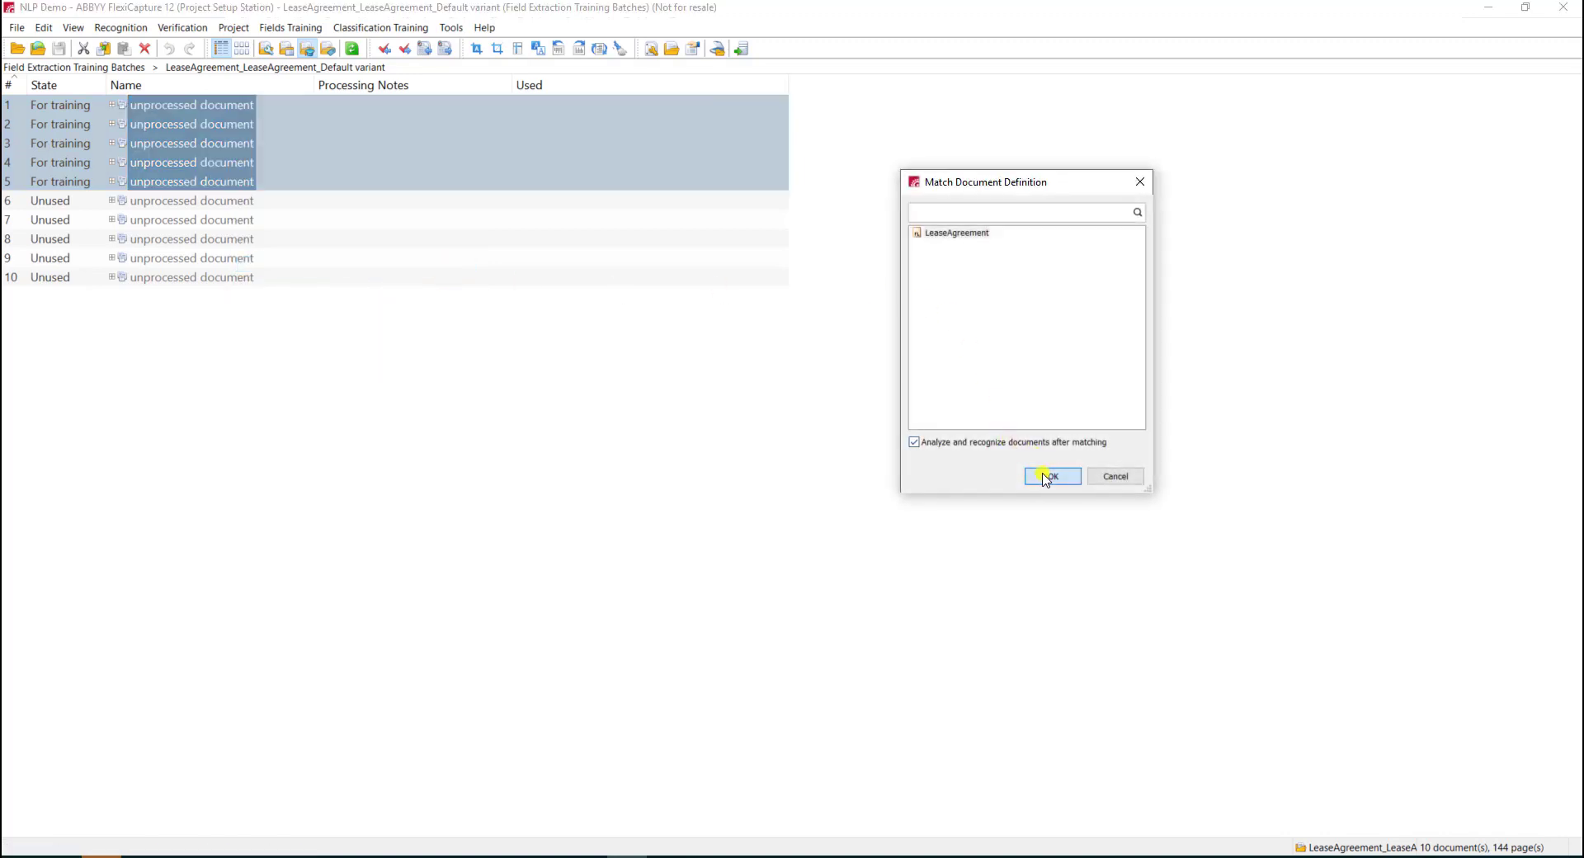
# Step: Match documents 1–5 to LeaseAgreement with Analyze and recognize enabled
pyautogui.click(1051, 475)
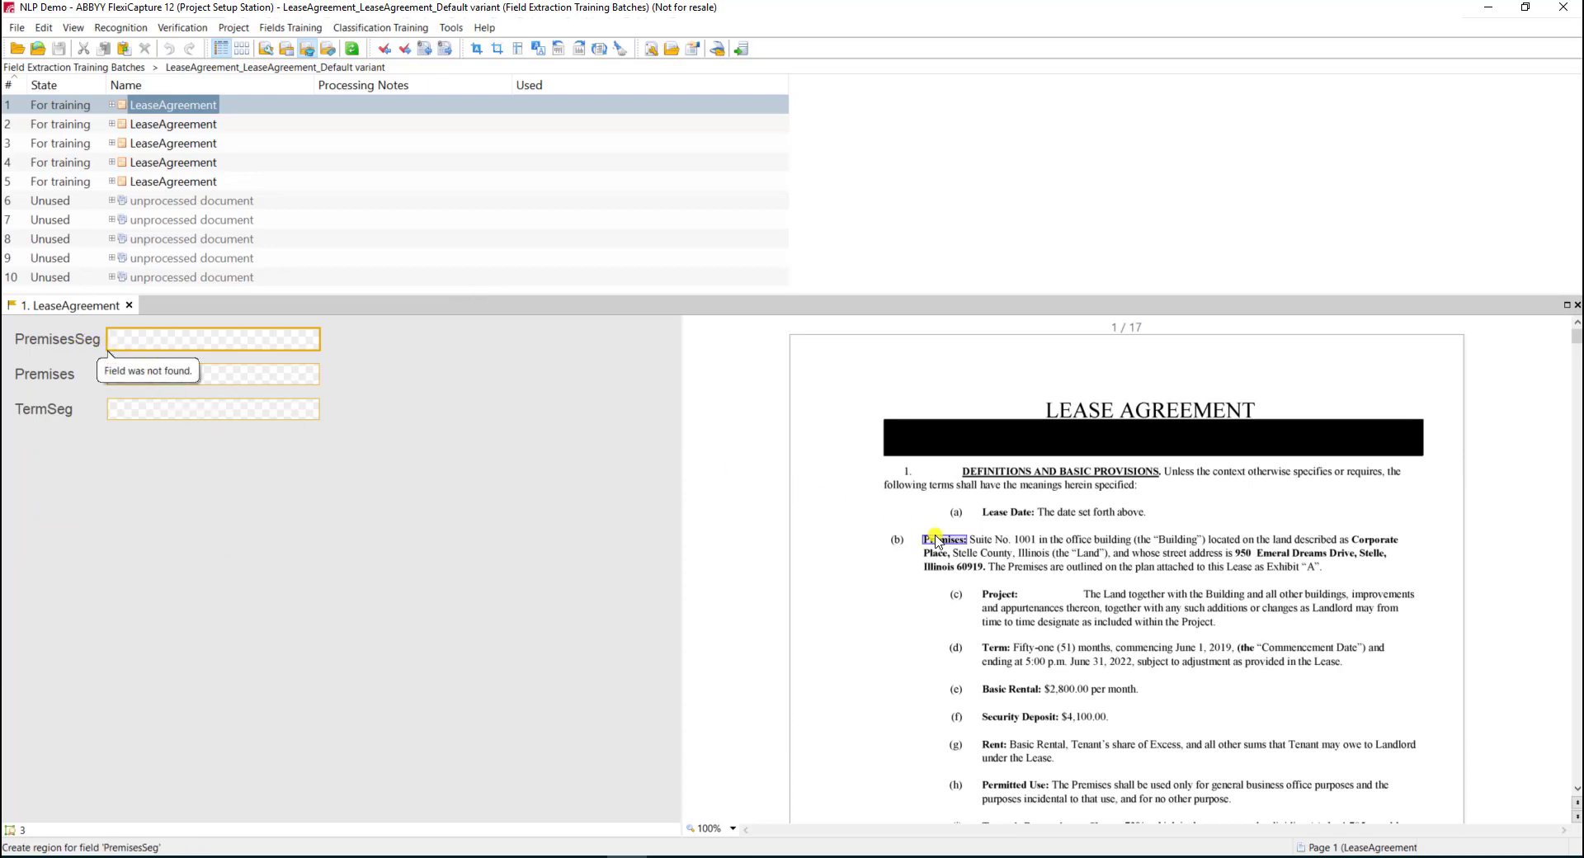
# Step: Mark paragraph (b) as PremisesSeg and the street address as the Premises value
pyautogui.moveTo(921, 538); pyautogui.dragTo(1452, 567)
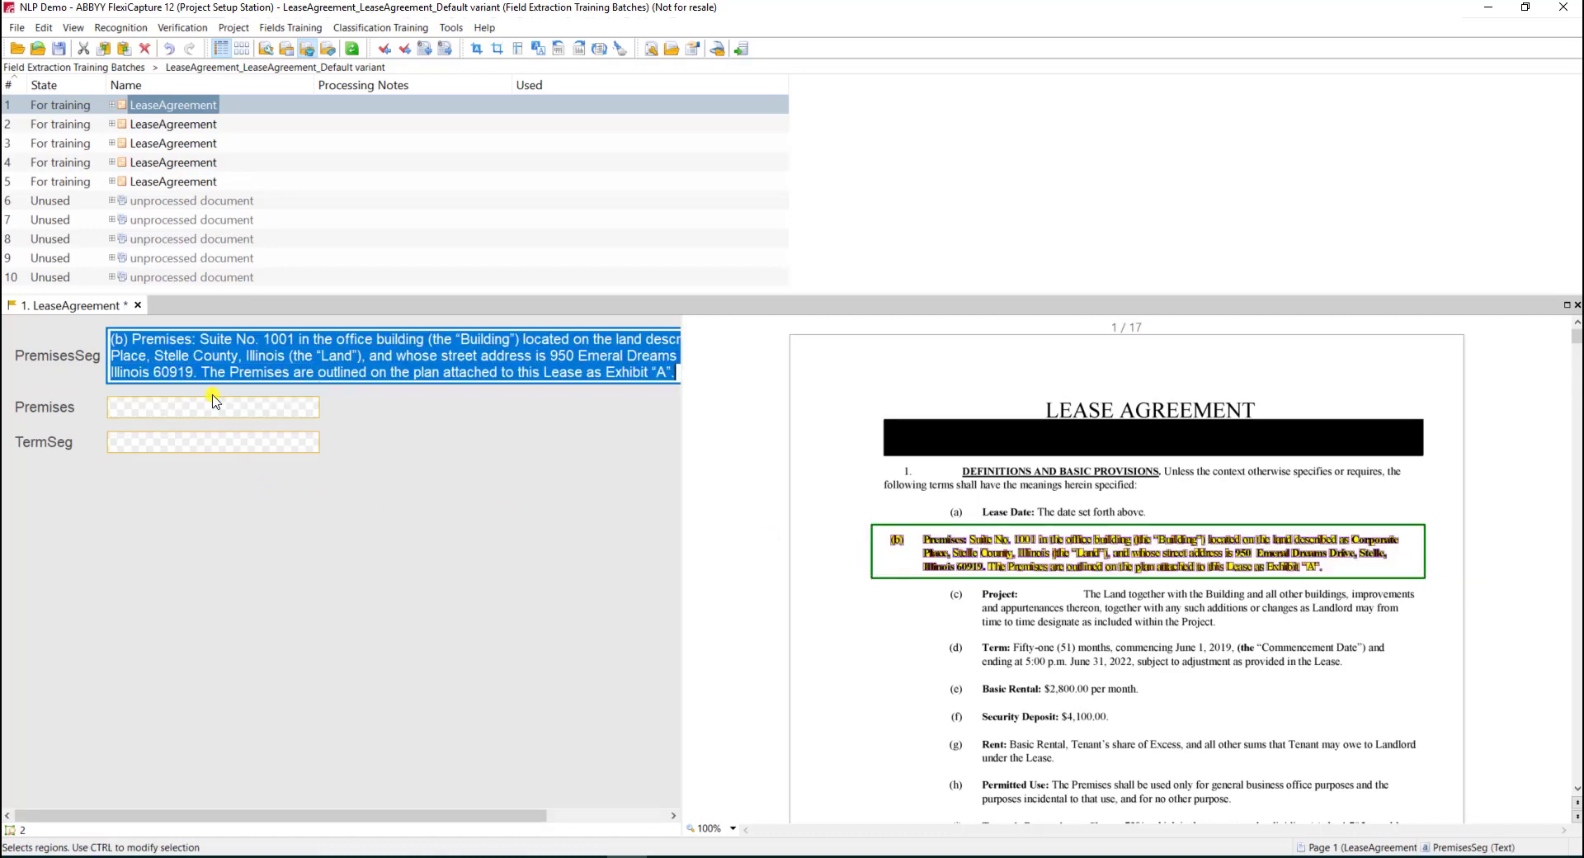
pyautogui.click(212, 406)
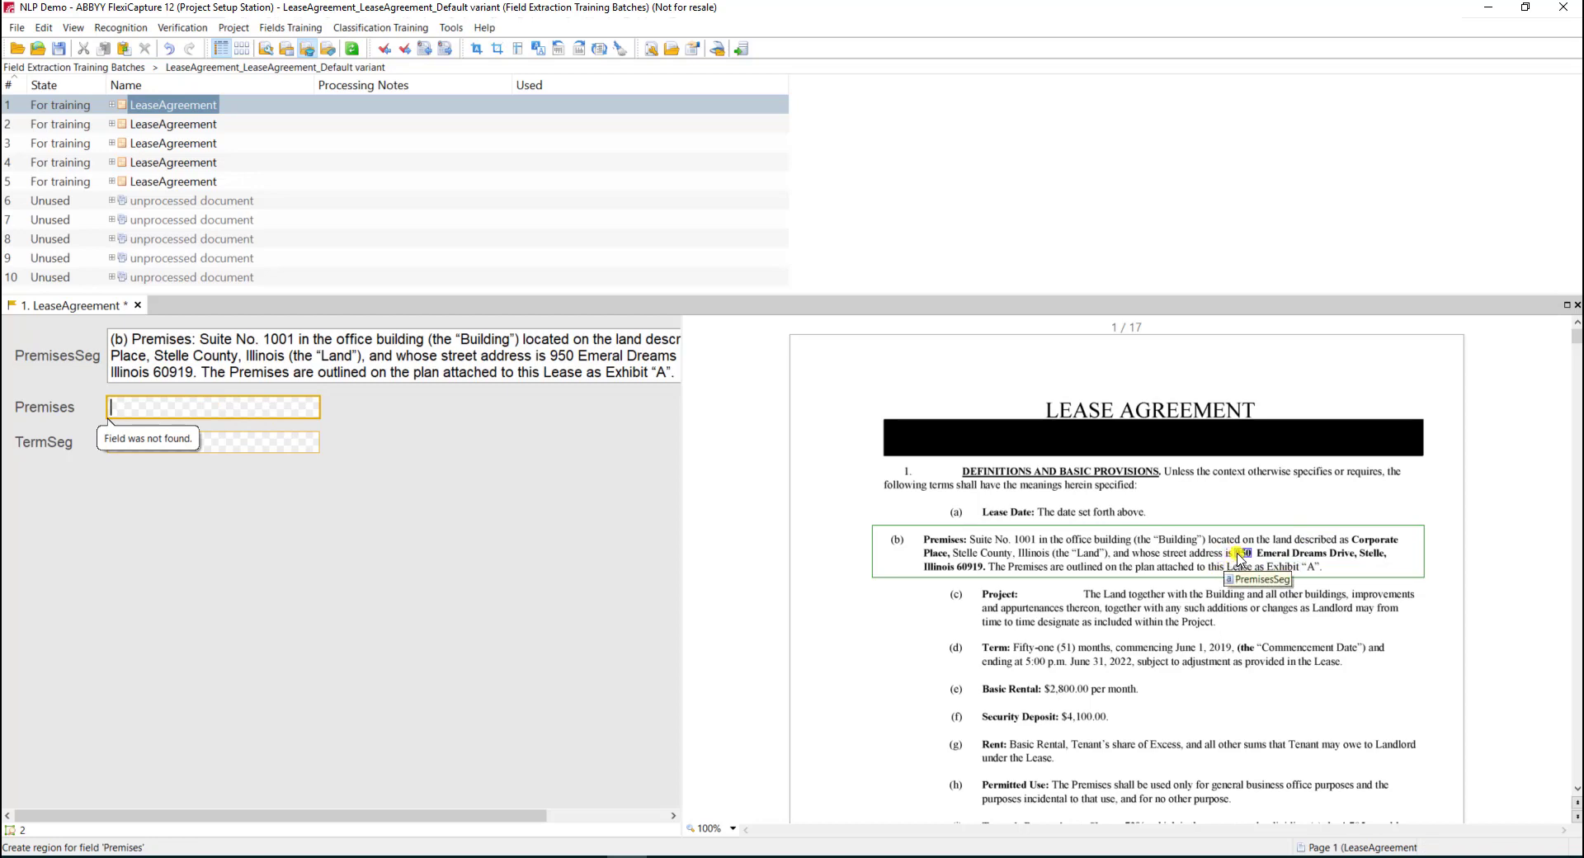
pyautogui.moveTo(1237, 553); pyautogui.dragTo(1041, 567)
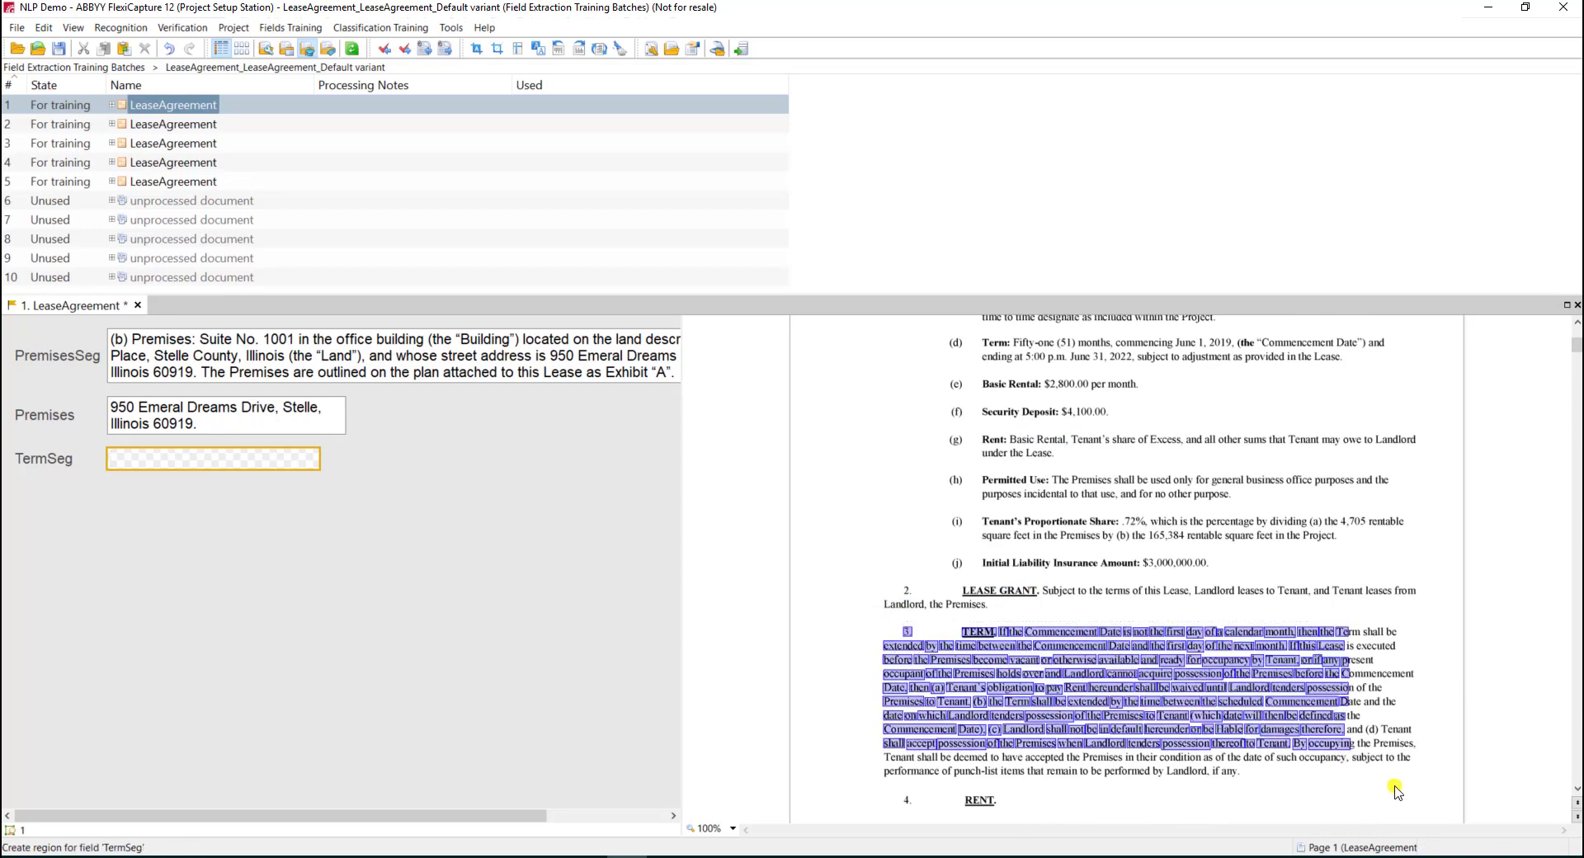
# Step: Mark section 3 TERM as TermSeg and confirm saving document 1
pyautogui.moveTo(893, 625); pyautogui.dragTo(1438, 779)
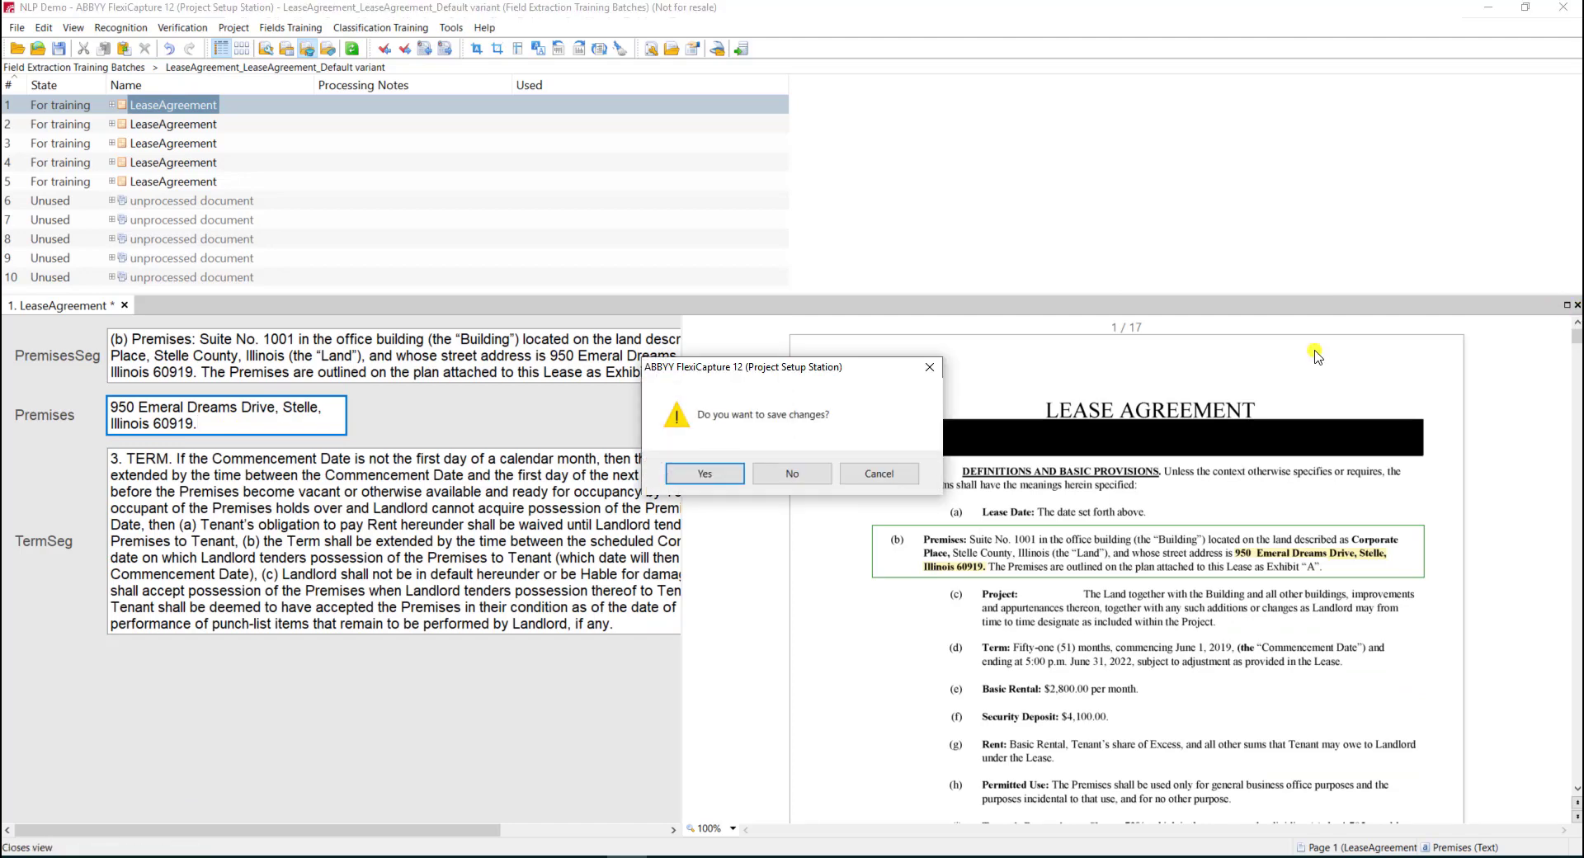
pyautogui.click(792, 473)
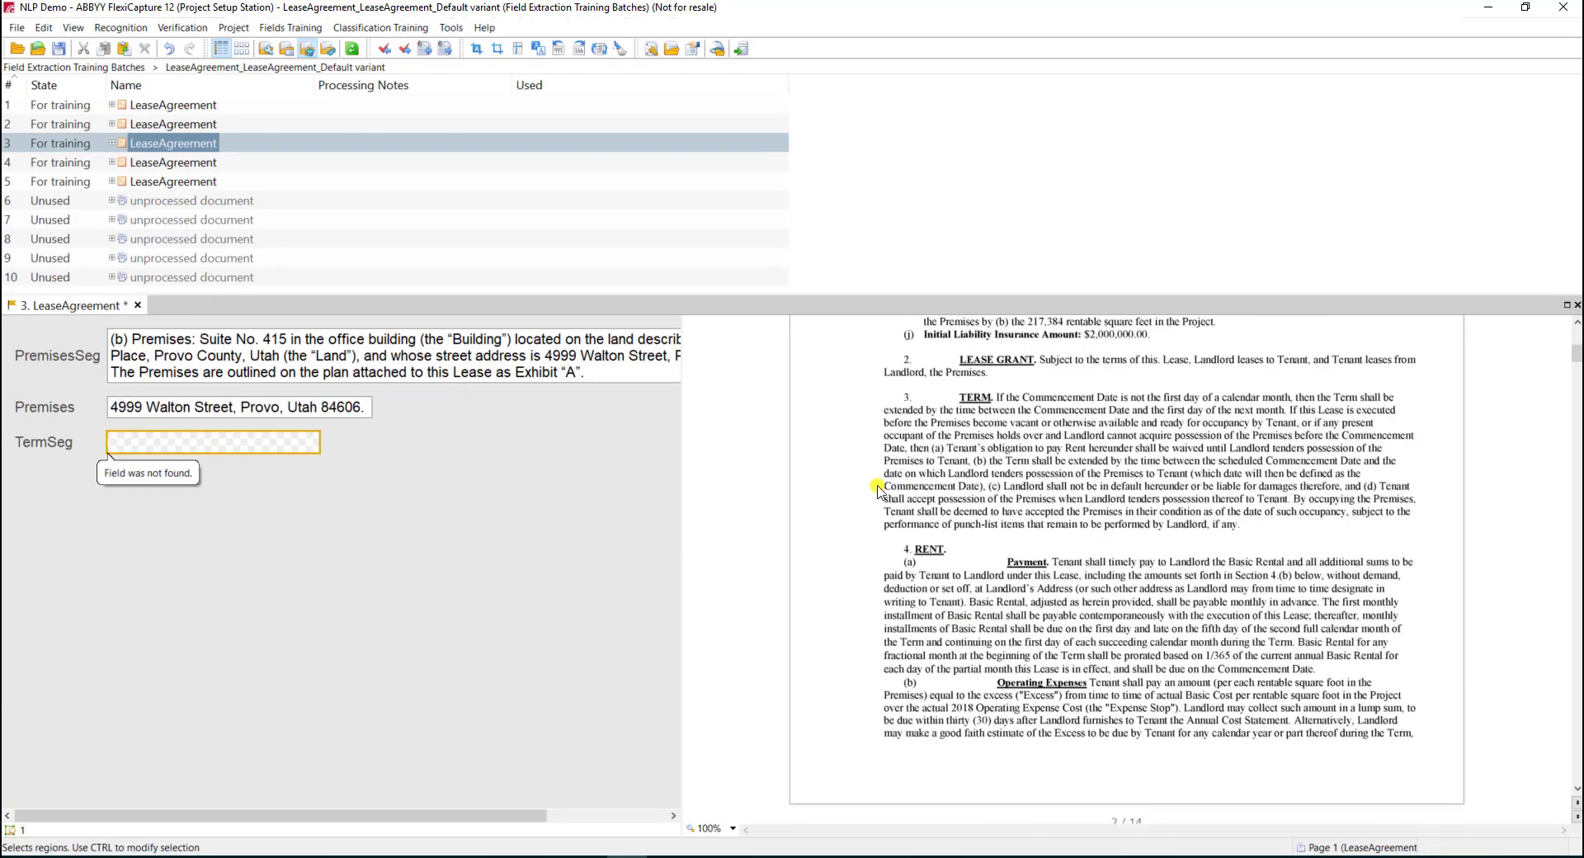
# Step: Mark document 3's TERM paragraph, then document 4's premises paragraph and Virginia Beach address
pyautogui.moveTo(899, 394); pyautogui.dragTo(1424, 531)
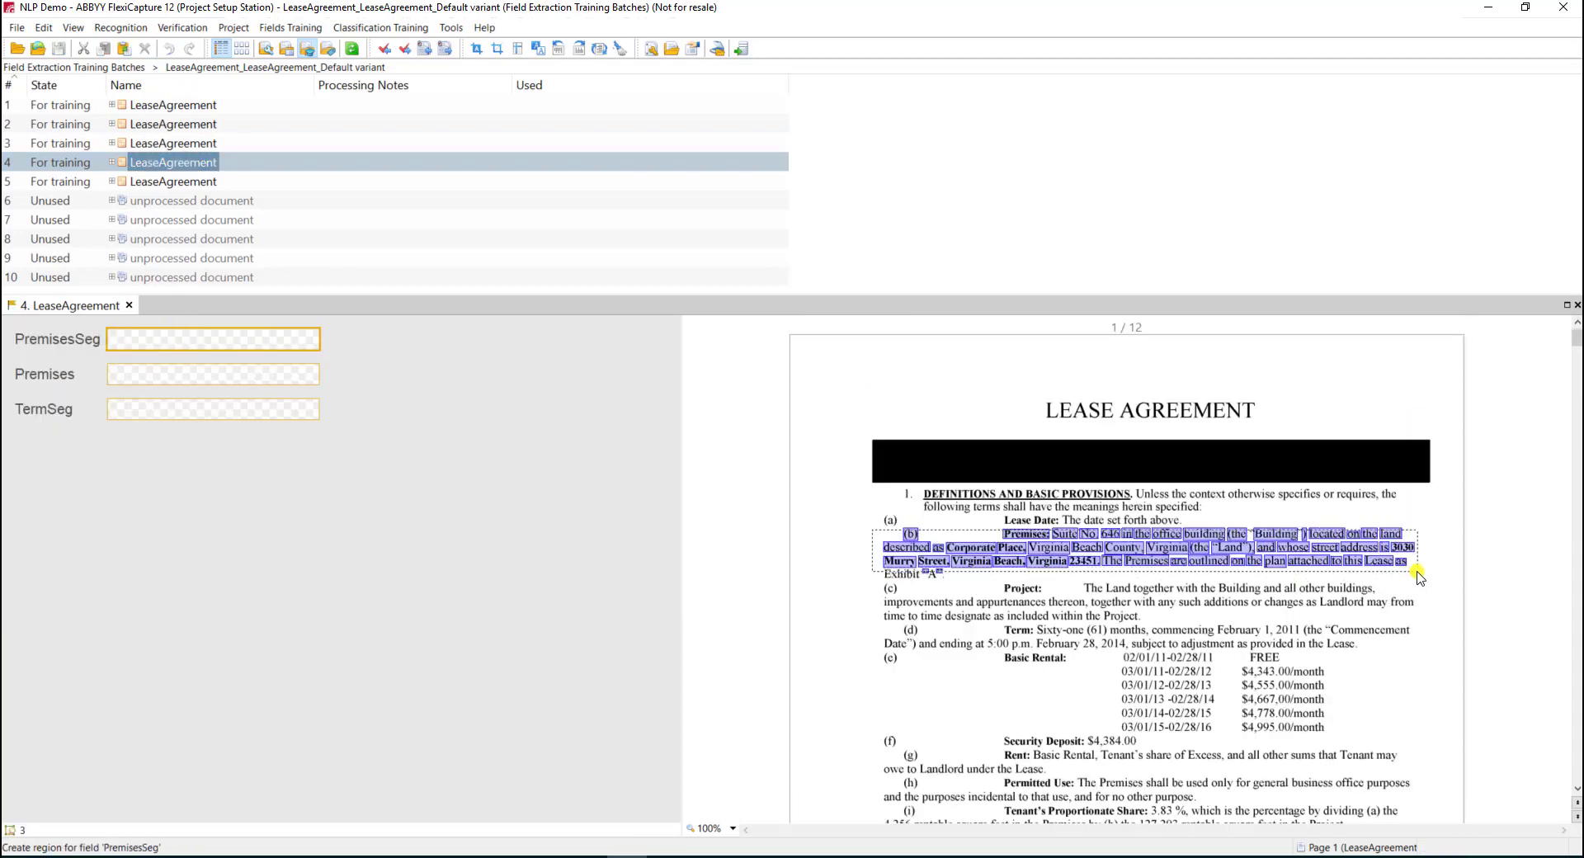
pyautogui.moveTo(885, 525); pyautogui.dragTo(1414, 566)
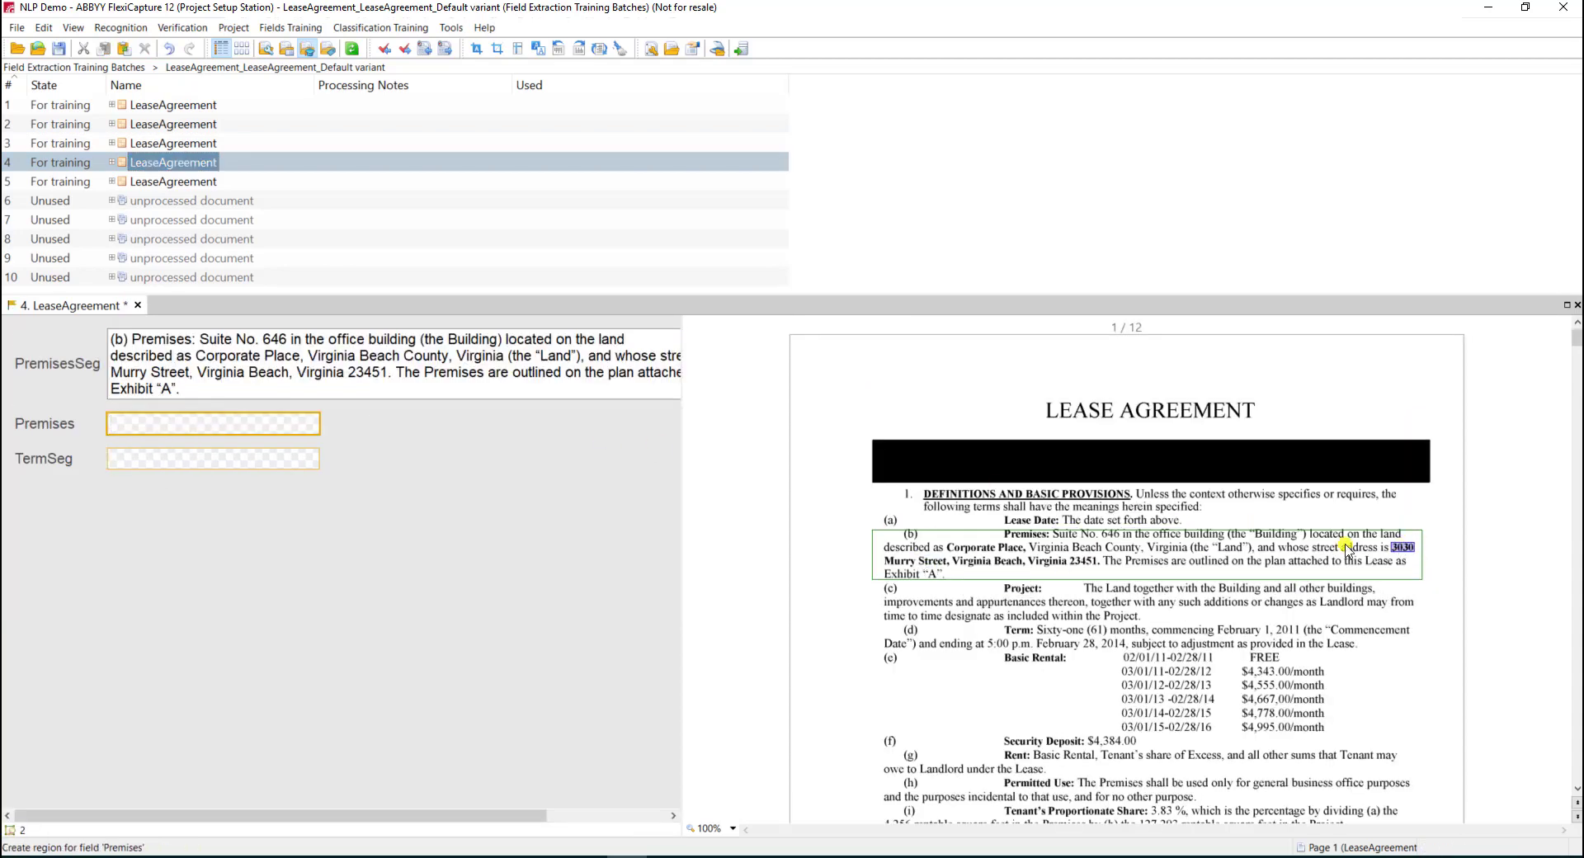
pyautogui.moveTo(881, 561); pyautogui.dragTo(1105, 561)
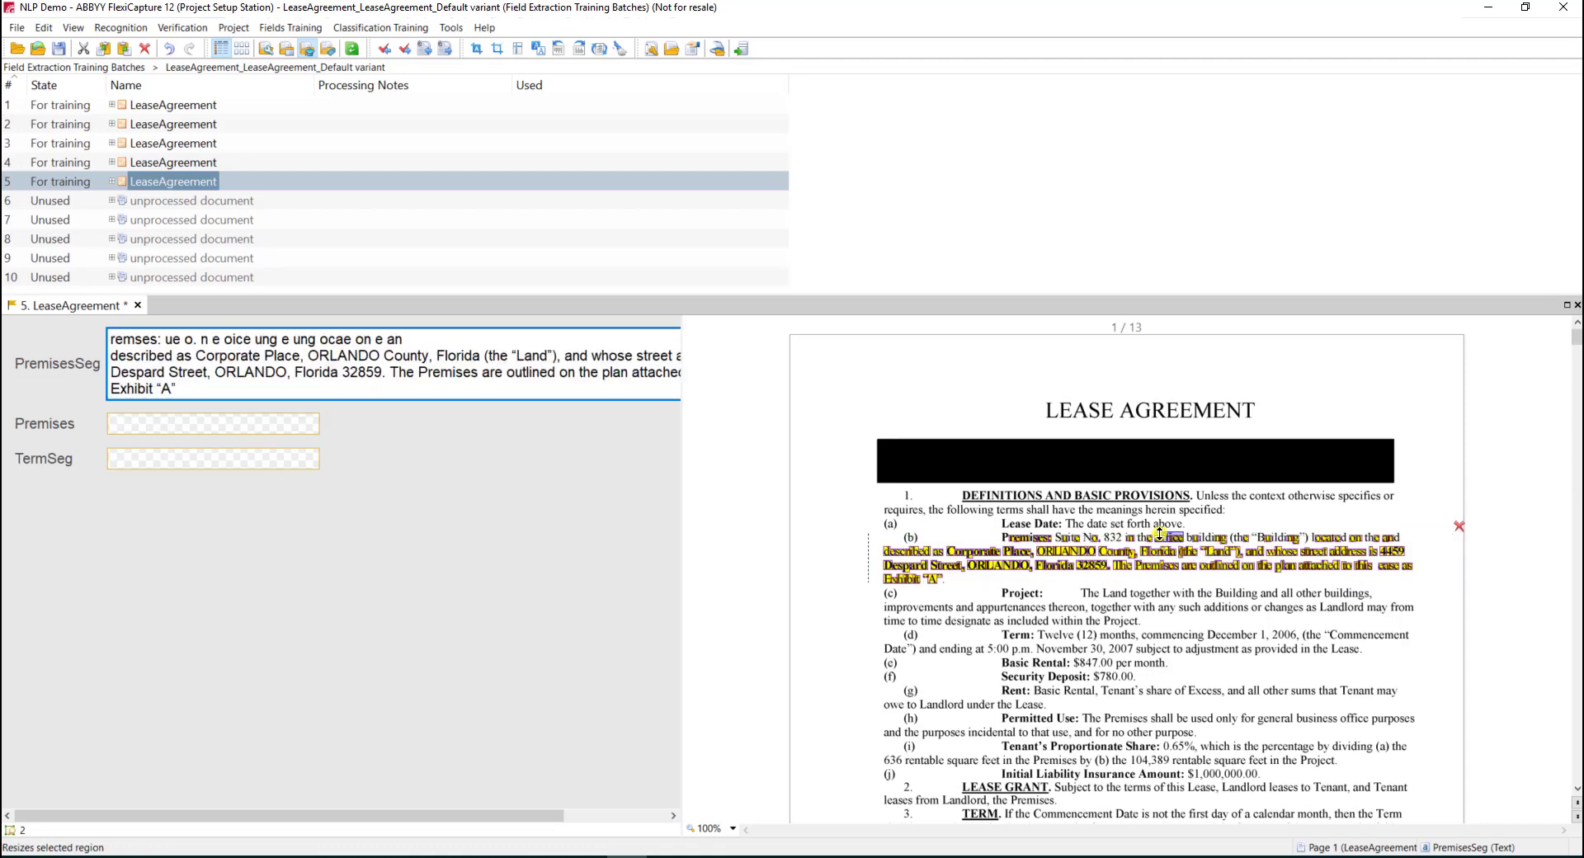
pyautogui.click(1392, 551)
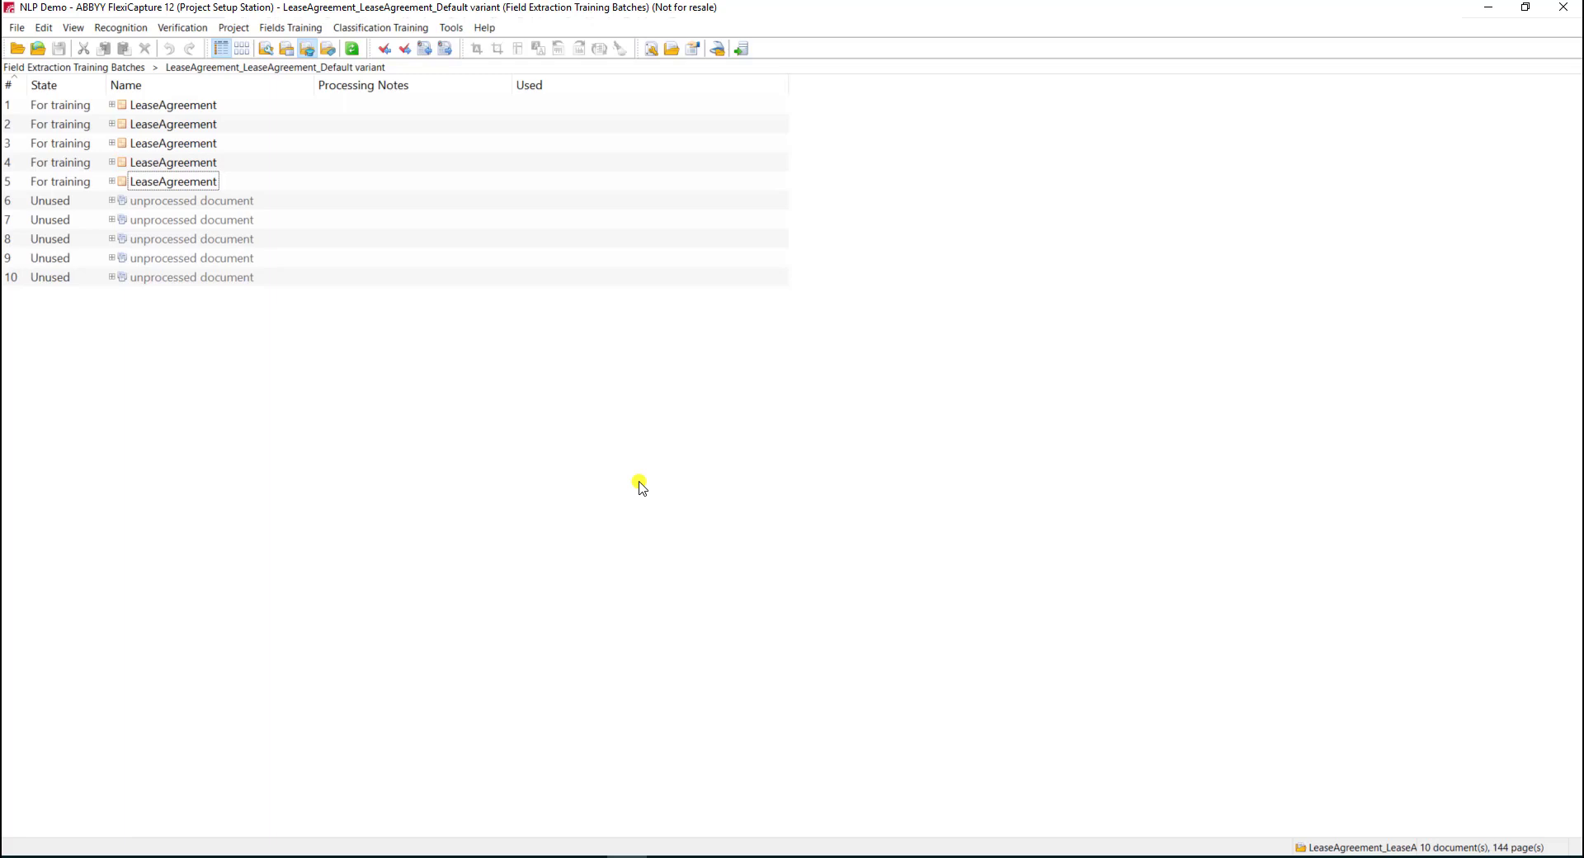
# Step: Run Fields Training > Train on the five marked lease documents
pyautogui.rightClick(640, 487)
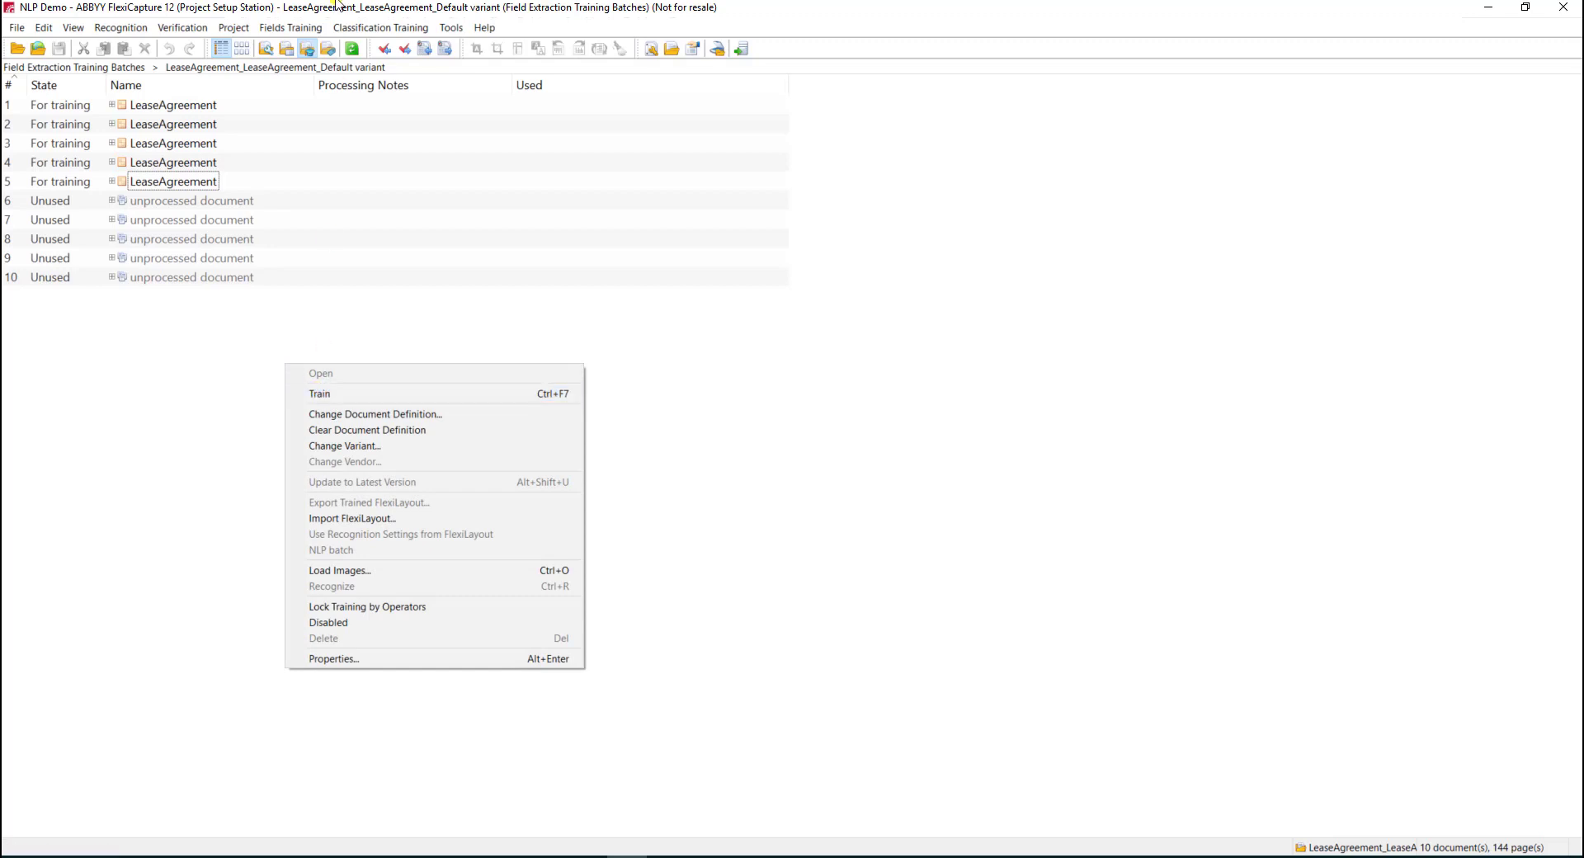
pyautogui.click(289, 28)
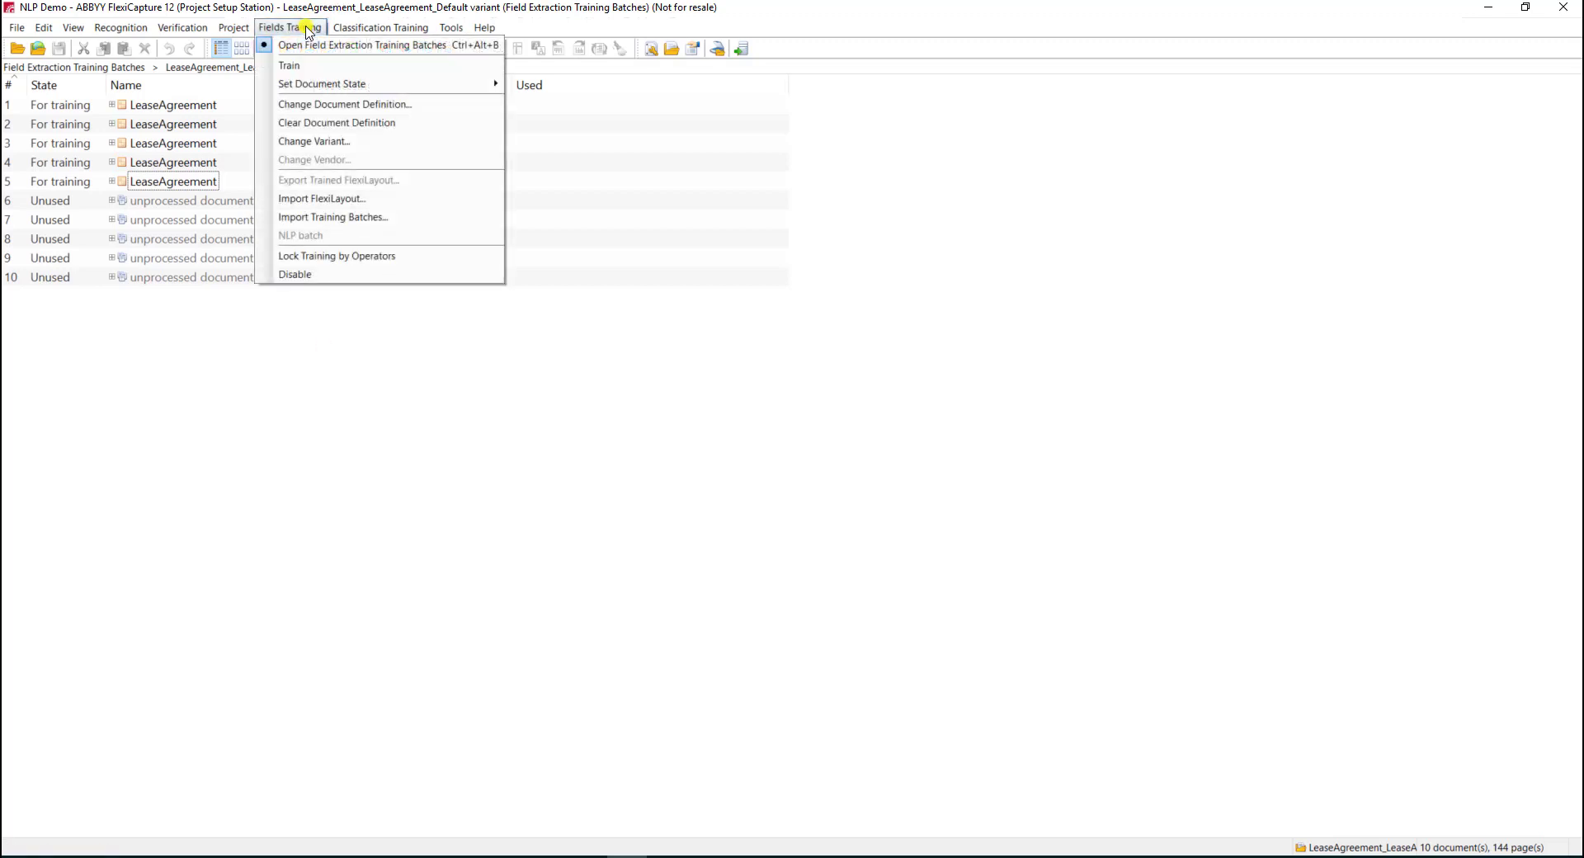
pyautogui.click(289, 64)
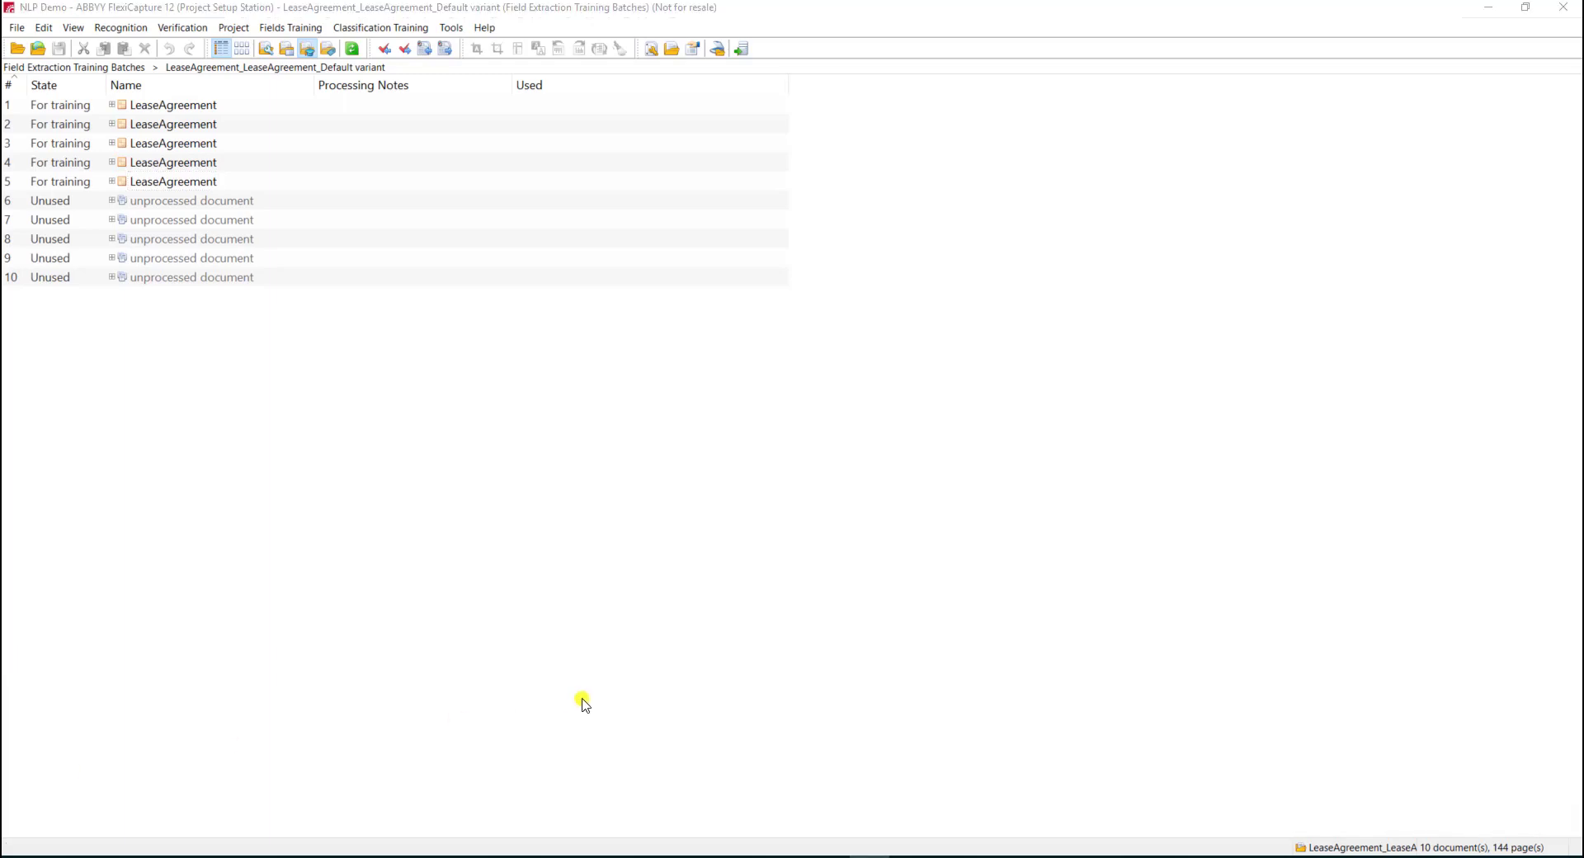
pyautogui.moveTo(195, 387)
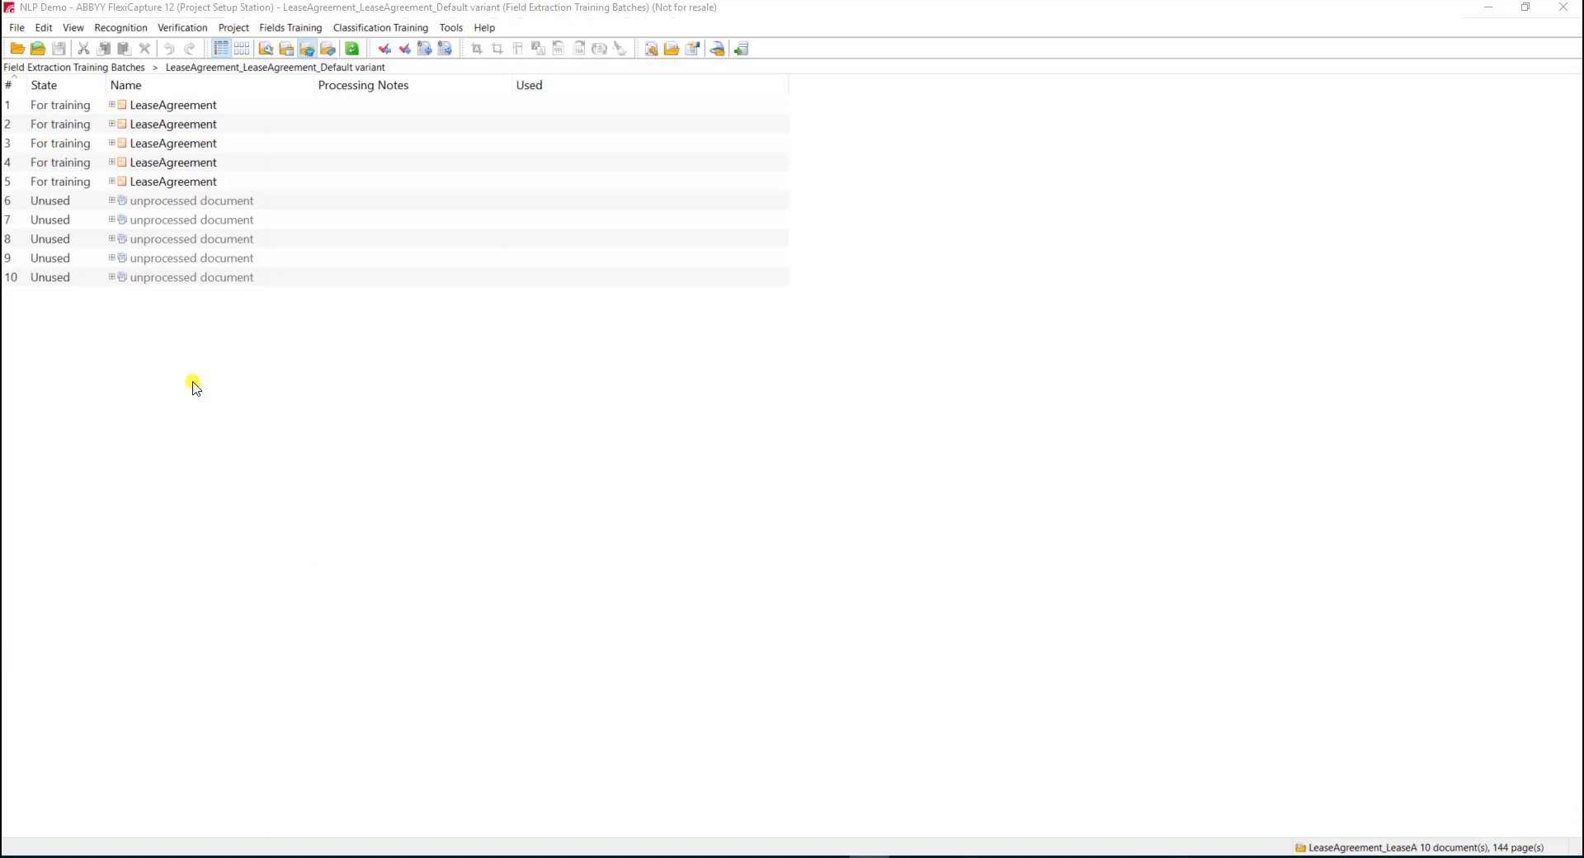
# Step: Match documents 6–10 to the LeaseAgreement definition with analysis enabled
pyautogui.rightClick(191, 199)
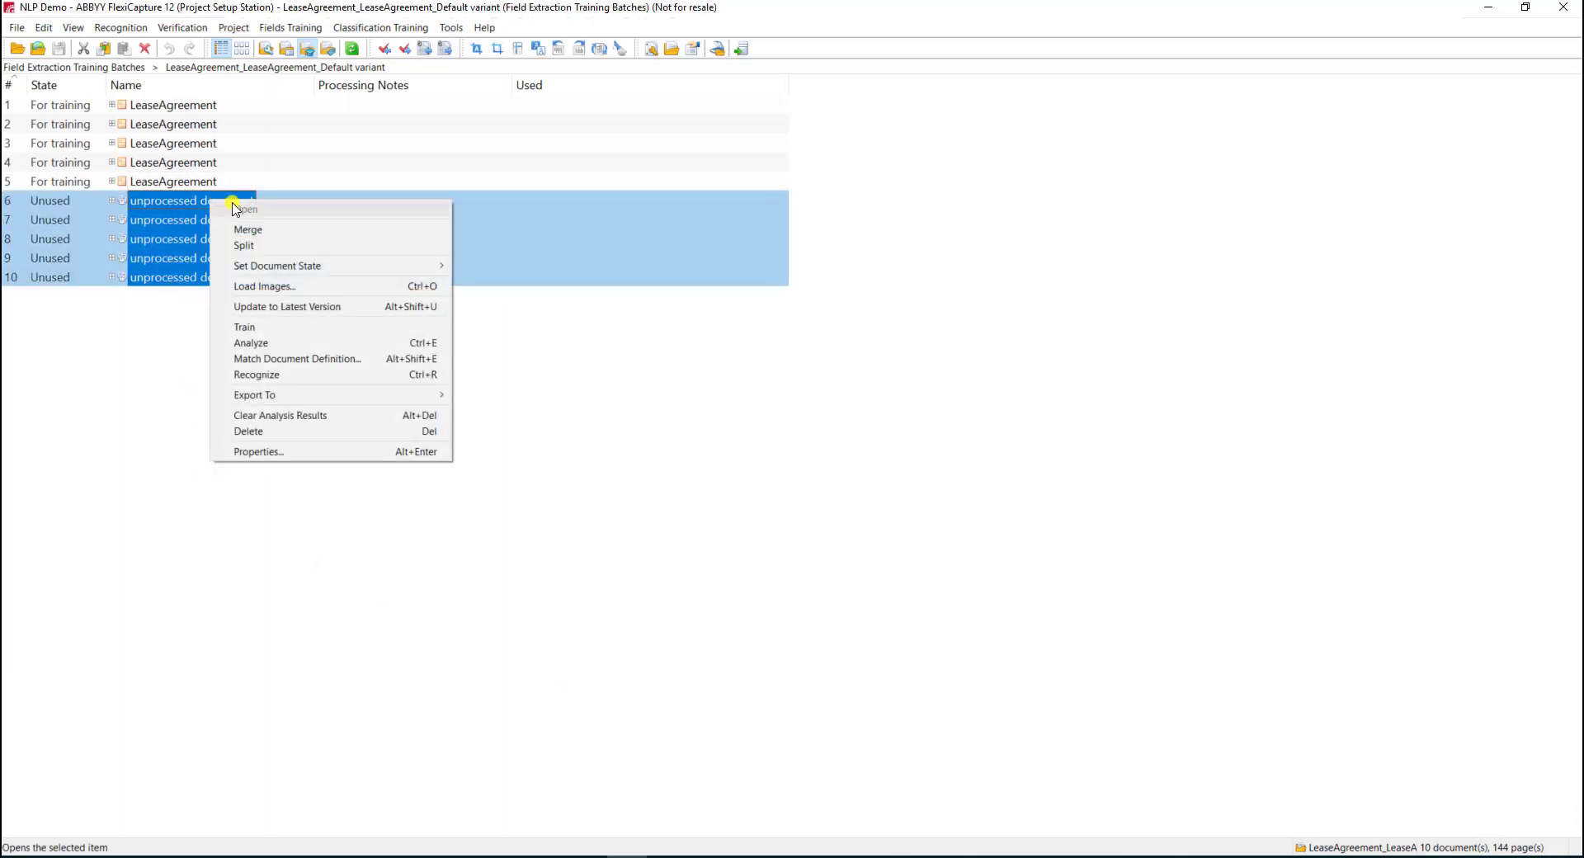
pyautogui.moveTo(297, 358)
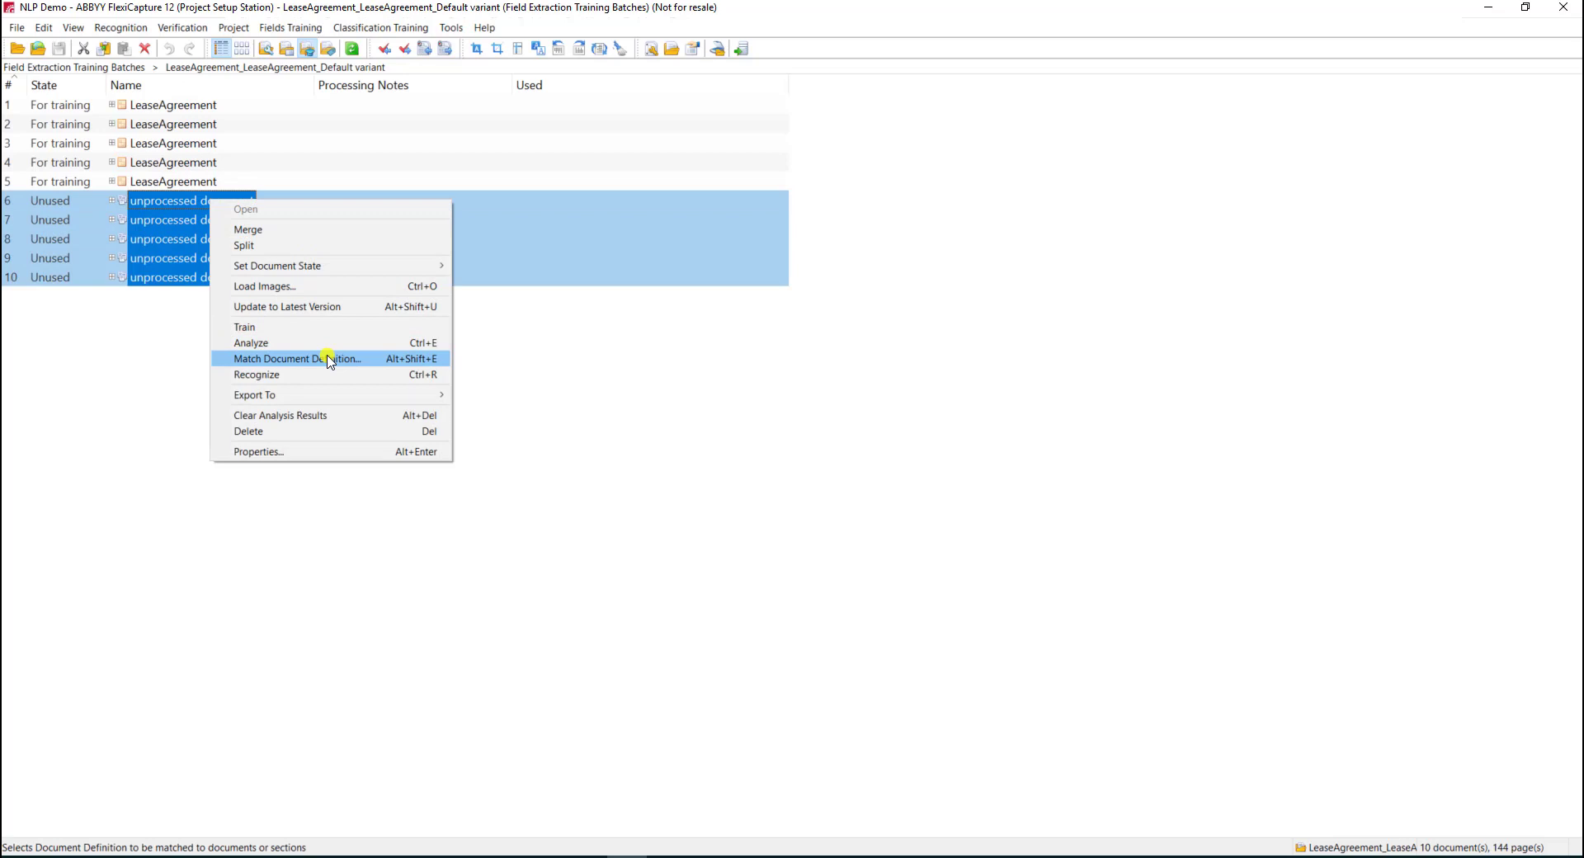
pyautogui.click(296, 358)
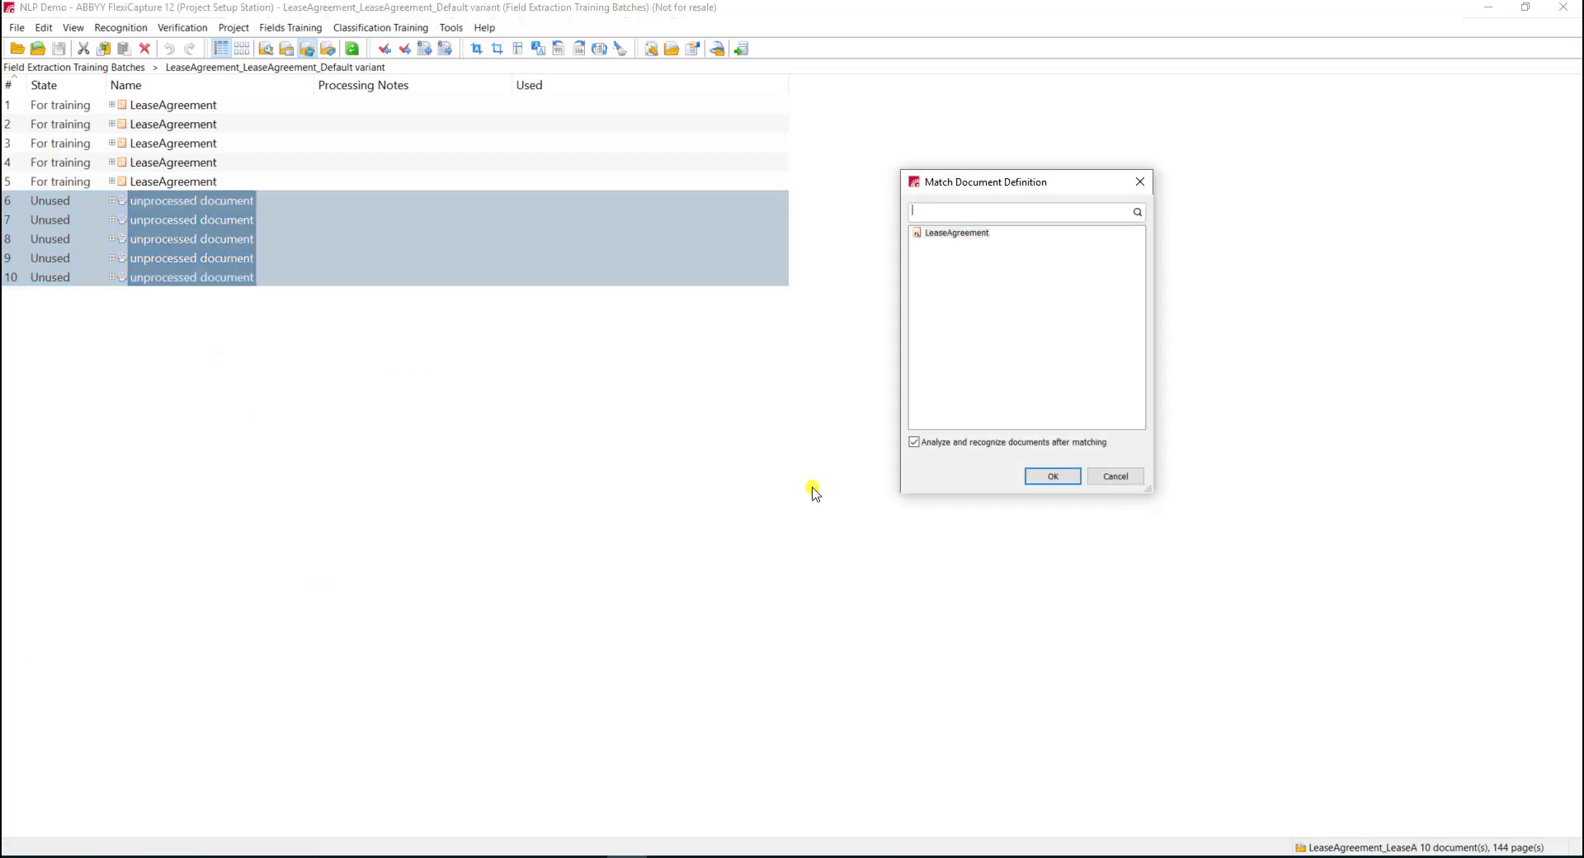
pyautogui.click(1051, 475)
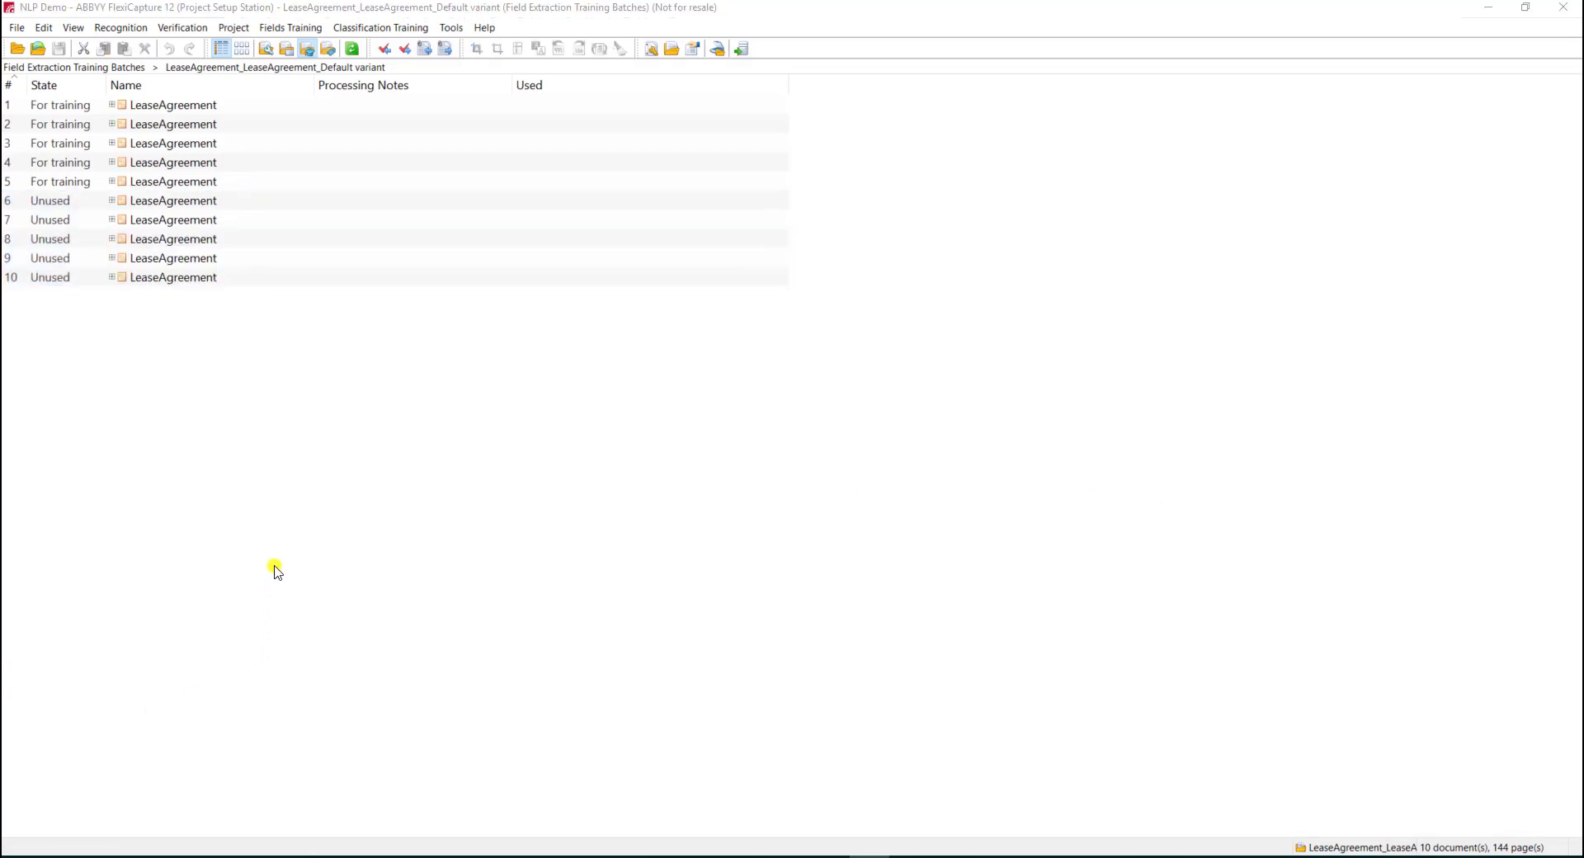
pyautogui.moveTo(208, 221)
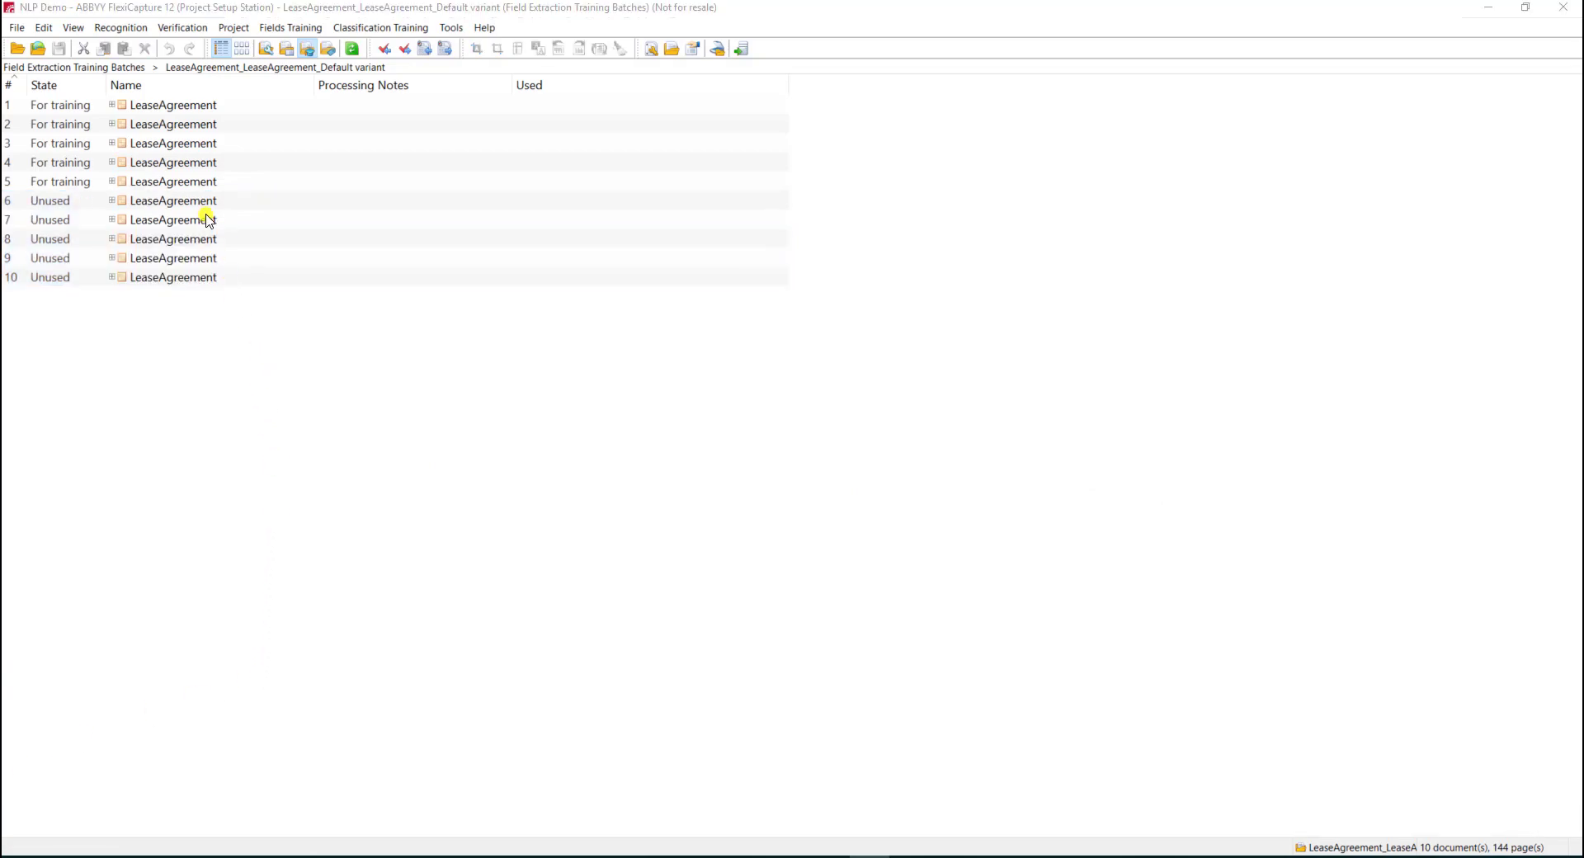
# Step: Review documents 6 and 9 for their auto-filled premises, address and term fields
pyautogui.doubleClick(171, 200)
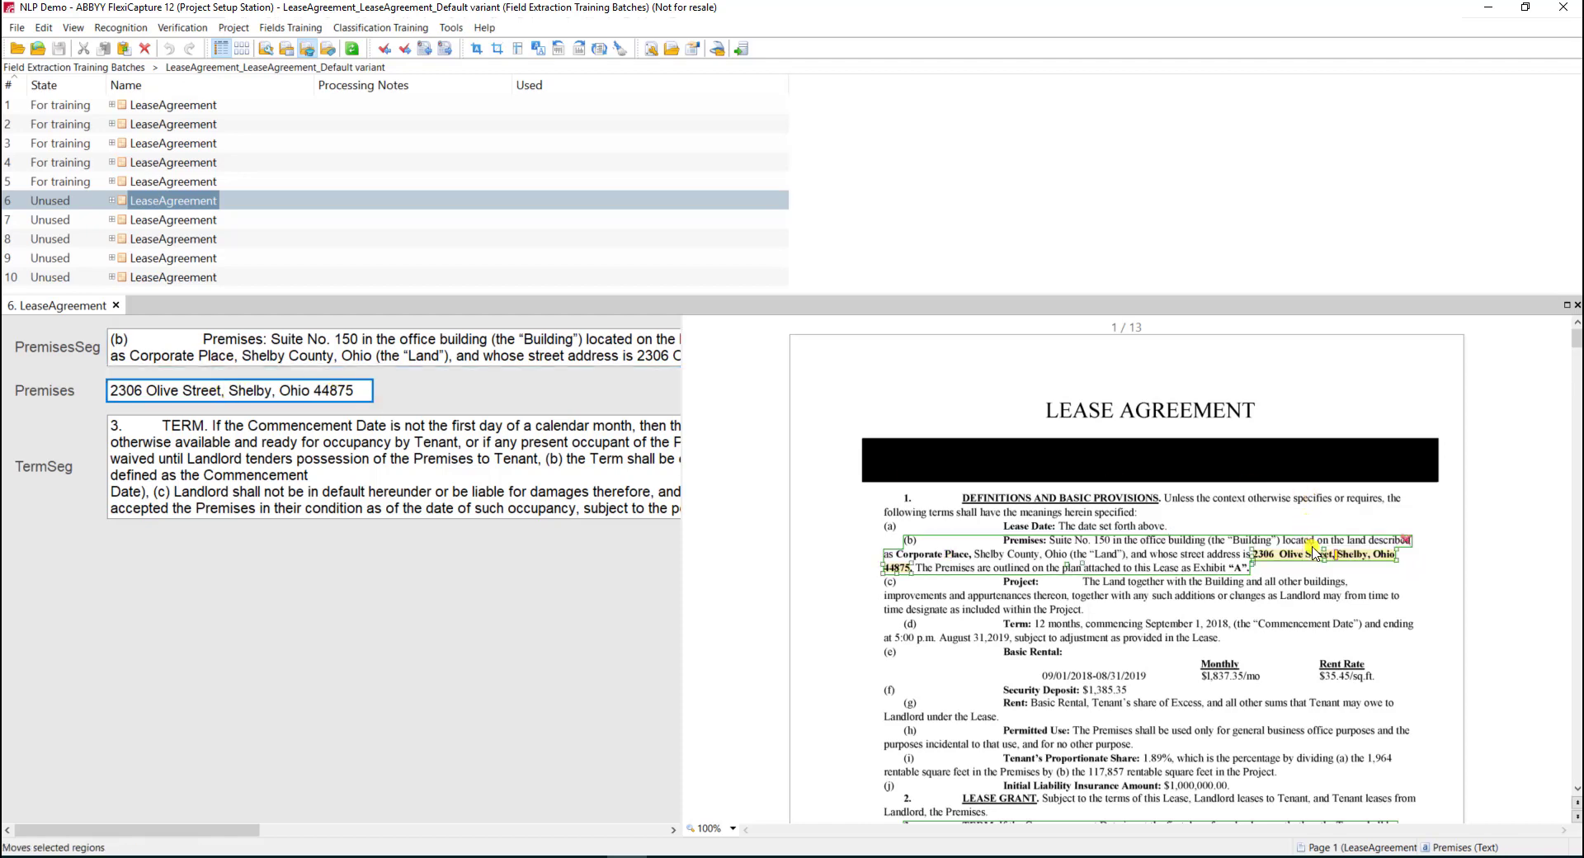
pyautogui.moveTo(1309, 559)
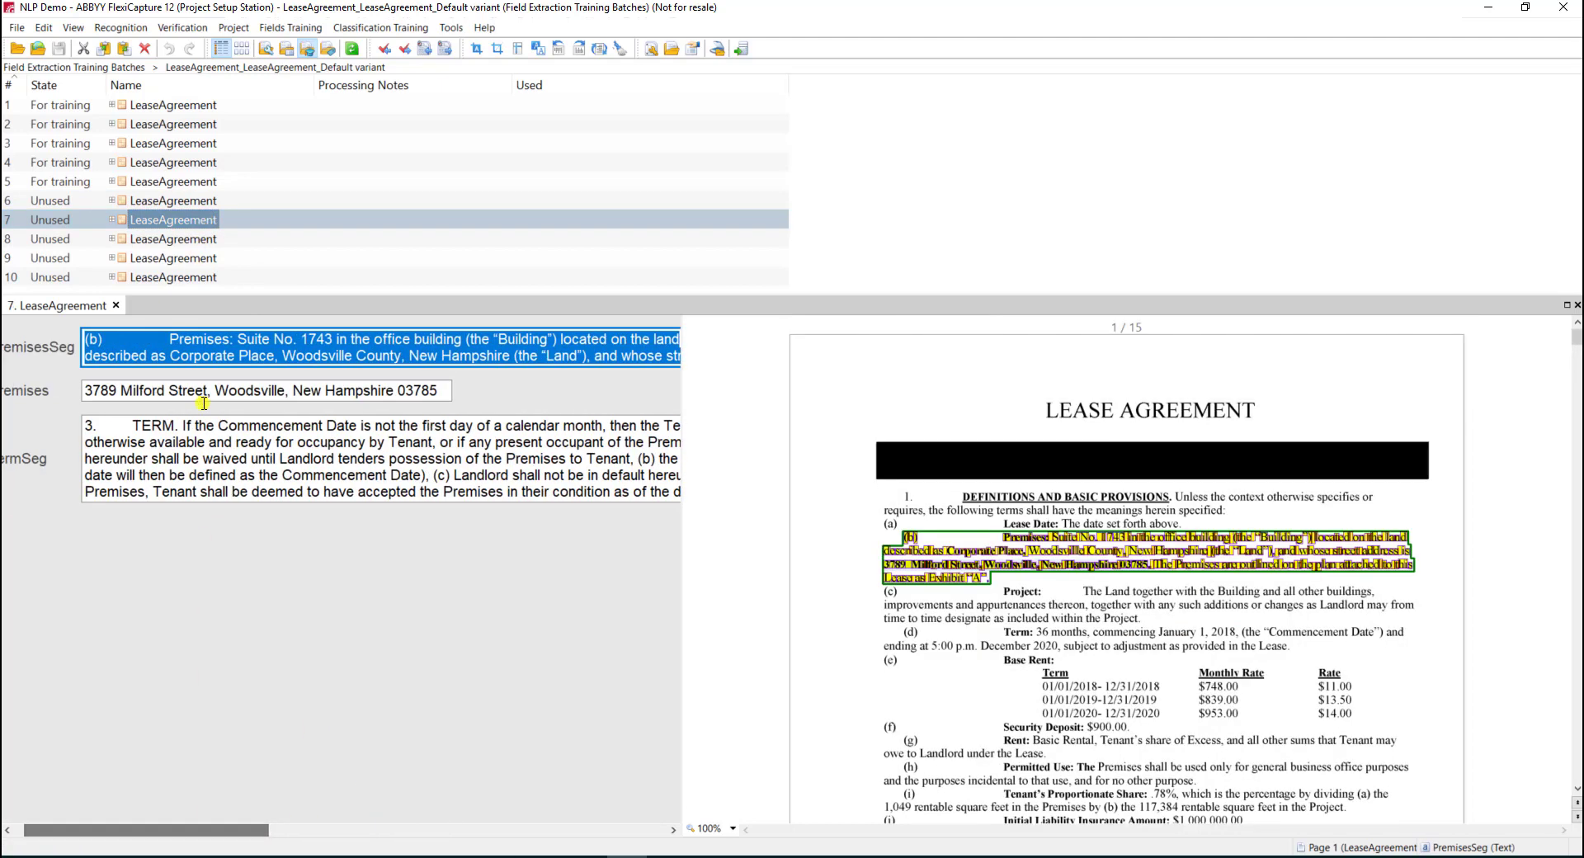
pyautogui.click(176, 257)
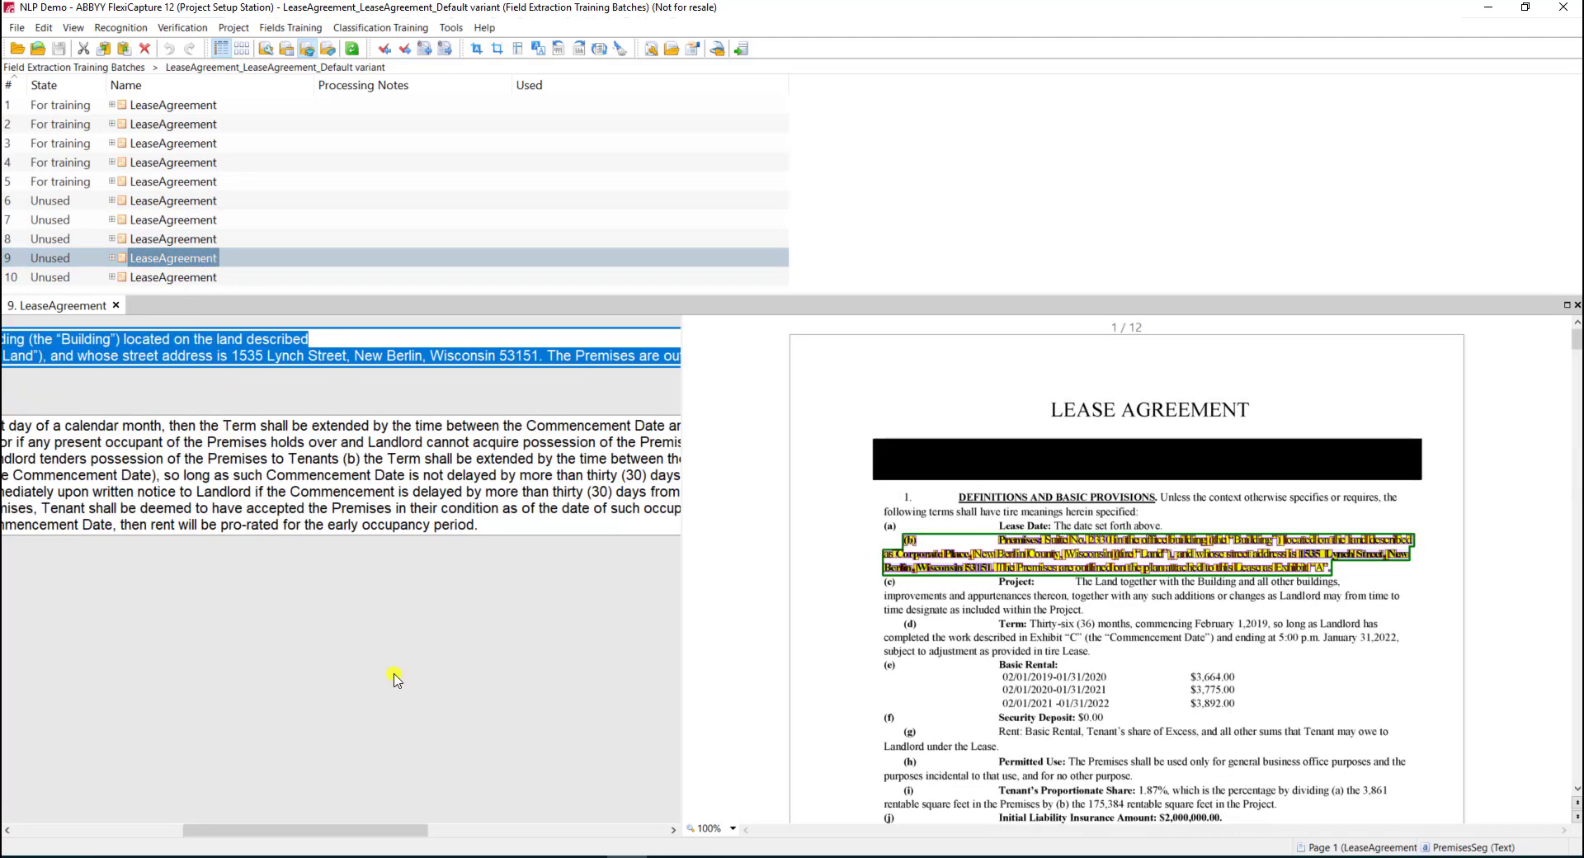